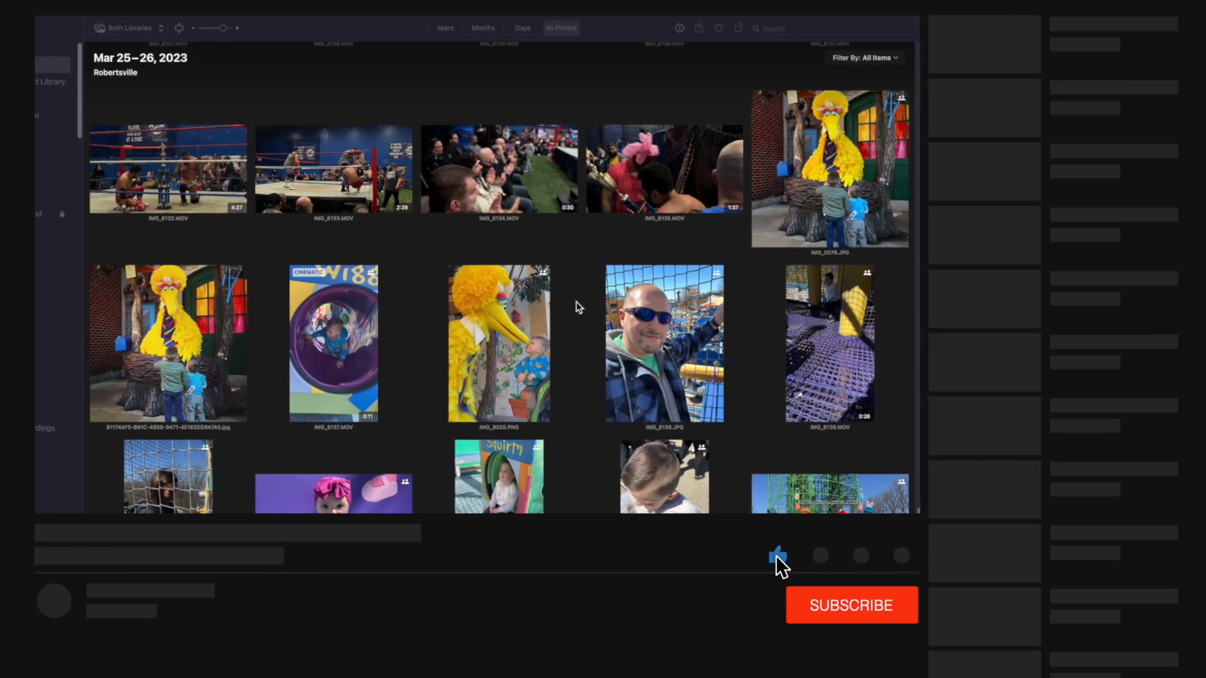
Step: Select the Big Bird photo IMG_0076.JPG and scroll down toward the last Sesame Place item
{"action": "left_click", "coordinate": [850, 605]}
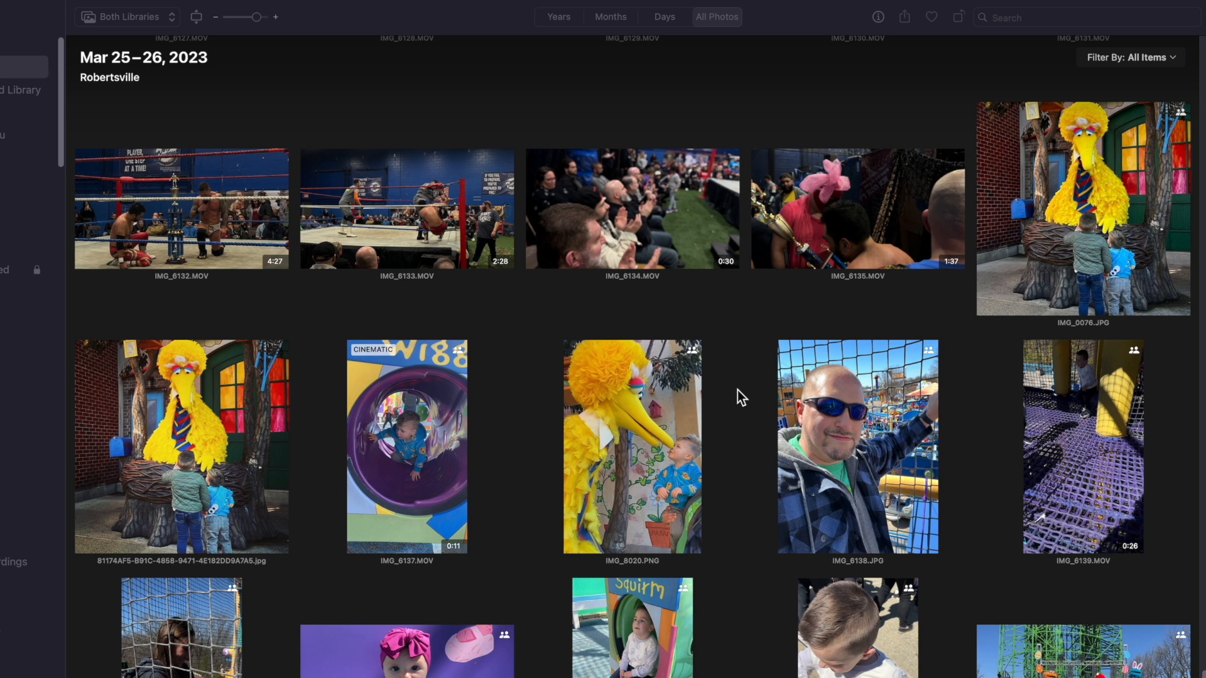
{"action": "mouse_move", "coordinate": [993, 329]}
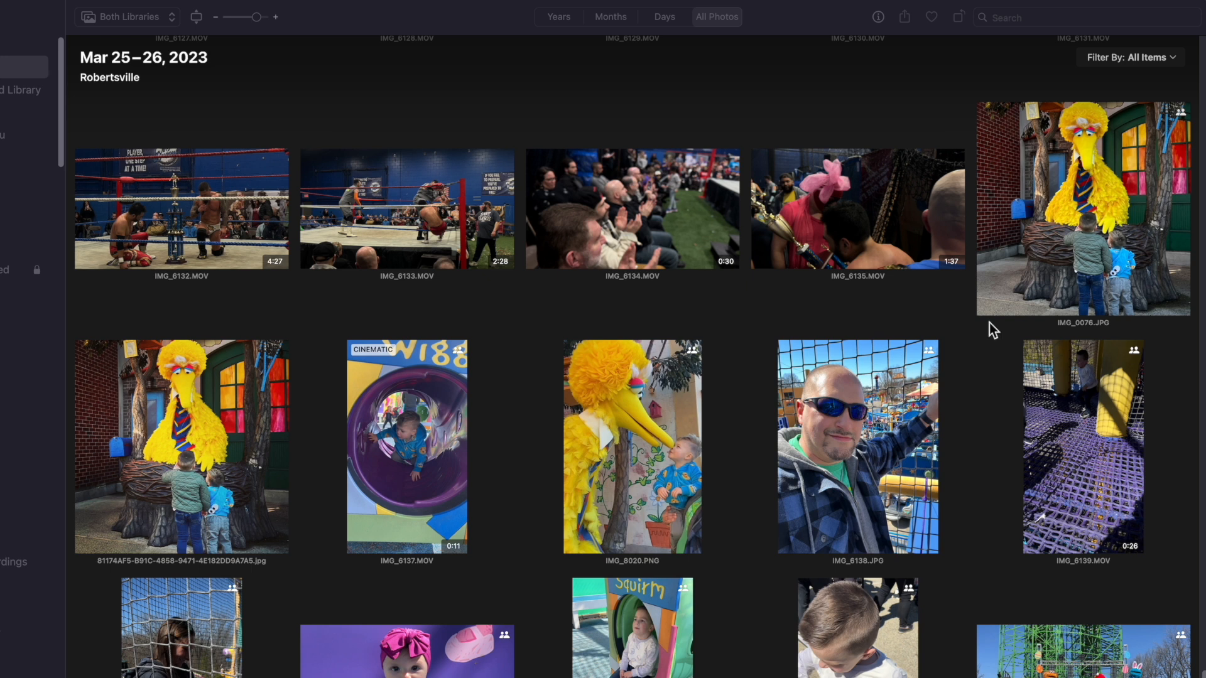
{"action": "left_click", "coordinate": [1082, 207]}
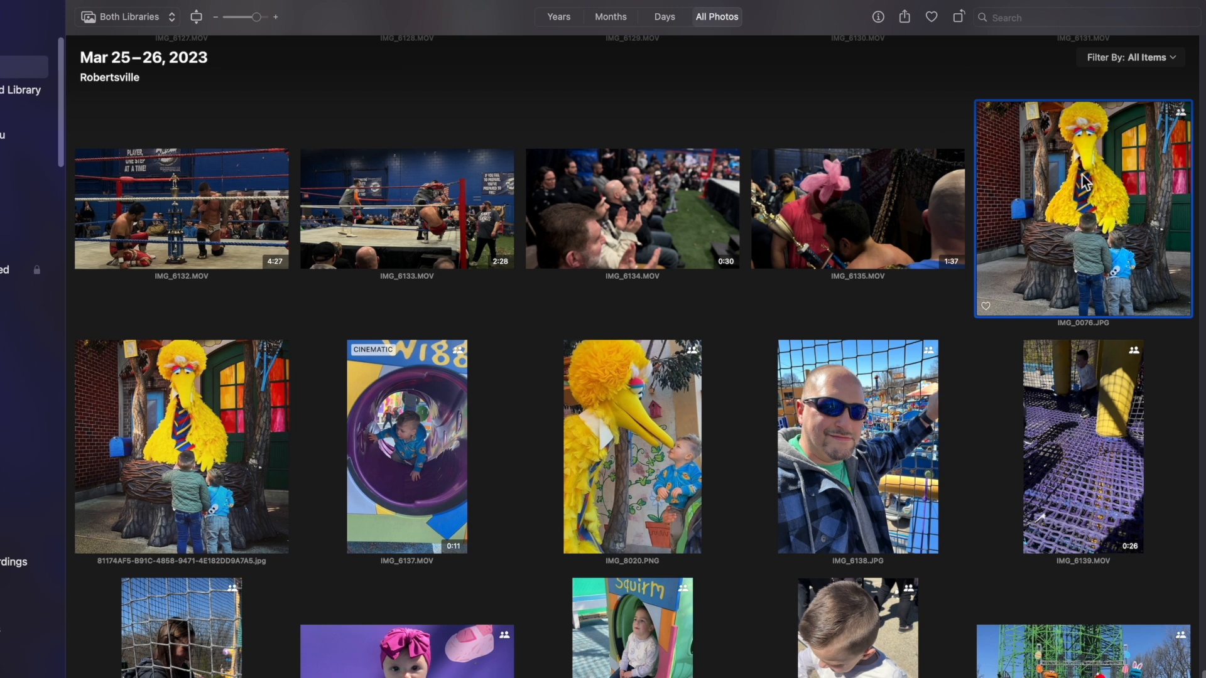
{"action": "mouse_move", "coordinate": [1081, 235]}
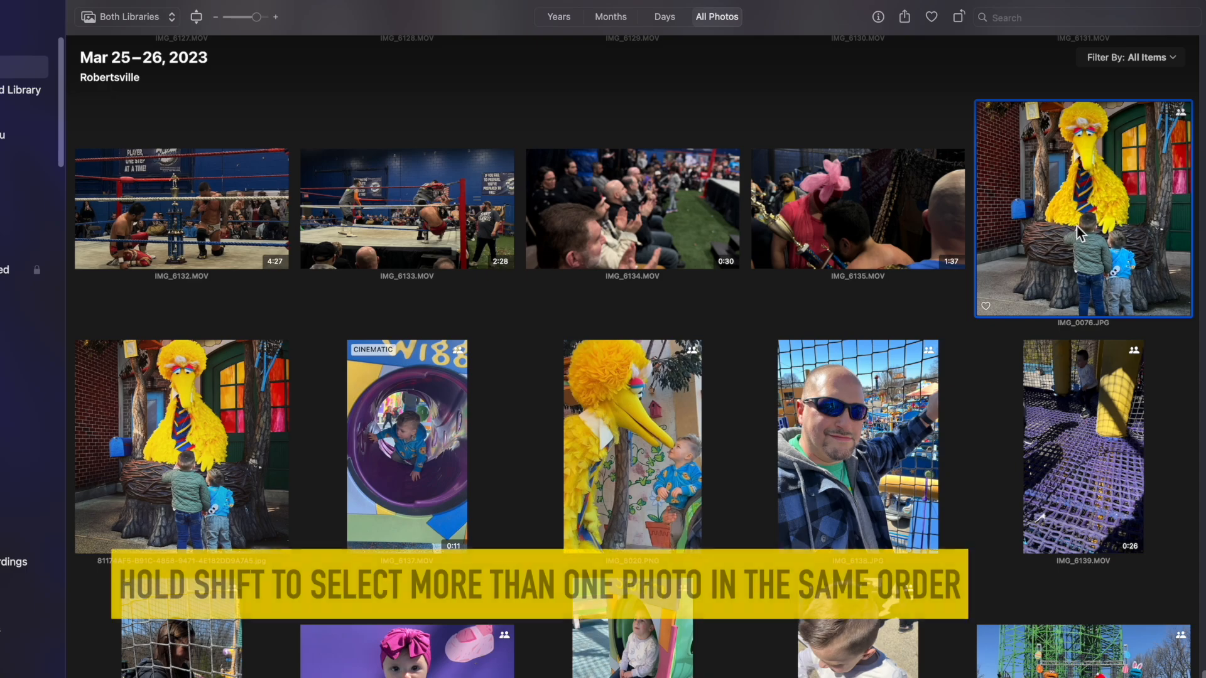
{"action": "scroll", "scroll_direction": "down", "scroll_amount": 3}
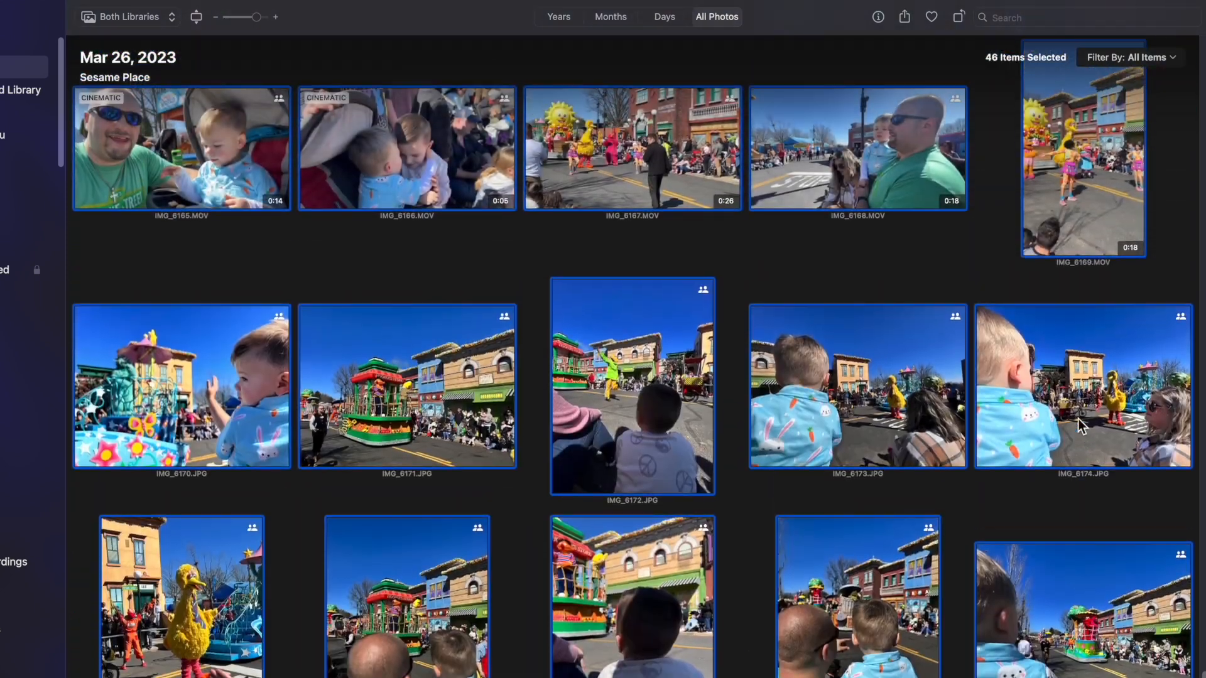
{"action": "scroll", "scroll_direction": "down", "scroll_amount": 3}
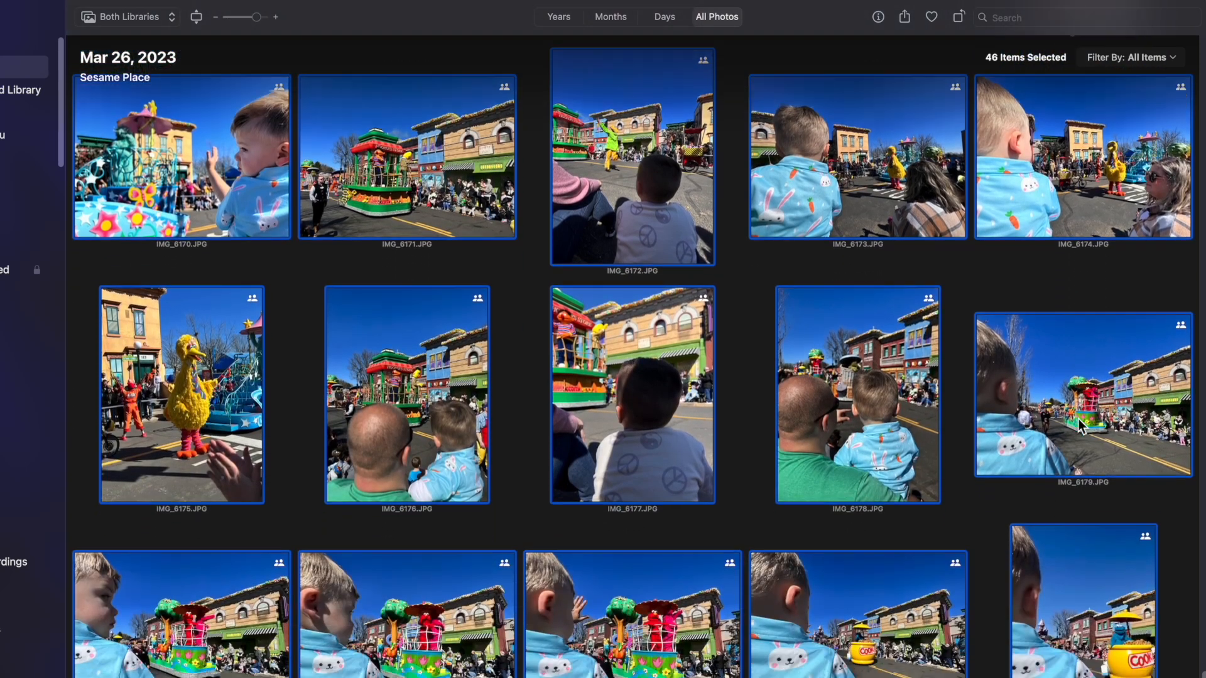
{"action": "scroll", "scroll_direction": "down", "scroll_amount": 3}
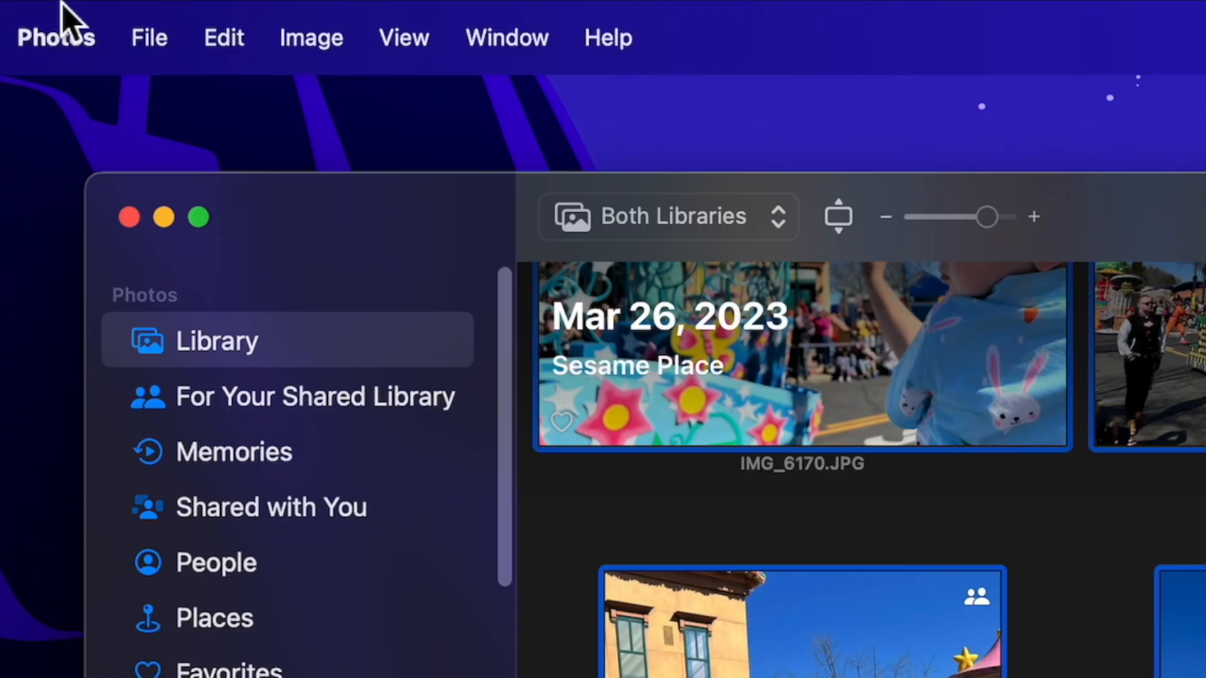
Step: Check File > Create > Slideshow, then reopen File to reach New Album with Selection
{"action": "left_click", "coordinate": [148, 37]}
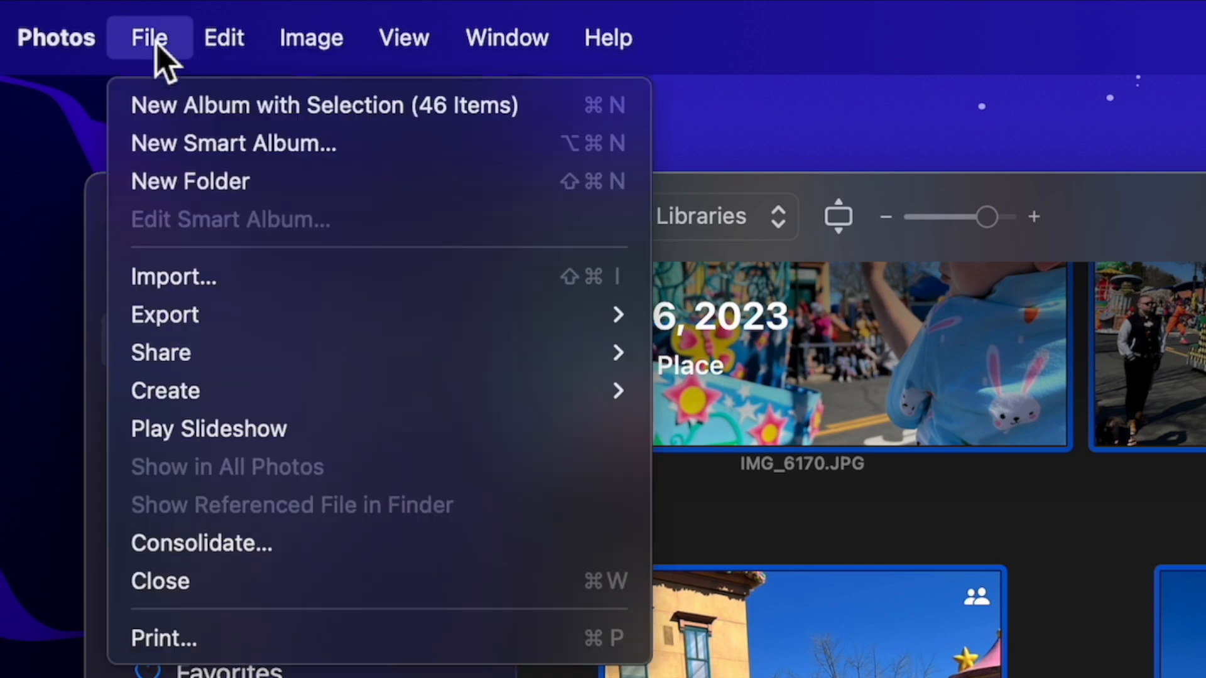
{"action": "mouse_move", "coordinate": [246, 390]}
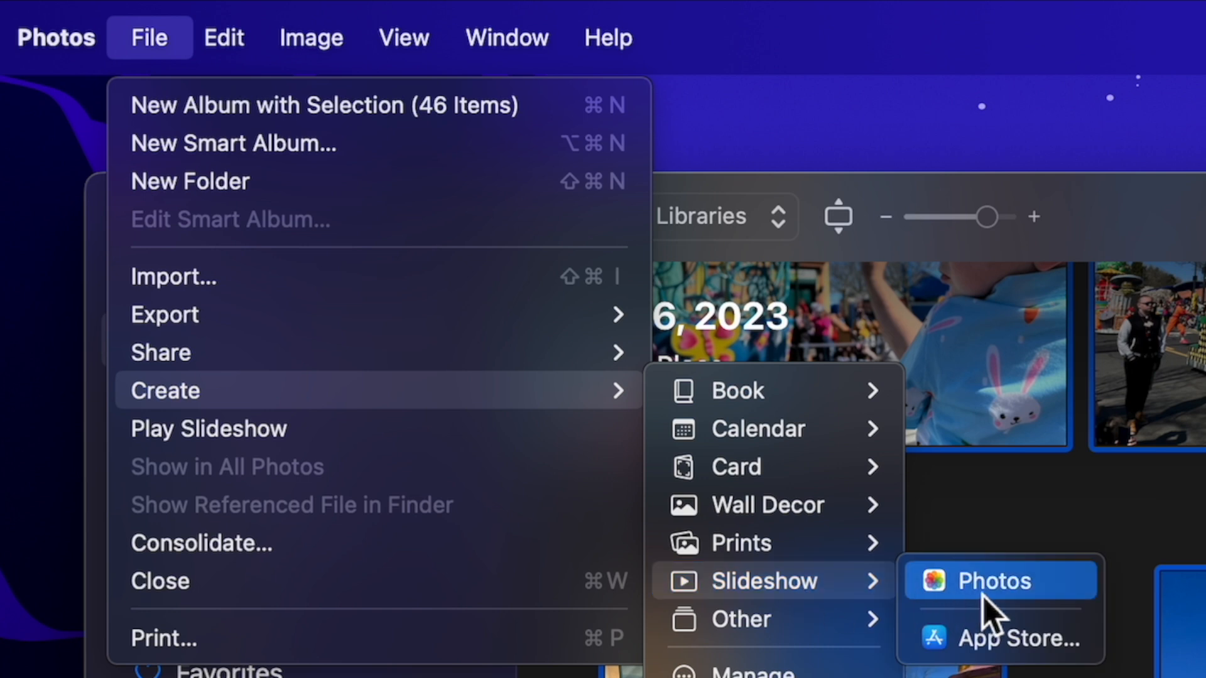
{"action": "mouse_move", "coordinate": [1015, 611]}
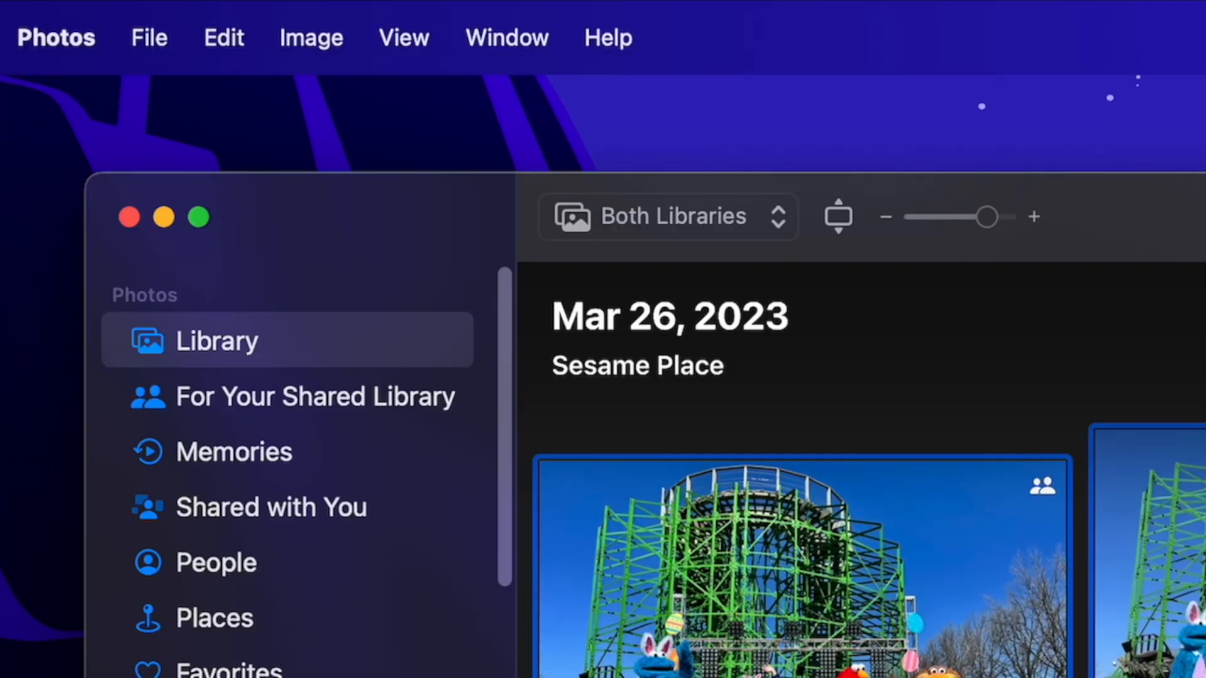
{"action": "left_click", "coordinate": [149, 37]}
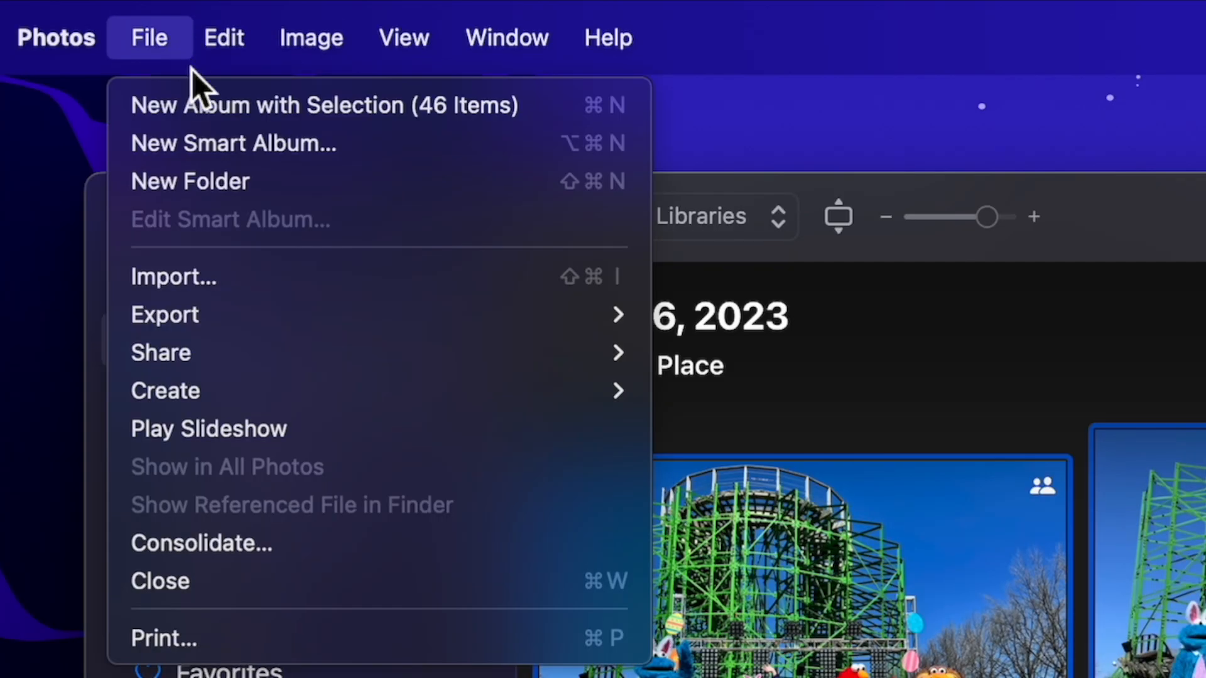
{"action": "mouse_move", "coordinate": [322, 116]}
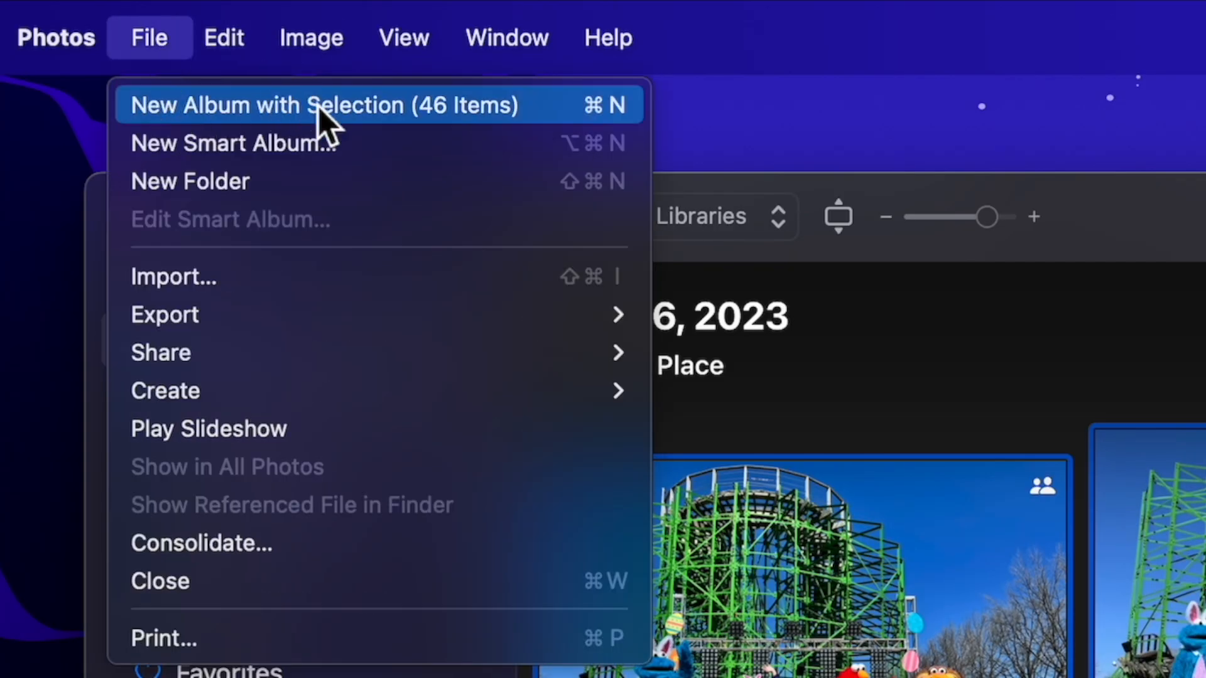
{"action": "mouse_move", "coordinate": [450, 126]}
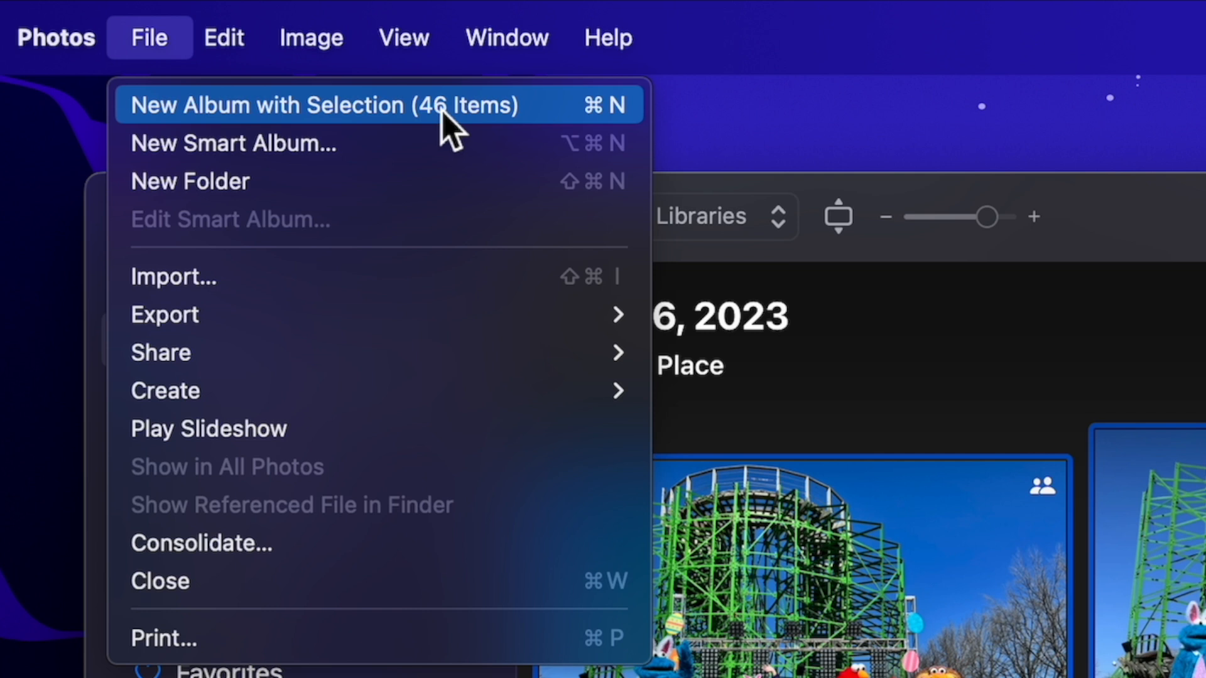
Step: Create a new album from the selection named 'Sesame Place'
{"action": "left_click", "coordinate": [323, 105]}
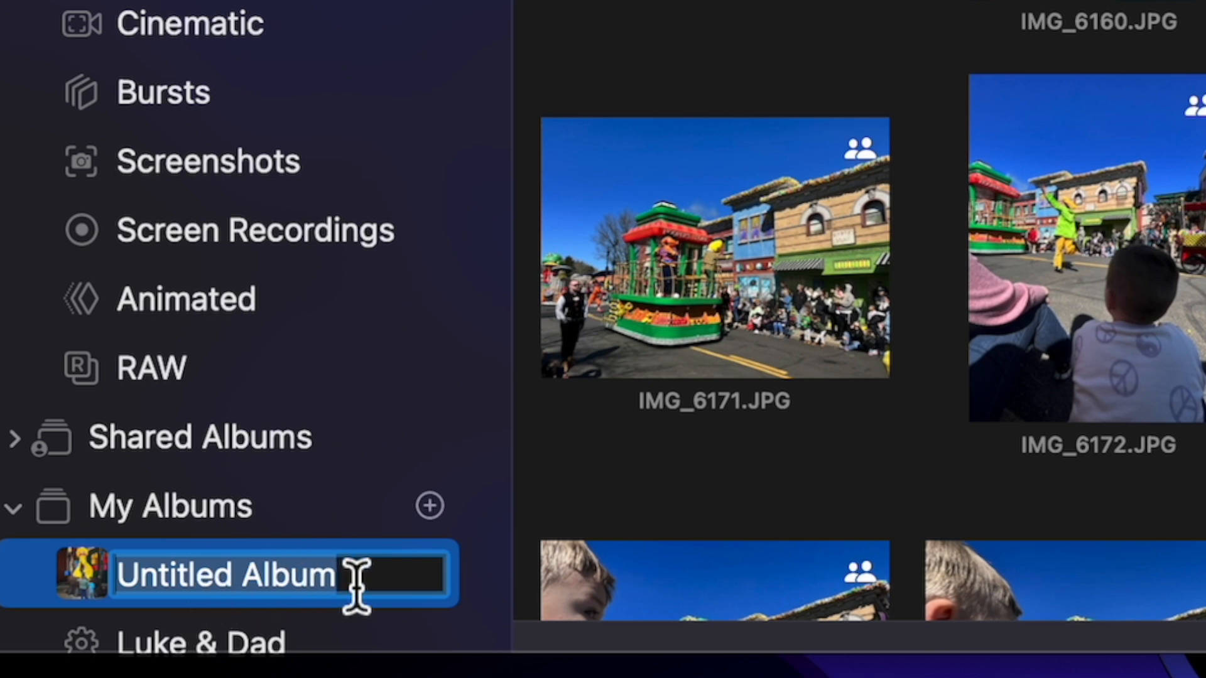
{"action": "type", "text": "Sesa"}
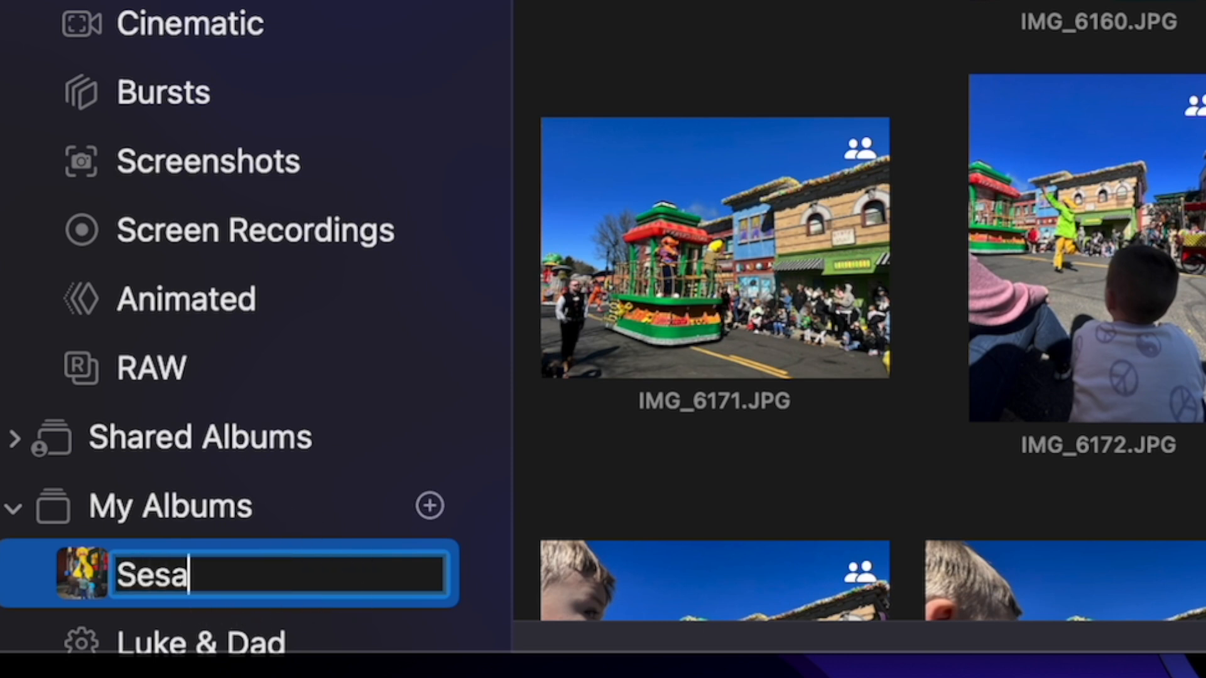
{"action": "type", "text": "me Plac"}
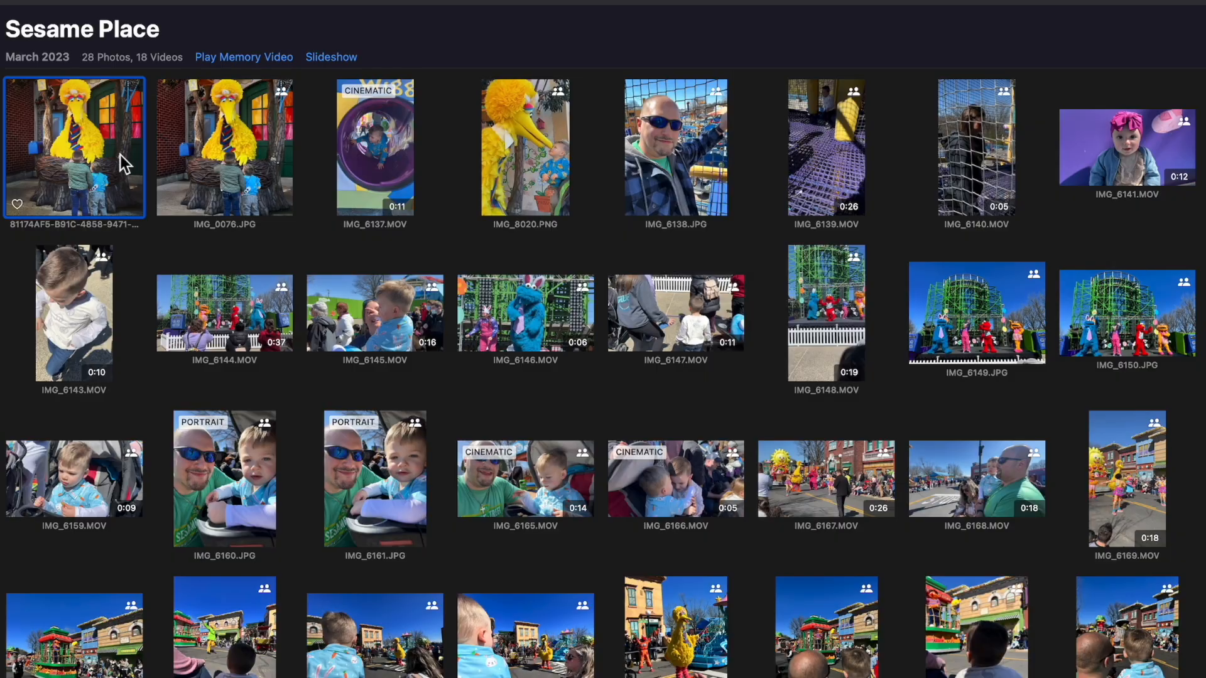
{"action": "mouse_move", "coordinate": [205, 152]}
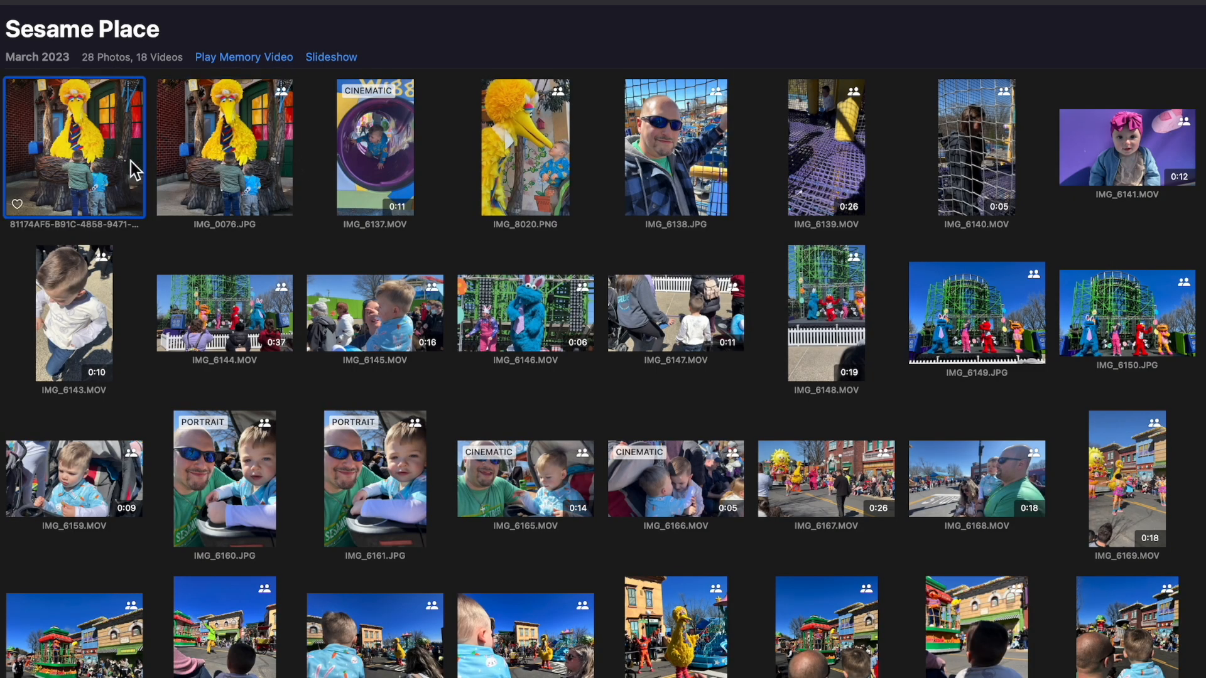
Step: Delete the duplicate Big Bird photo and move IMG_8020.PNG to second place
{"action": "left_click", "coordinate": [224, 146]}
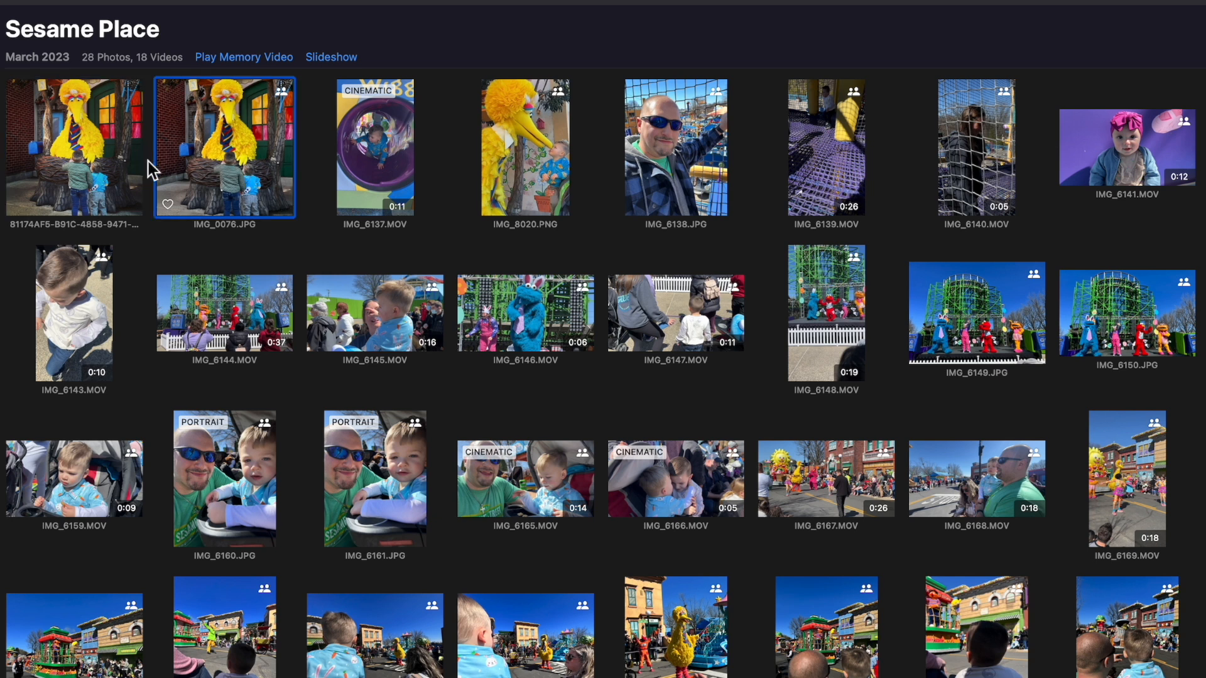
{"action": "left_click", "coordinate": [75, 146]}
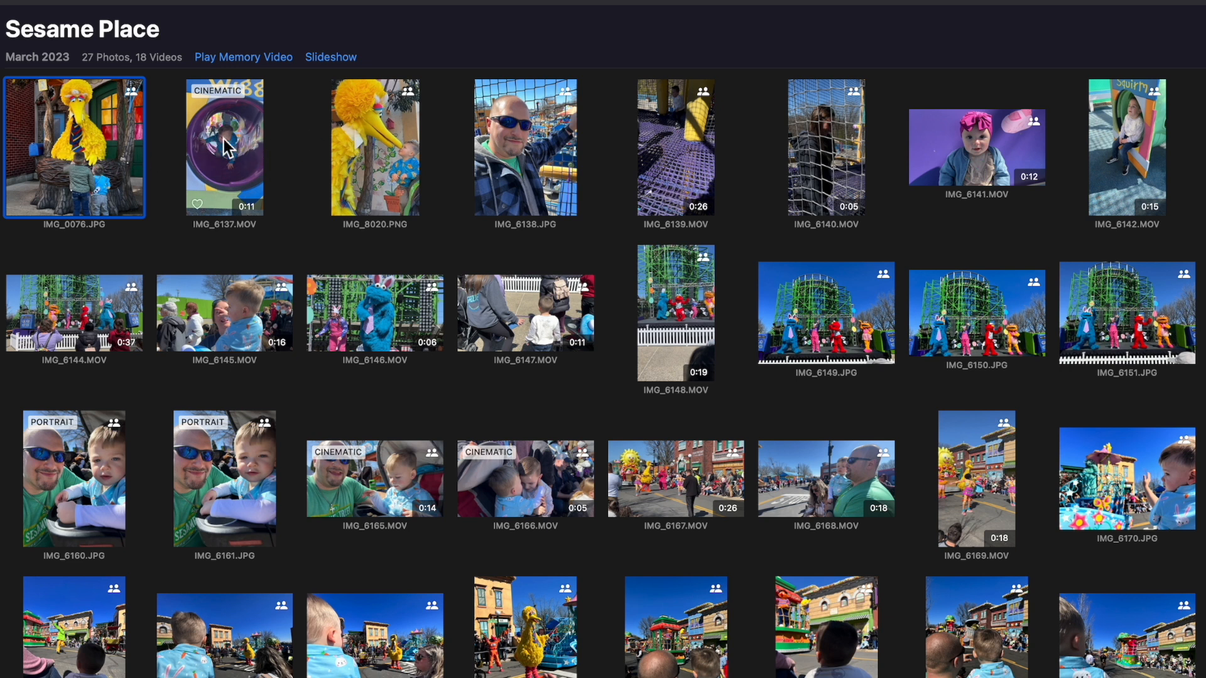
{"action": "mouse_move", "coordinate": [302, 144]}
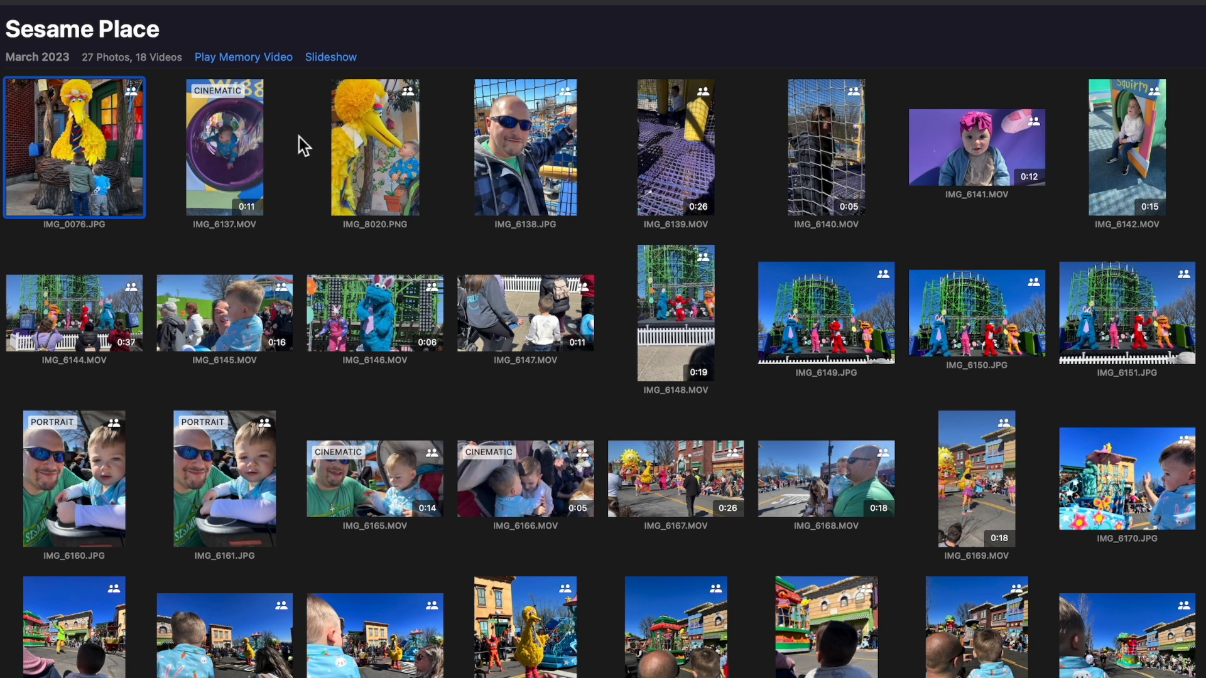
{"action": "left_click", "coordinate": [376, 146]}
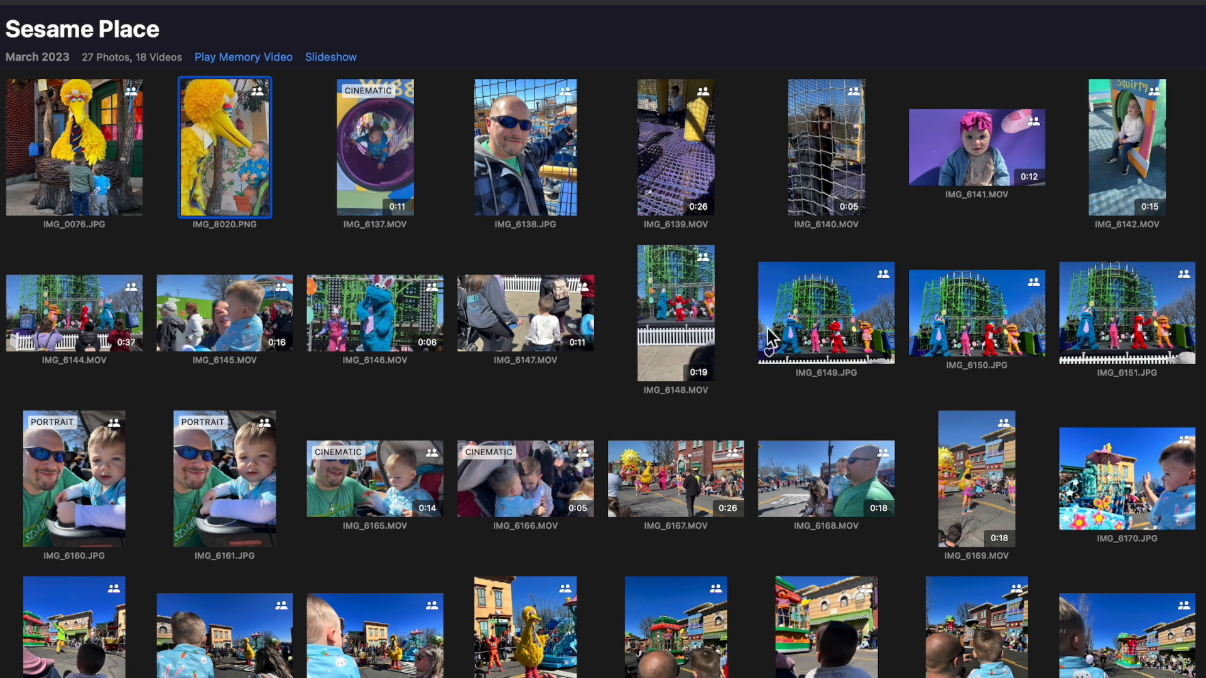
{"action": "mouse_move", "coordinate": [588, 269]}
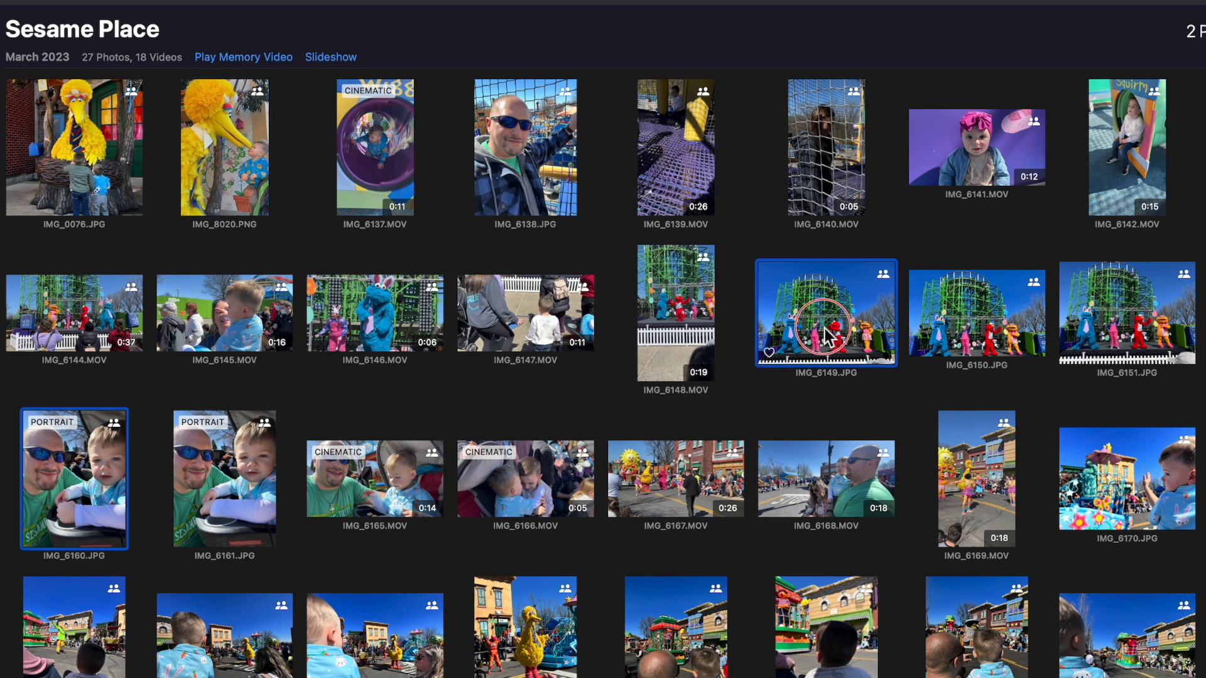
Step: Mark IMG_6149.JPG for removal and scroll down to find more unwanted shots
{"action": "left_click", "coordinate": [977, 312]}
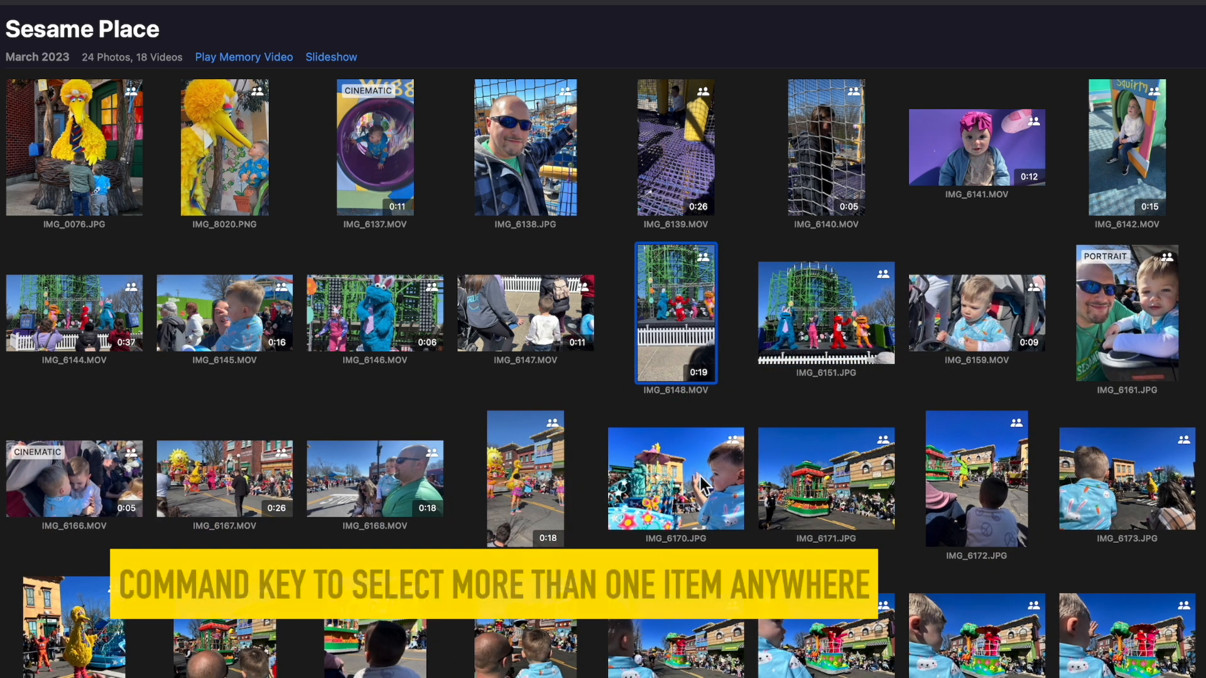
{"action": "scroll", "scroll_direction": "down", "scroll_amount": 3}
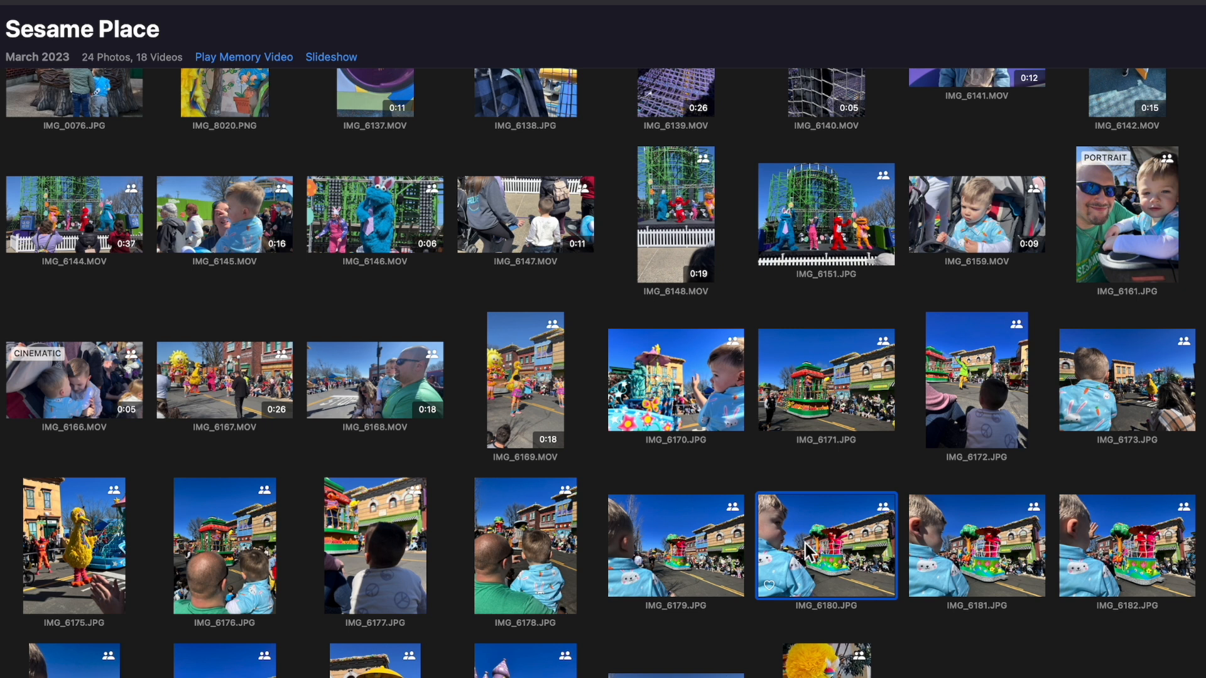
{"action": "mouse_move", "coordinate": [903, 550]}
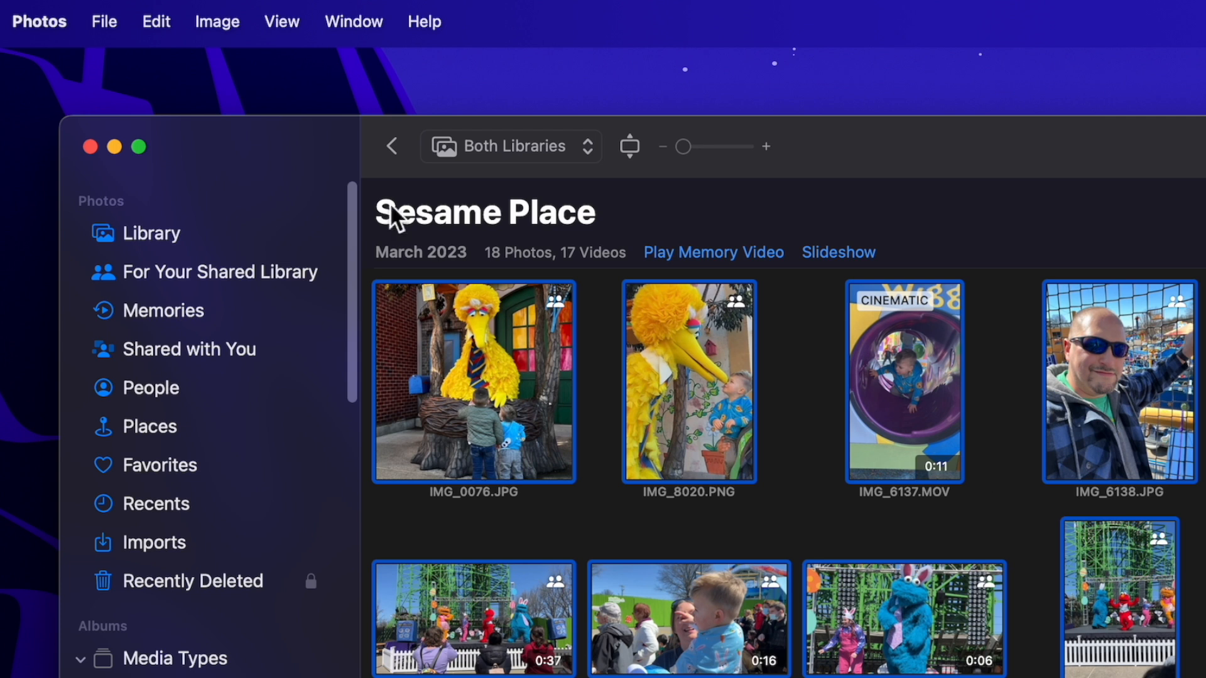
Step: Start a new Photos slideshow from the album items and confirm the name 'Sesame Place'
{"action": "left_click", "coordinate": [104, 20]}
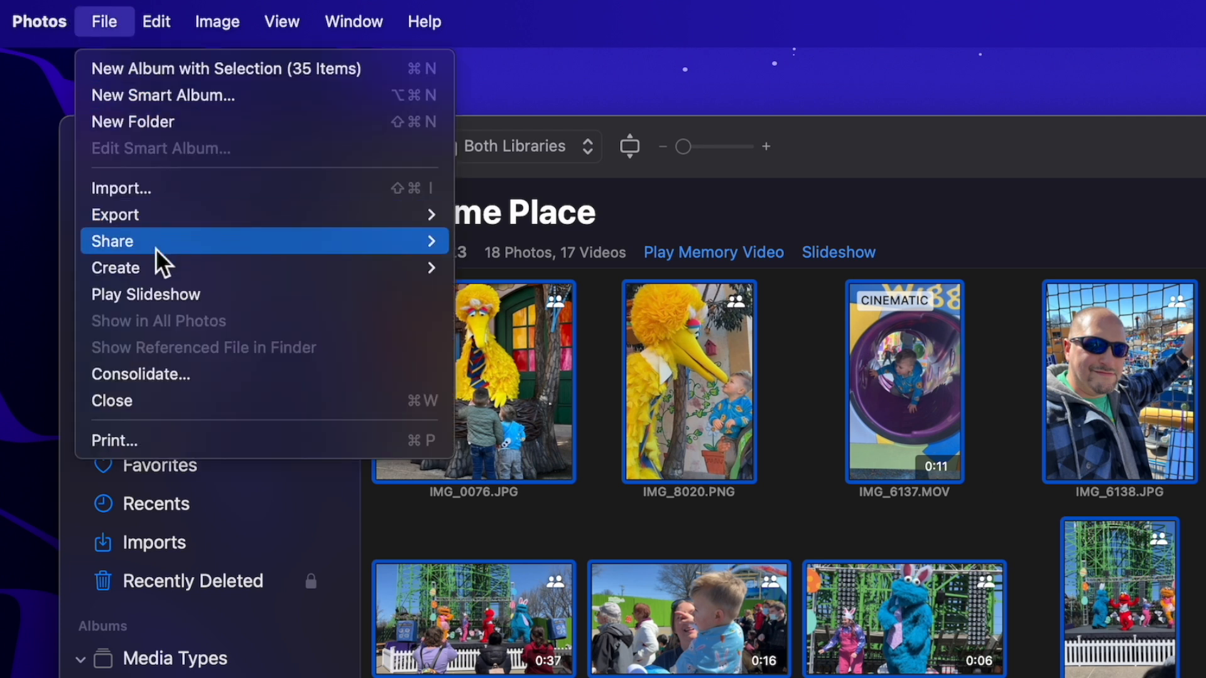
{"action": "mouse_move", "coordinate": [435, 297]}
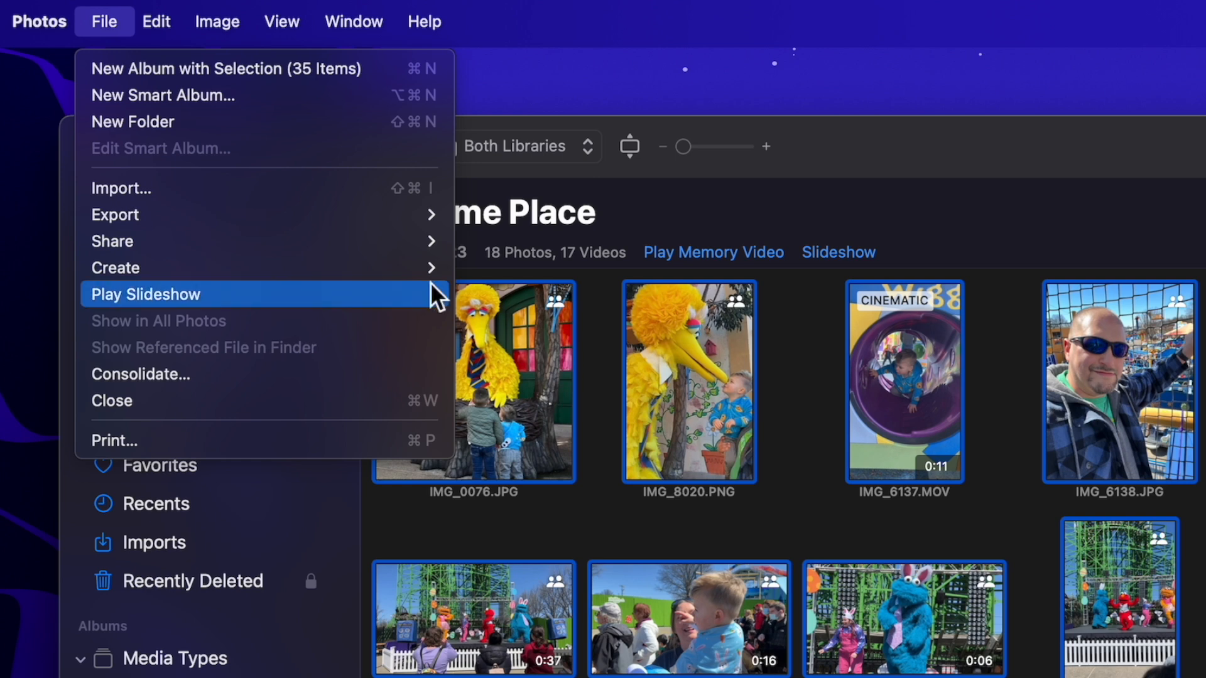
{"action": "mouse_move", "coordinate": [116, 267]}
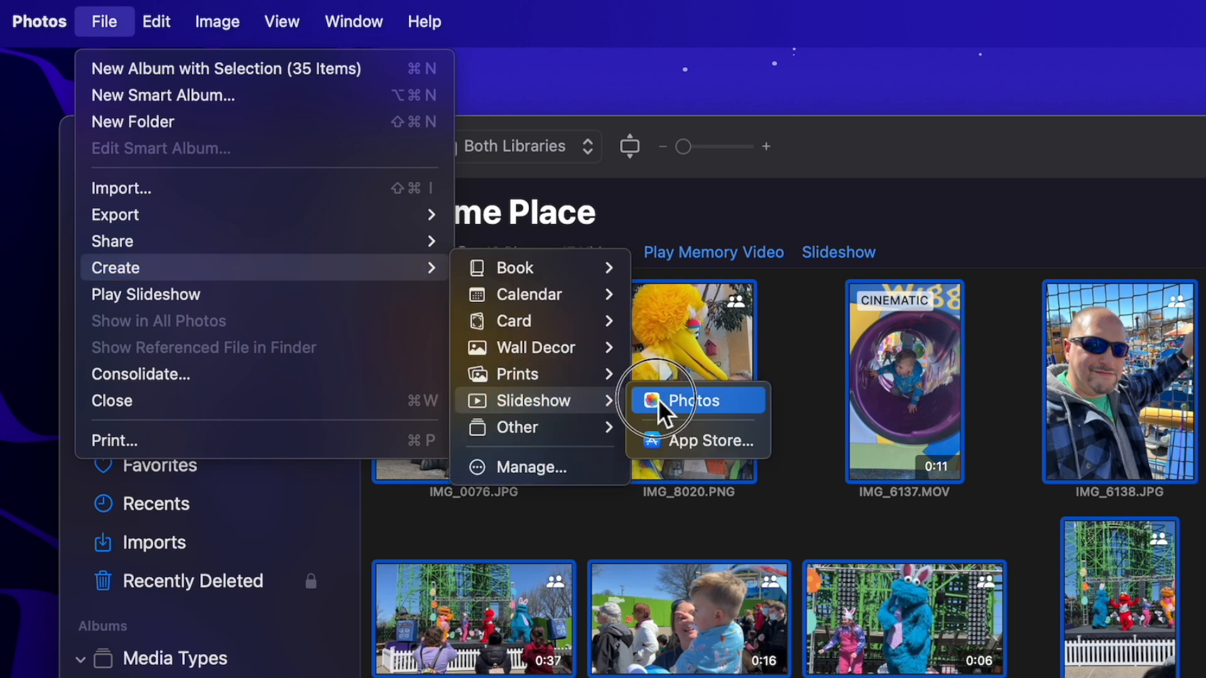
{"action": "left_click", "coordinate": [692, 400]}
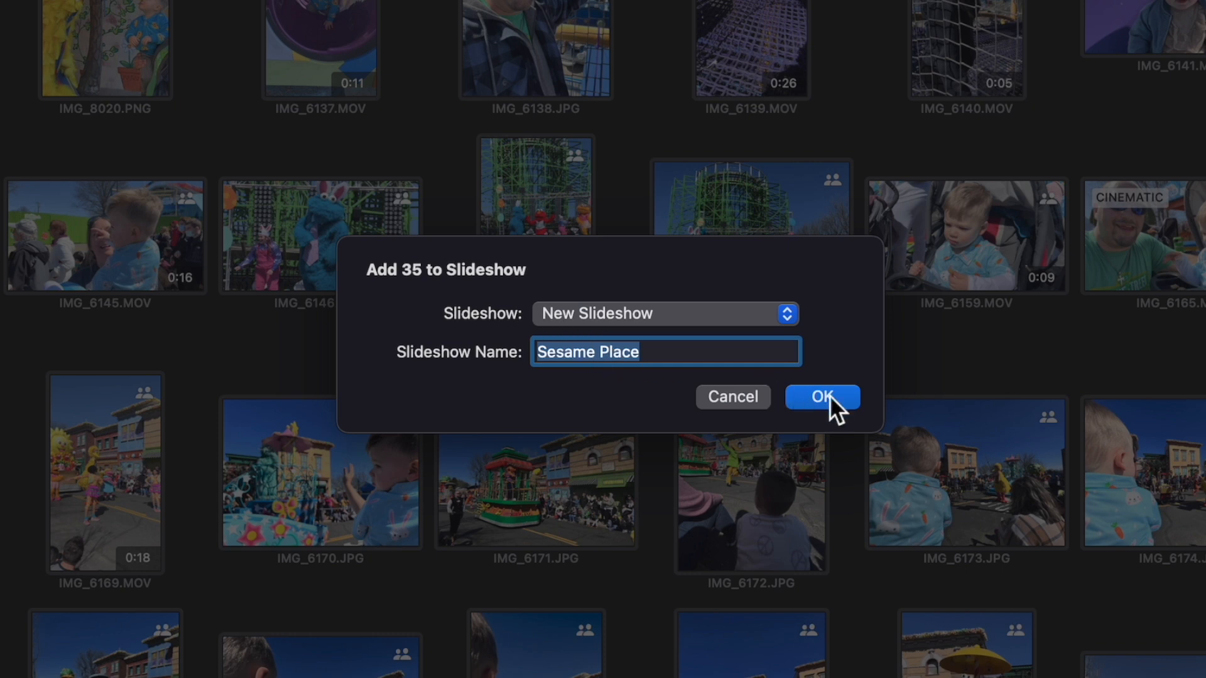
{"action": "left_click", "coordinate": [822, 398]}
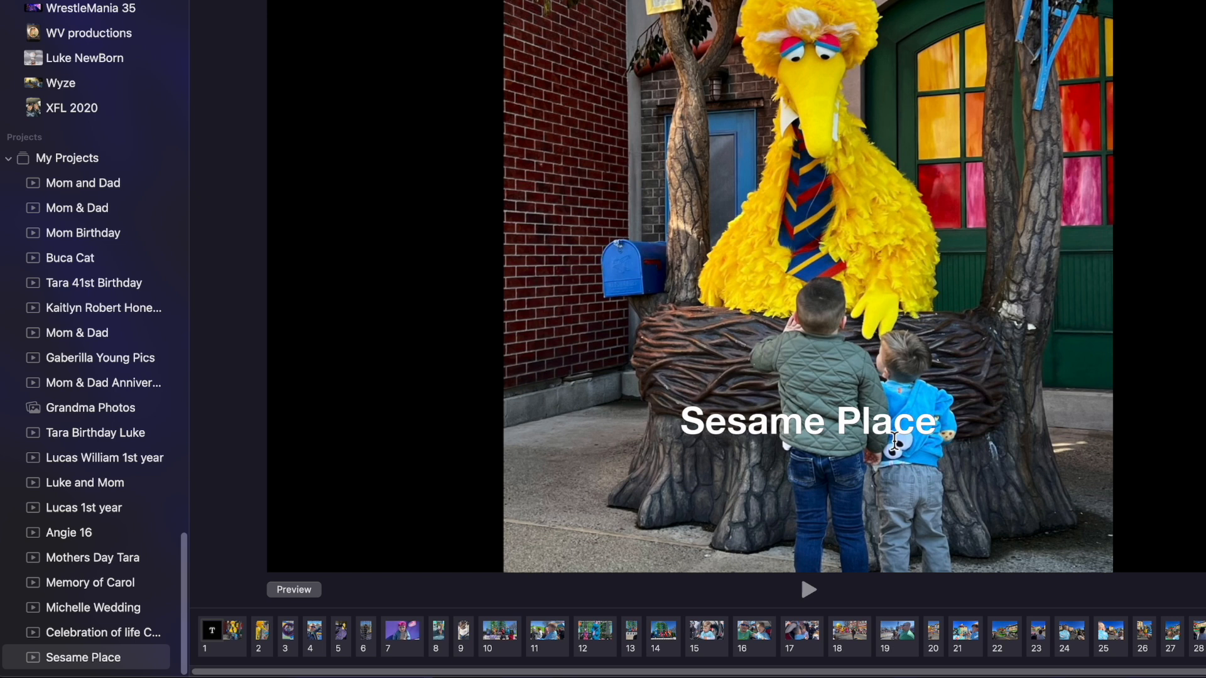
{"action": "mouse_move", "coordinate": [673, 596]}
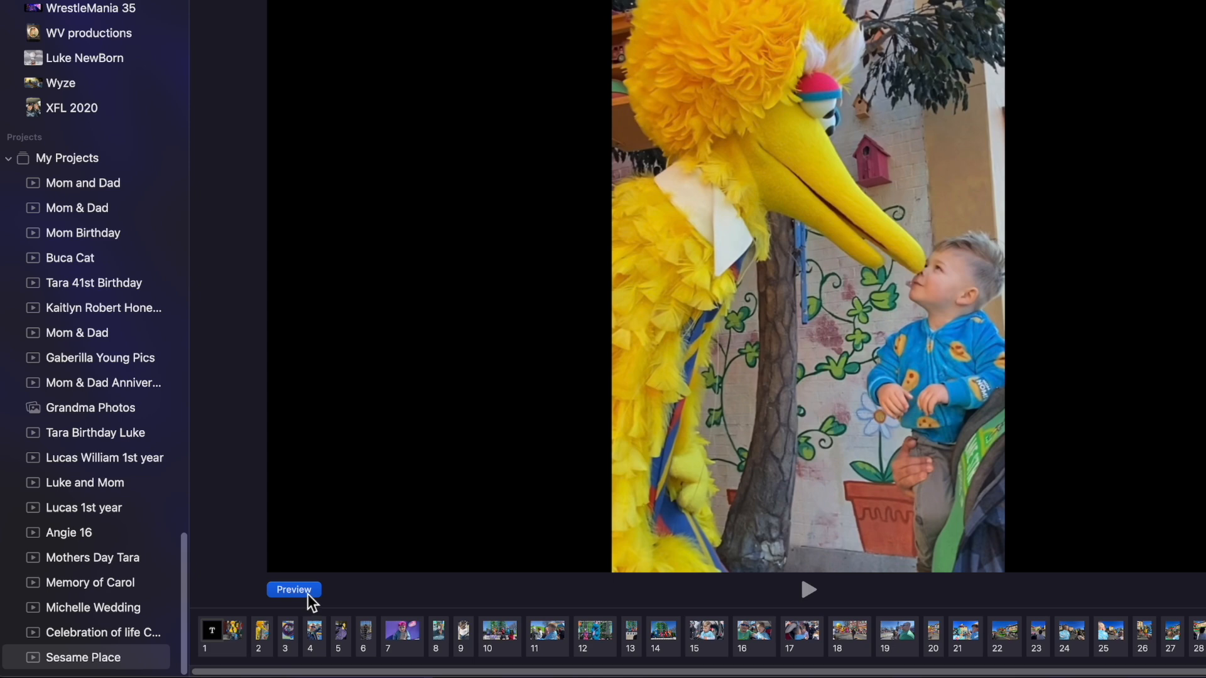
{"action": "left_click", "coordinate": [294, 589]}
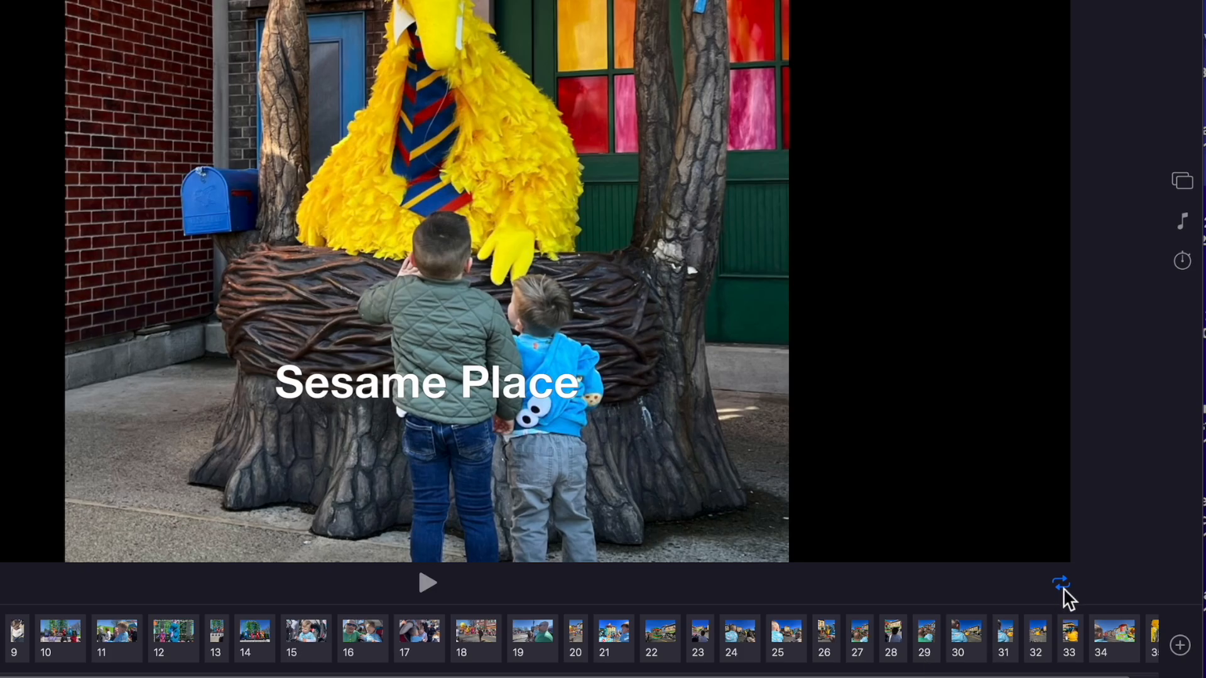
{"action": "mouse_move", "coordinate": [1060, 583]}
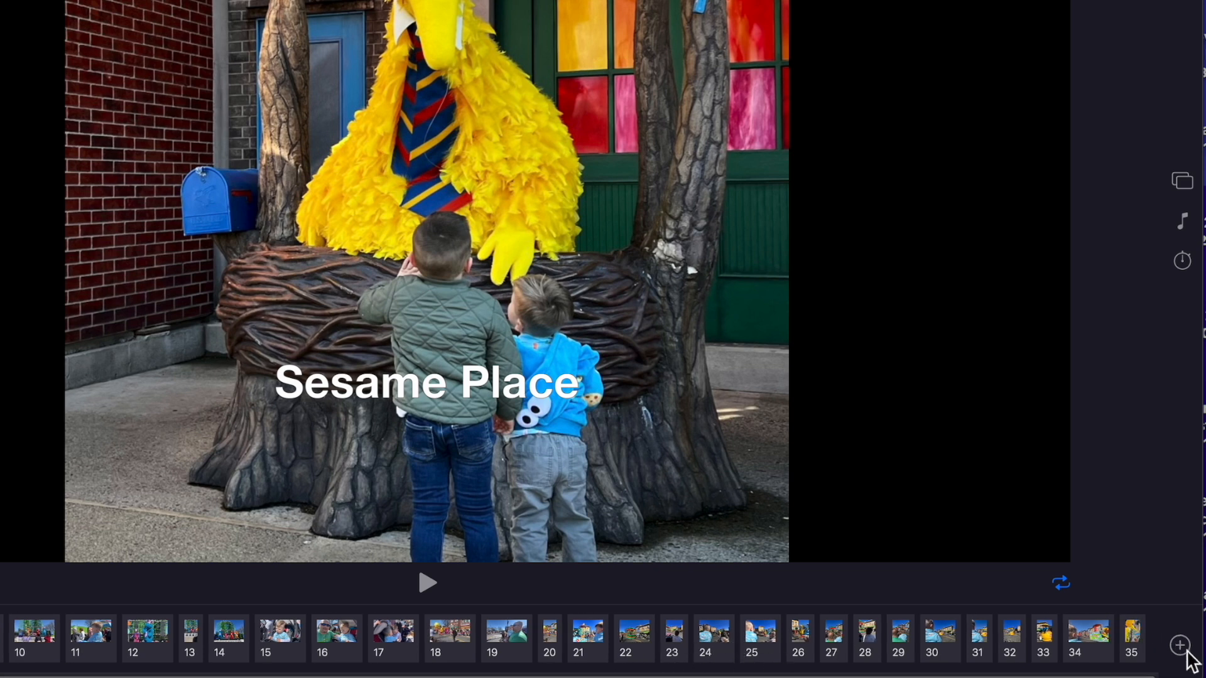
Step: Add text to the parade float slide, replacing Default Text with 'Parade'
{"action": "left_click", "coordinate": [1179, 646]}
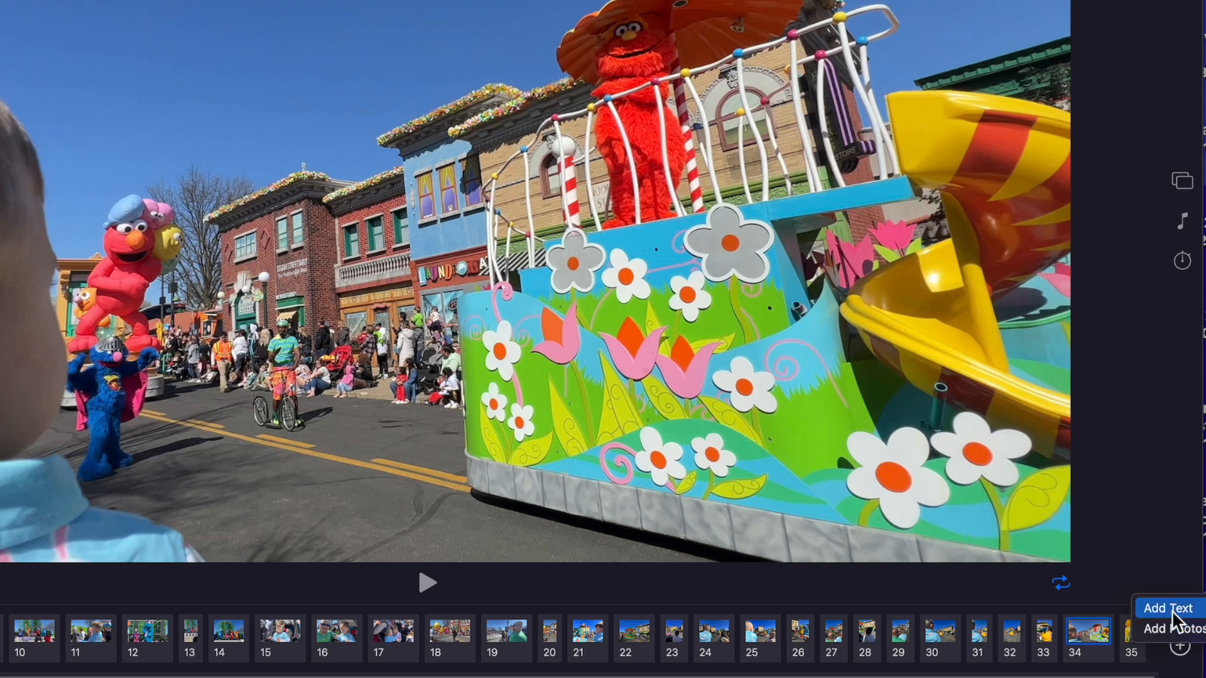
{"action": "mouse_move", "coordinate": [1046, 573]}
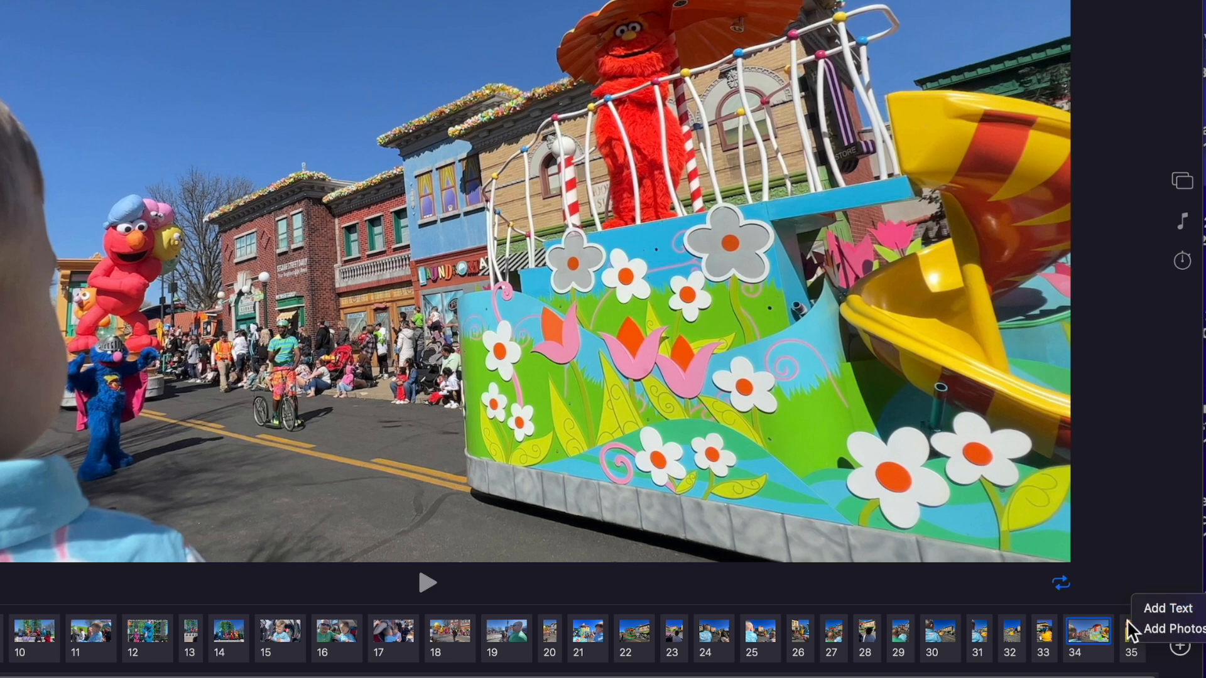
{"action": "left_click", "coordinate": [1168, 608]}
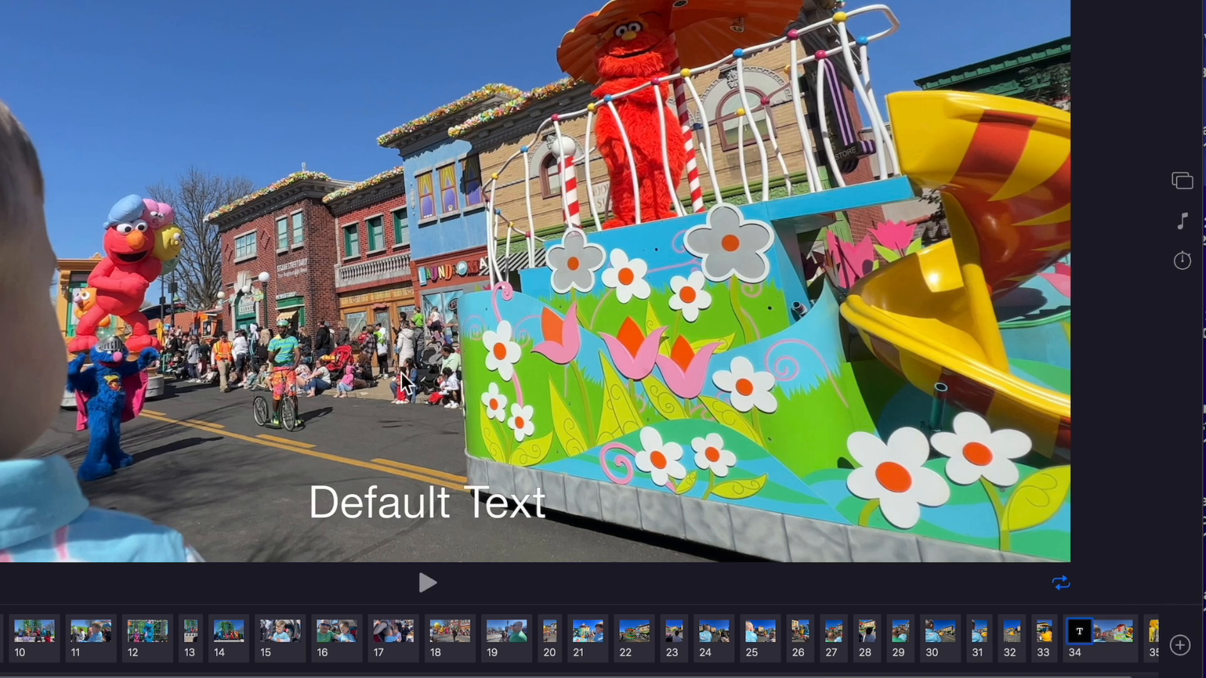
{"action": "left_click", "coordinate": [425, 504]}
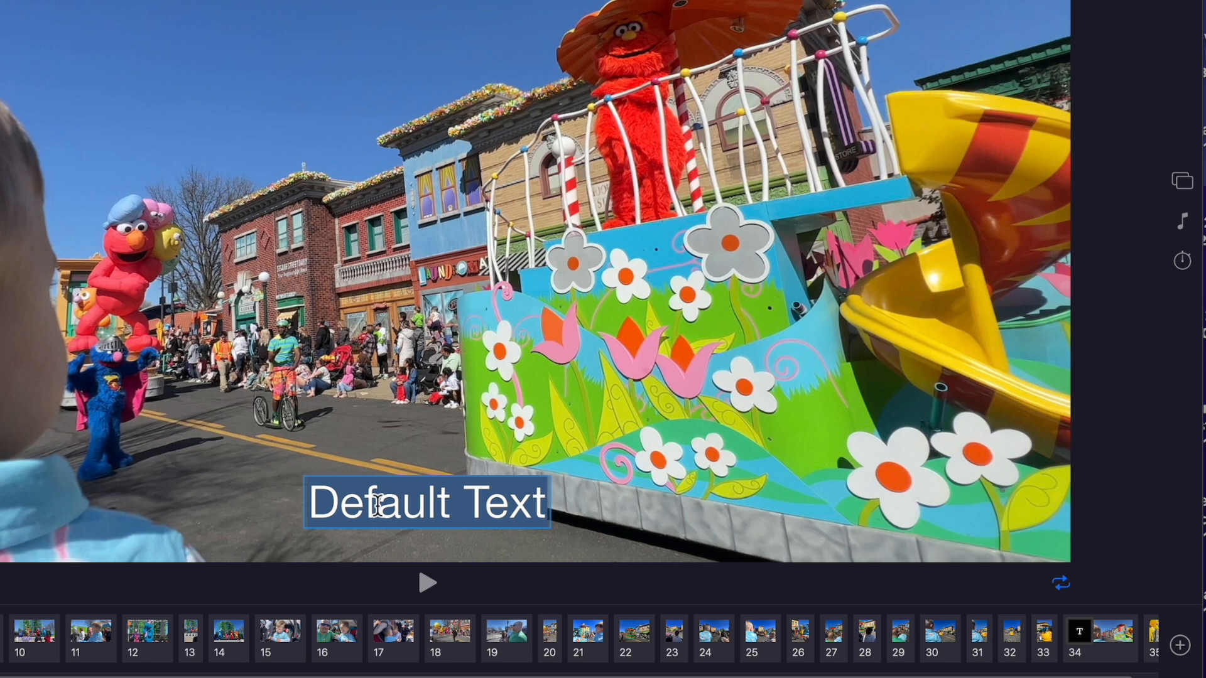
{"action": "type", "text": "Para"}
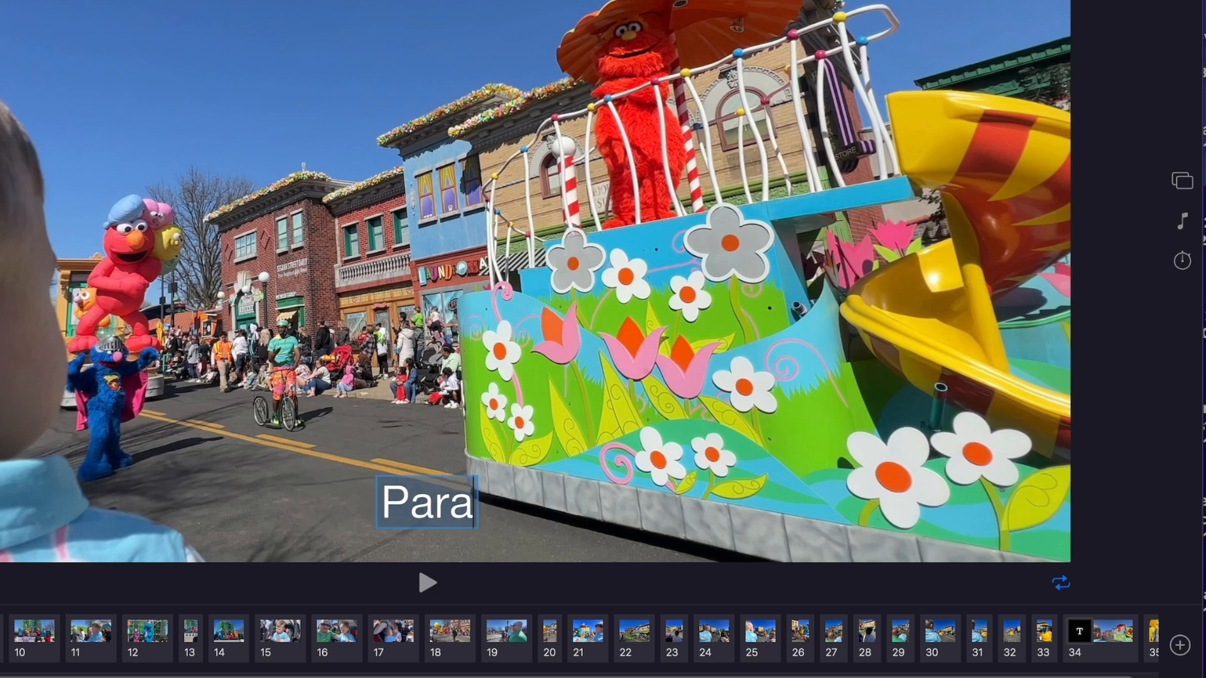
{"action": "type", "text": "de"}
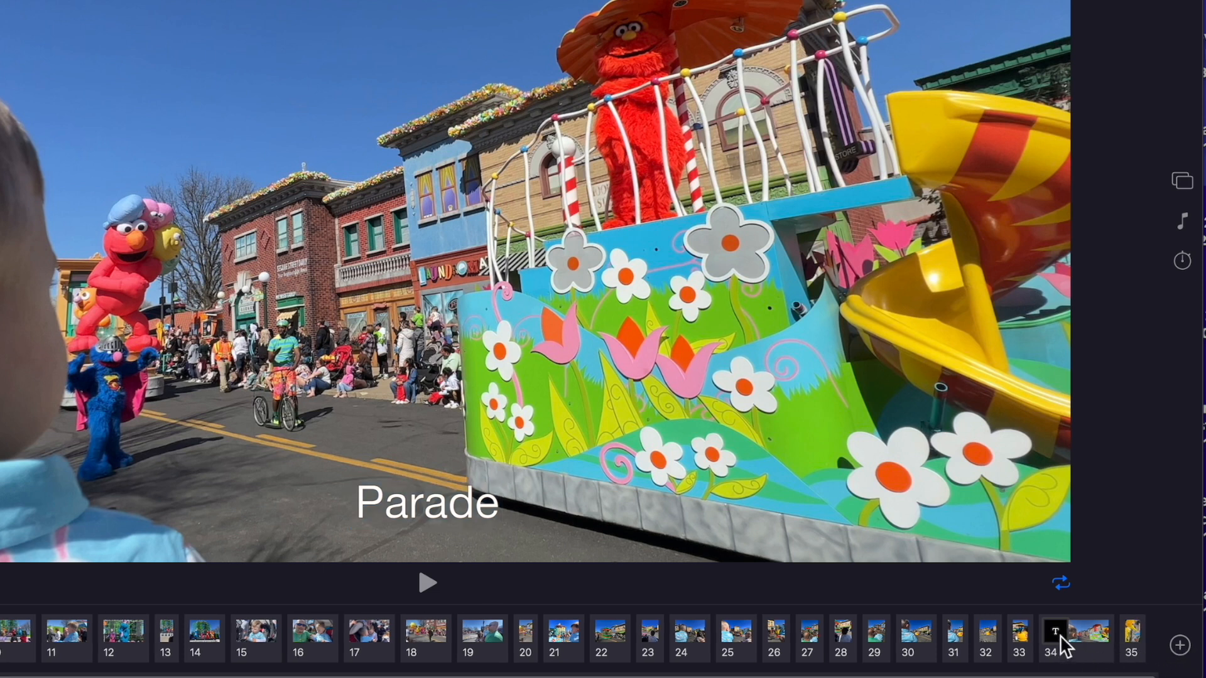
Step: Review slides, then try Ken Burns, Reflections and Sliding Panels themes before settling on Classic
{"action": "left_click", "coordinate": [1082, 636]}
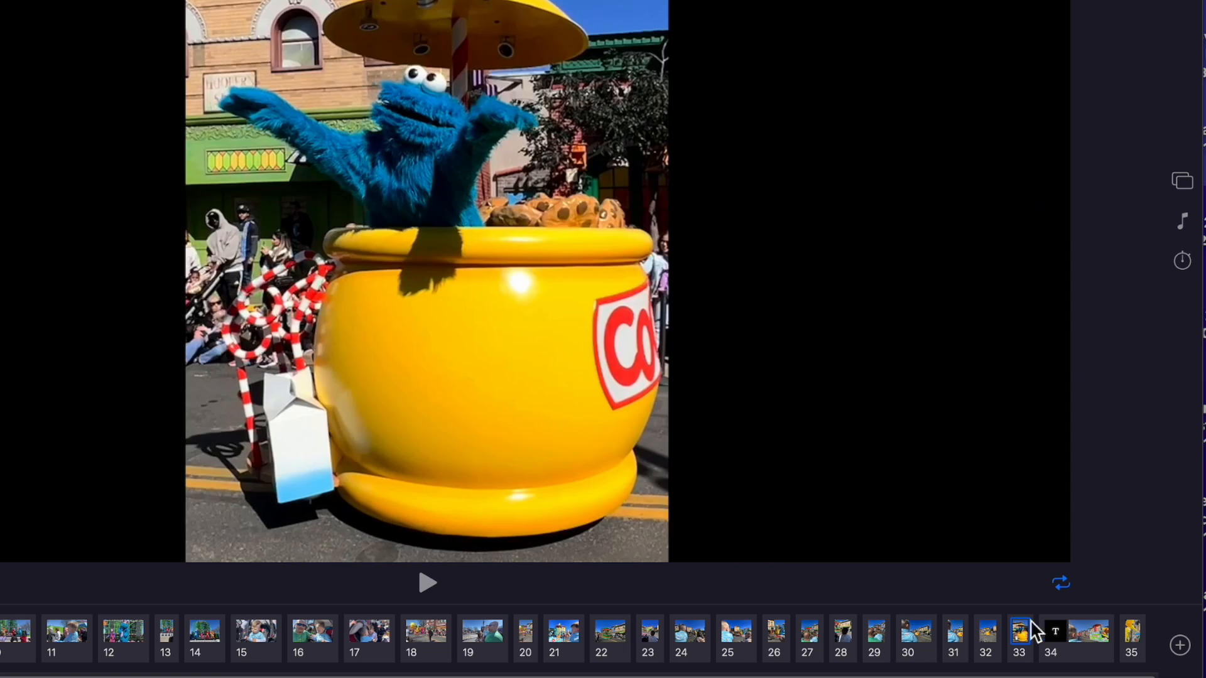
{"action": "left_click", "coordinate": [1183, 645]}
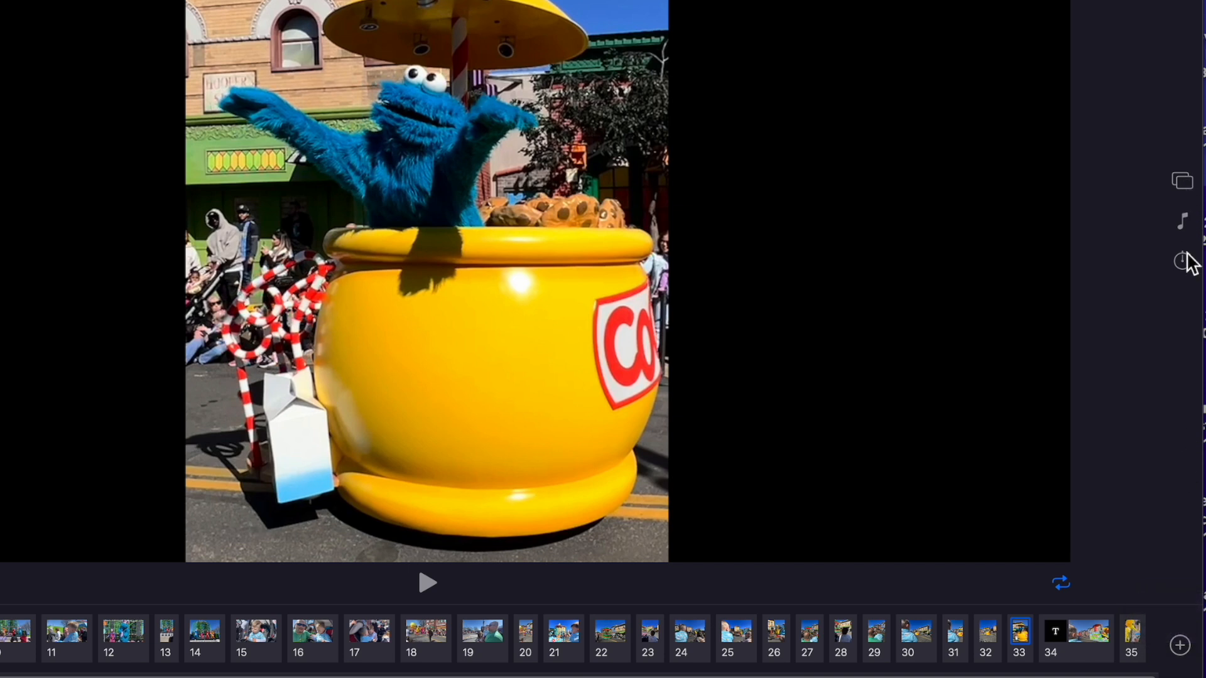
{"action": "mouse_move", "coordinate": [1182, 181]}
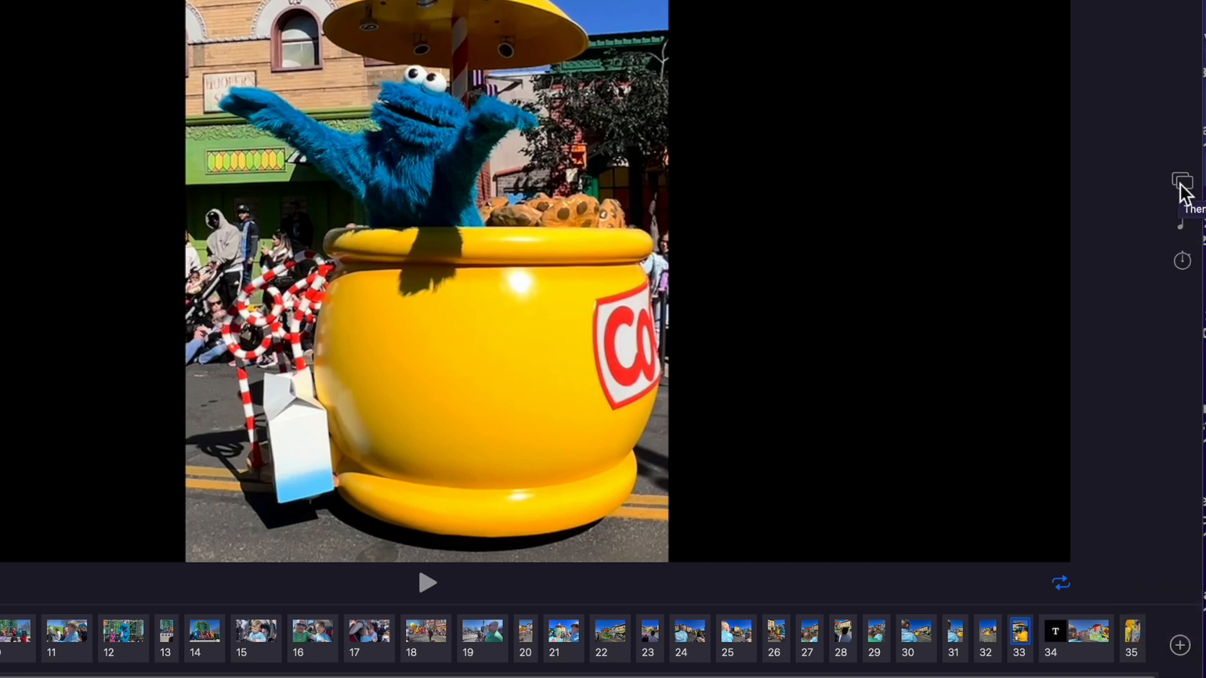
{"action": "mouse_move", "coordinate": [1187, 224]}
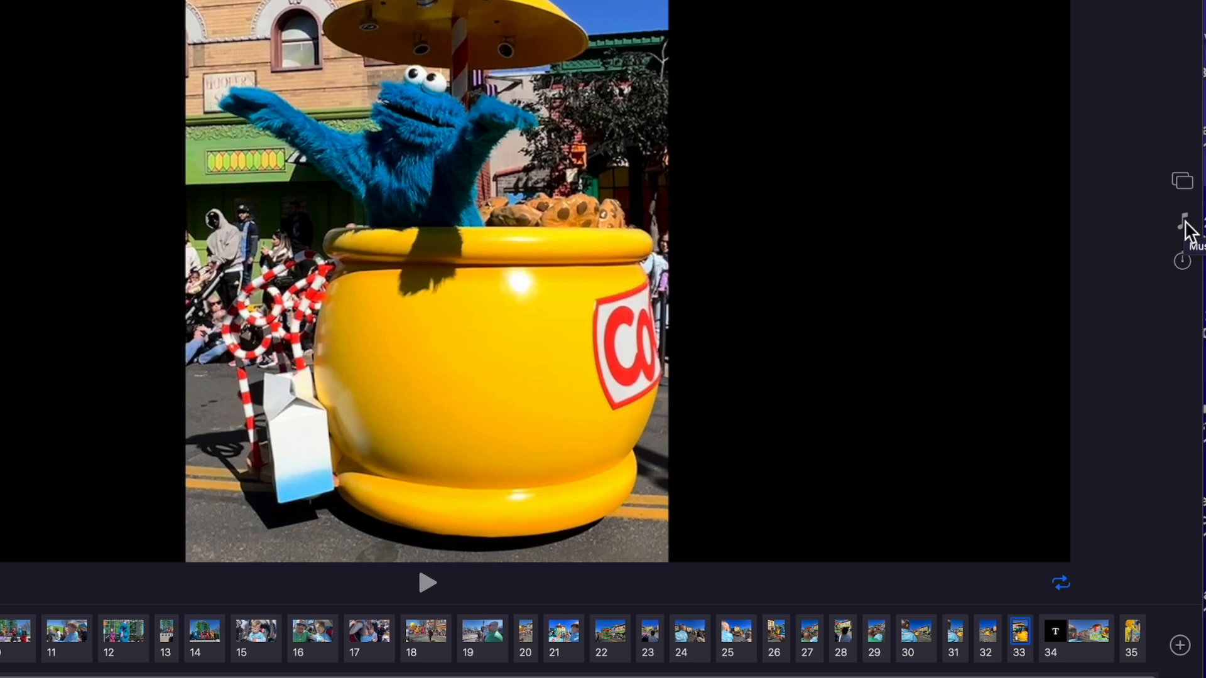
{"action": "mouse_move", "coordinate": [1191, 274]}
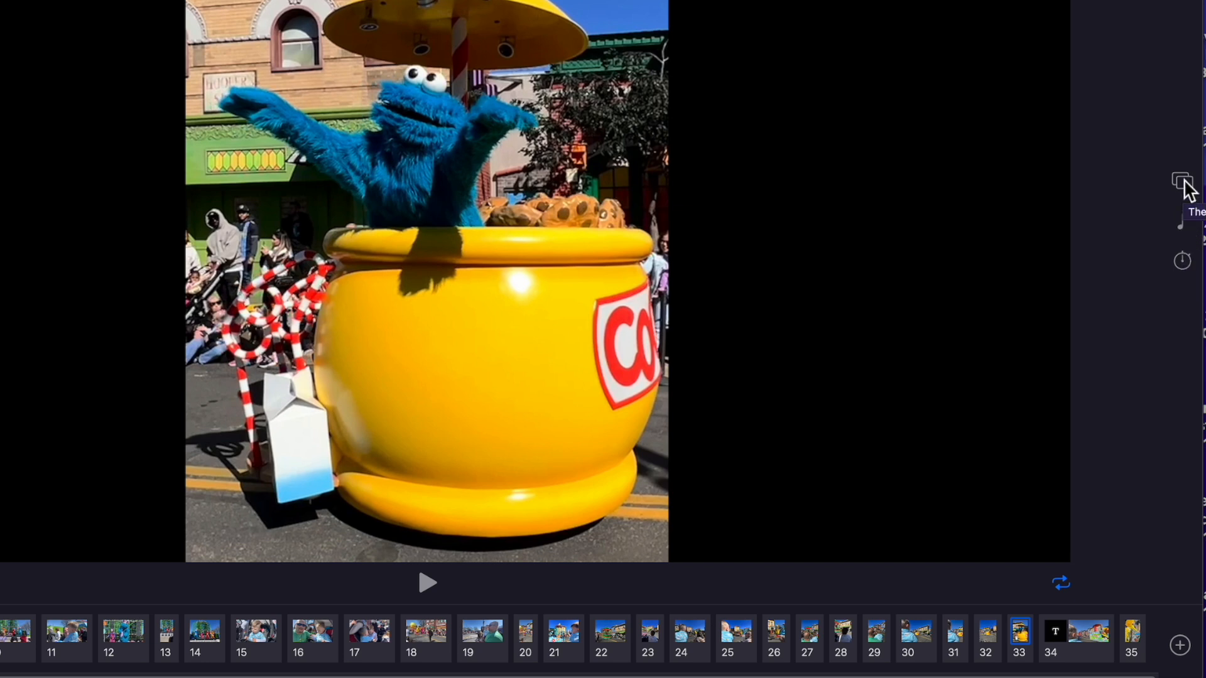
{"action": "left_click", "coordinate": [1181, 180]}
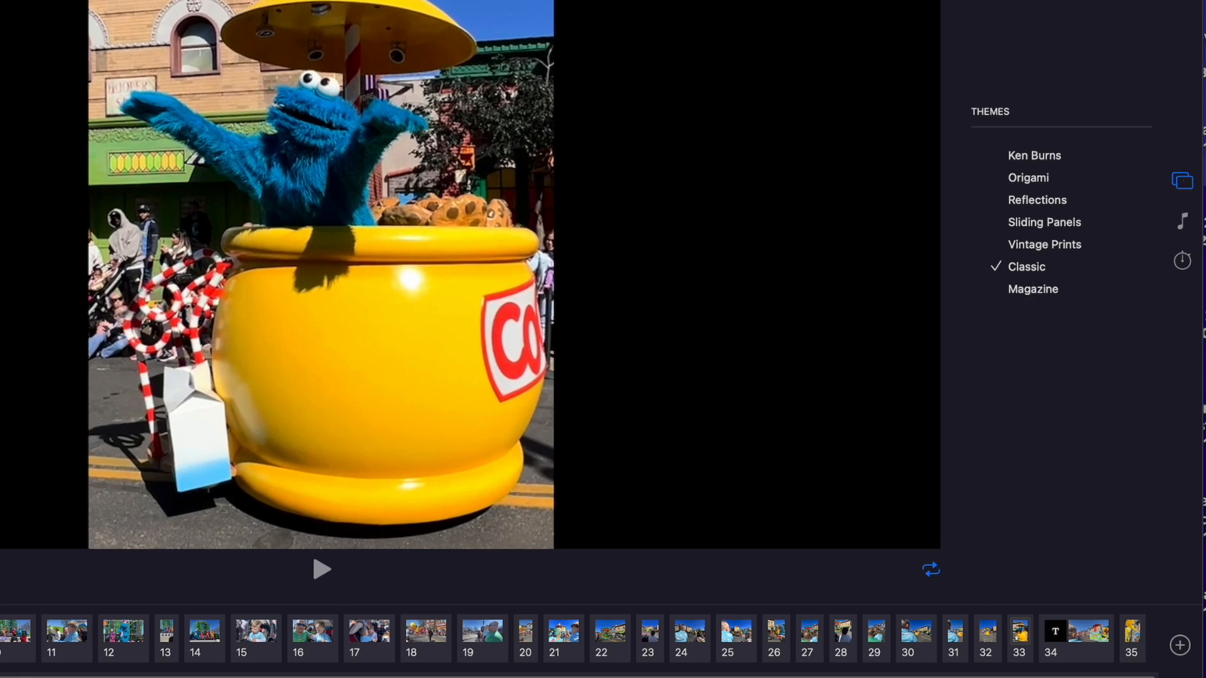
{"action": "left_click", "coordinate": [1035, 155]}
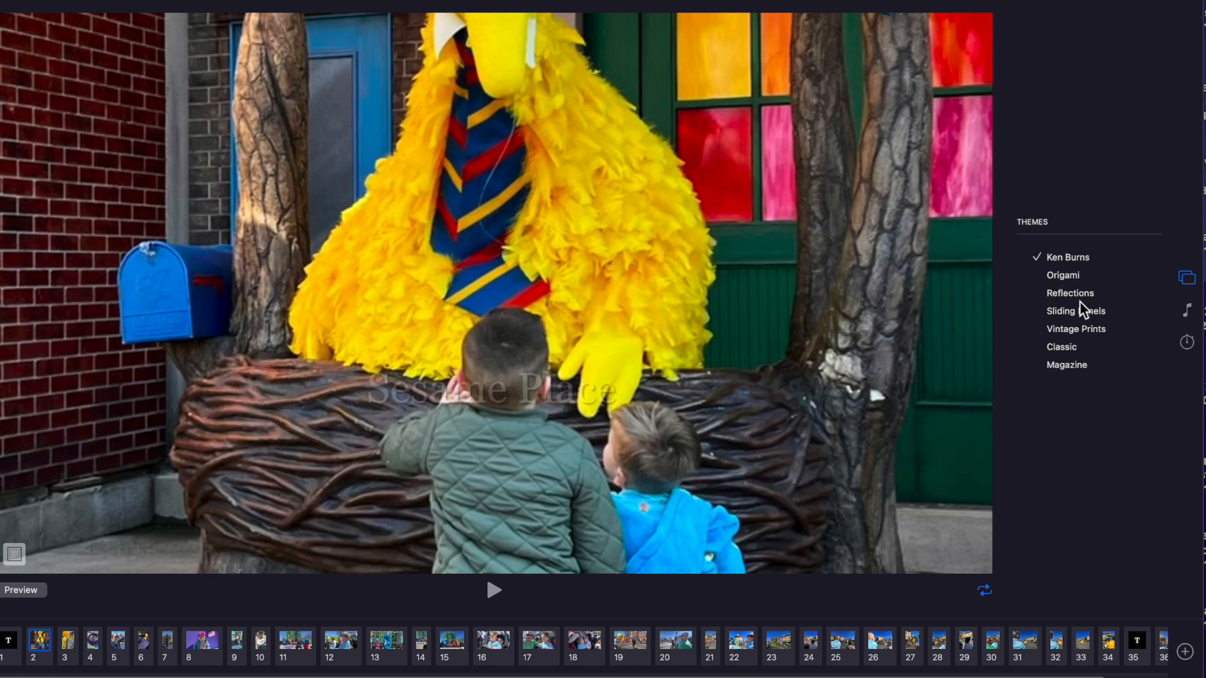
{"action": "left_click", "coordinate": [1070, 293]}
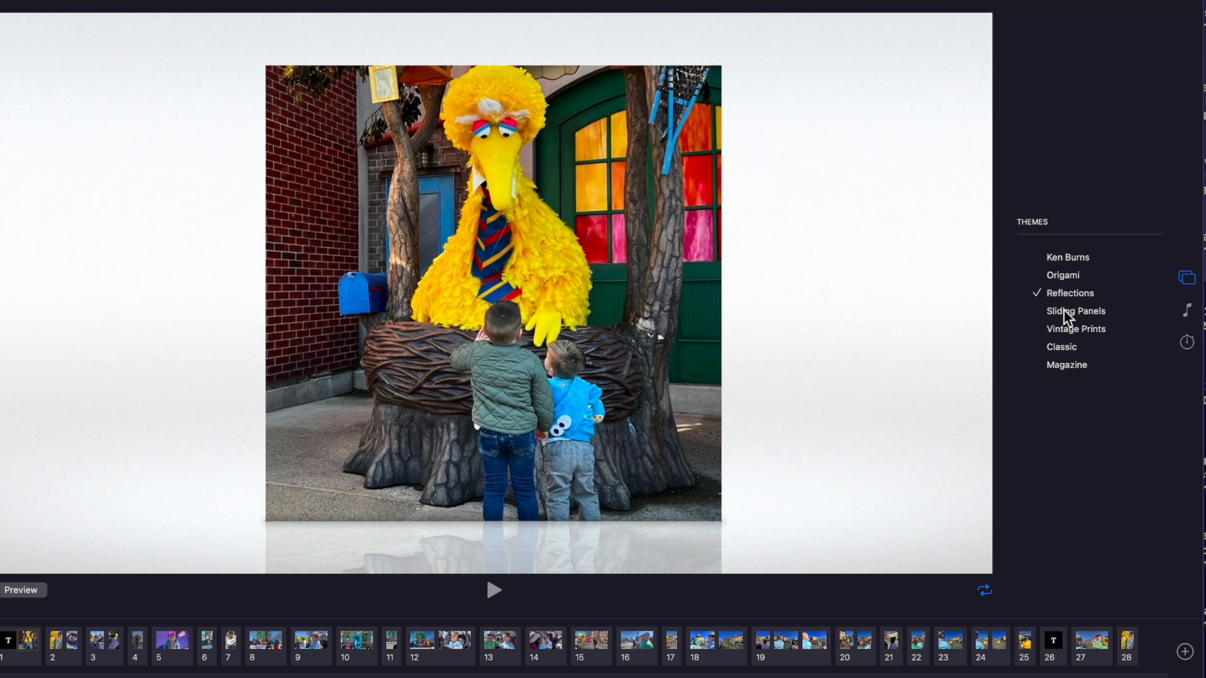
{"action": "left_click", "coordinate": [1075, 311]}
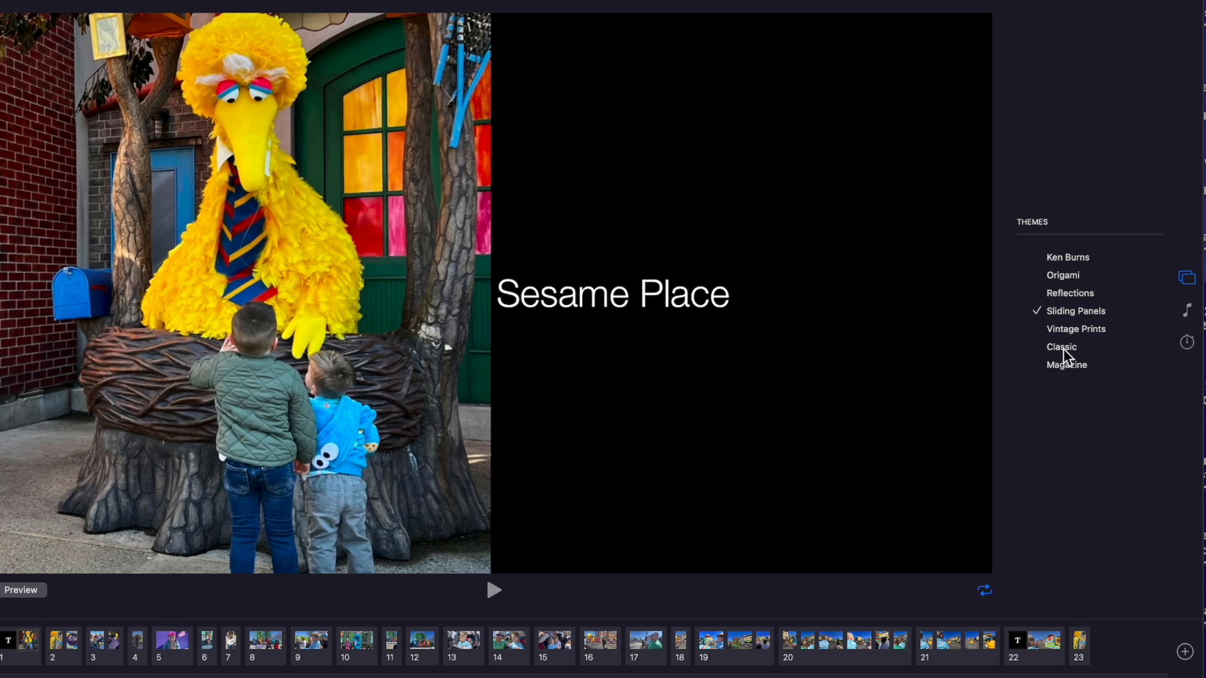
{"action": "left_click", "coordinate": [1061, 347]}
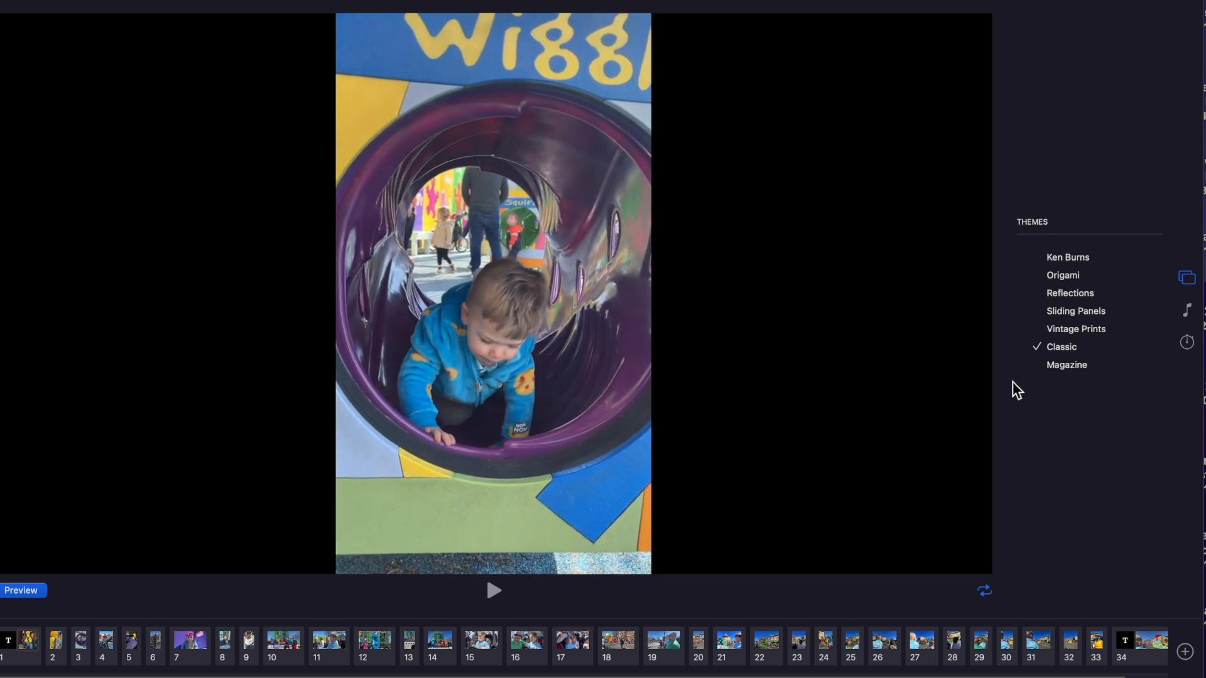
{"action": "left_click", "coordinate": [1076, 328]}
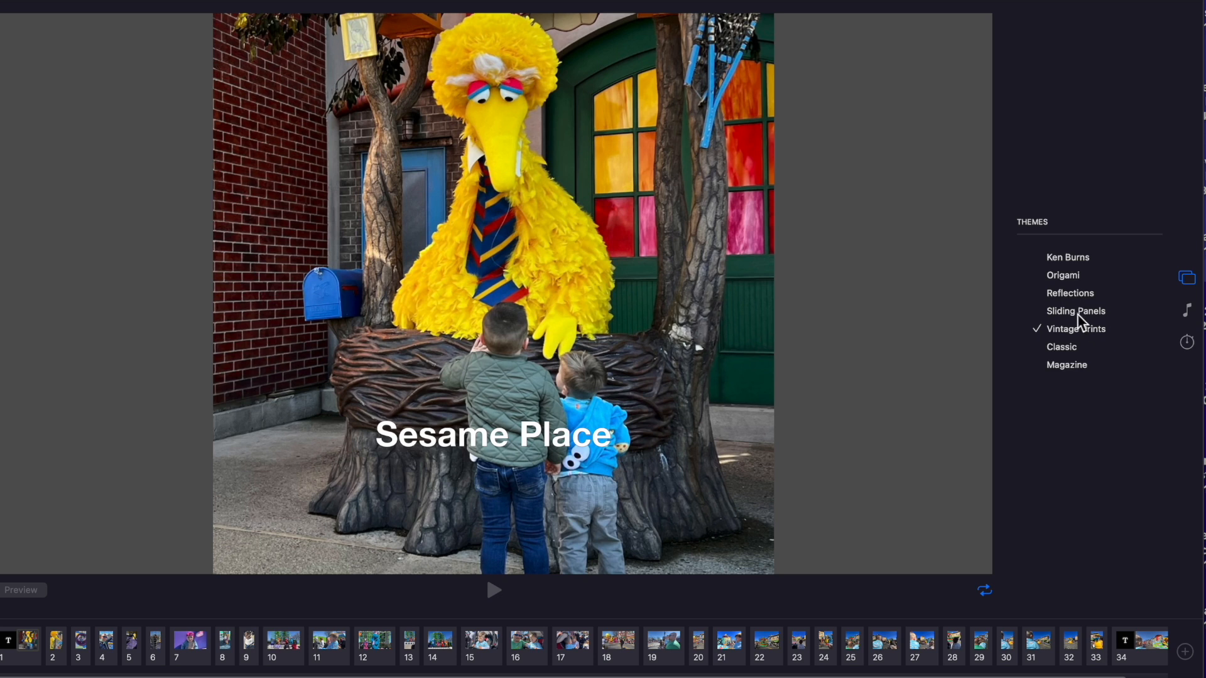
{"action": "left_click", "coordinate": [1075, 311]}
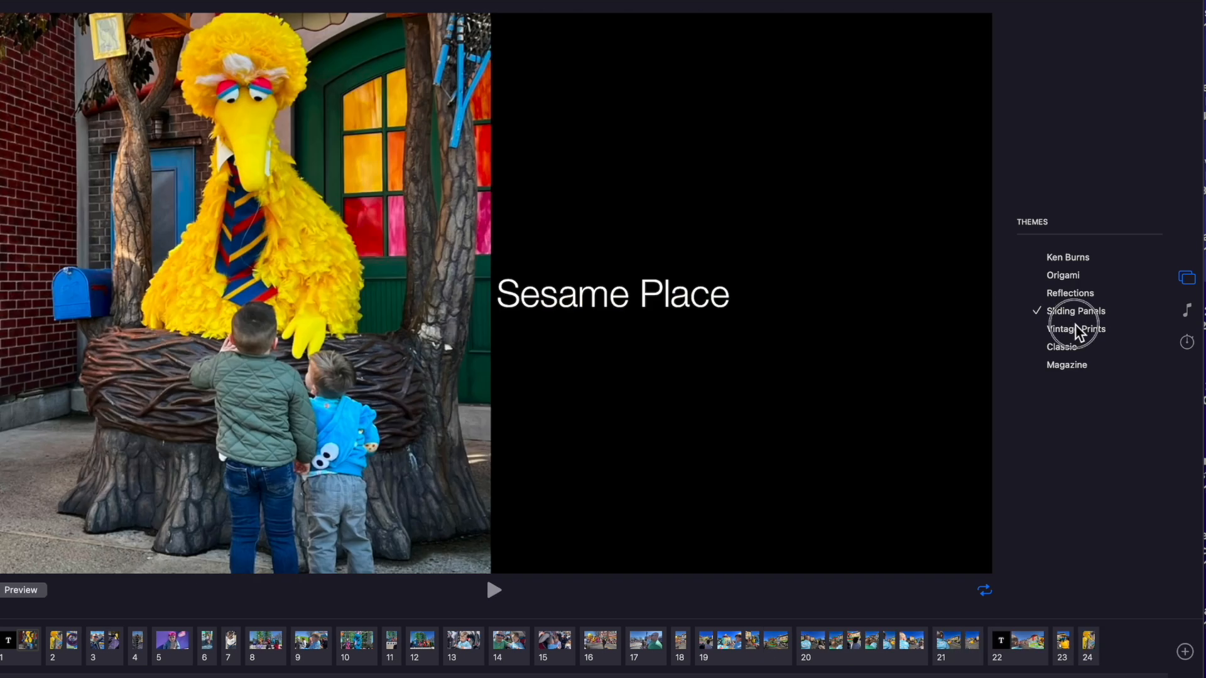
{"action": "left_click", "coordinate": [1075, 328]}
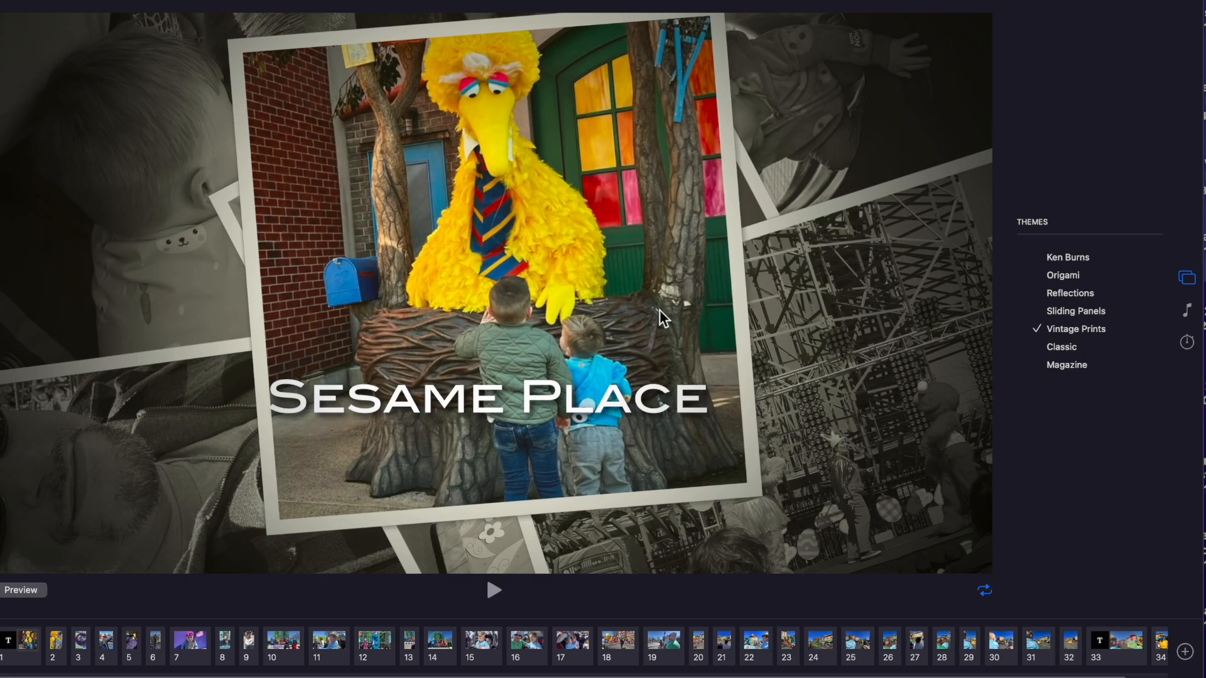
{"action": "mouse_move", "coordinate": [82, 407]}
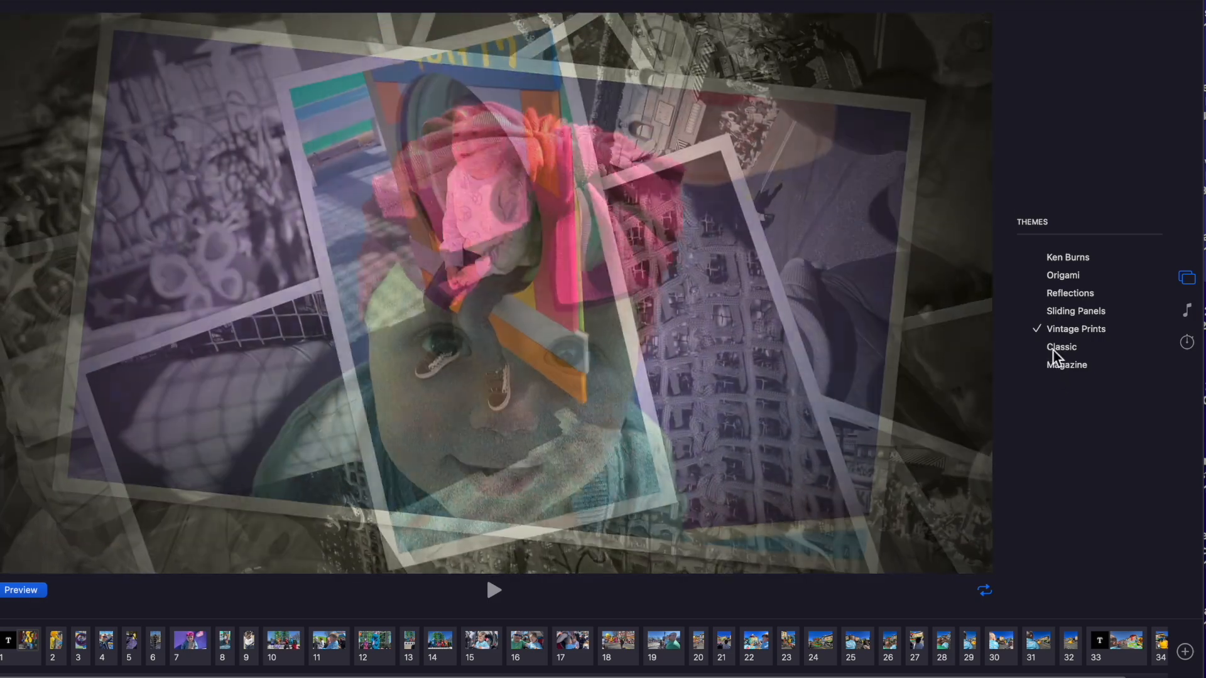
{"action": "left_click", "coordinate": [1061, 346]}
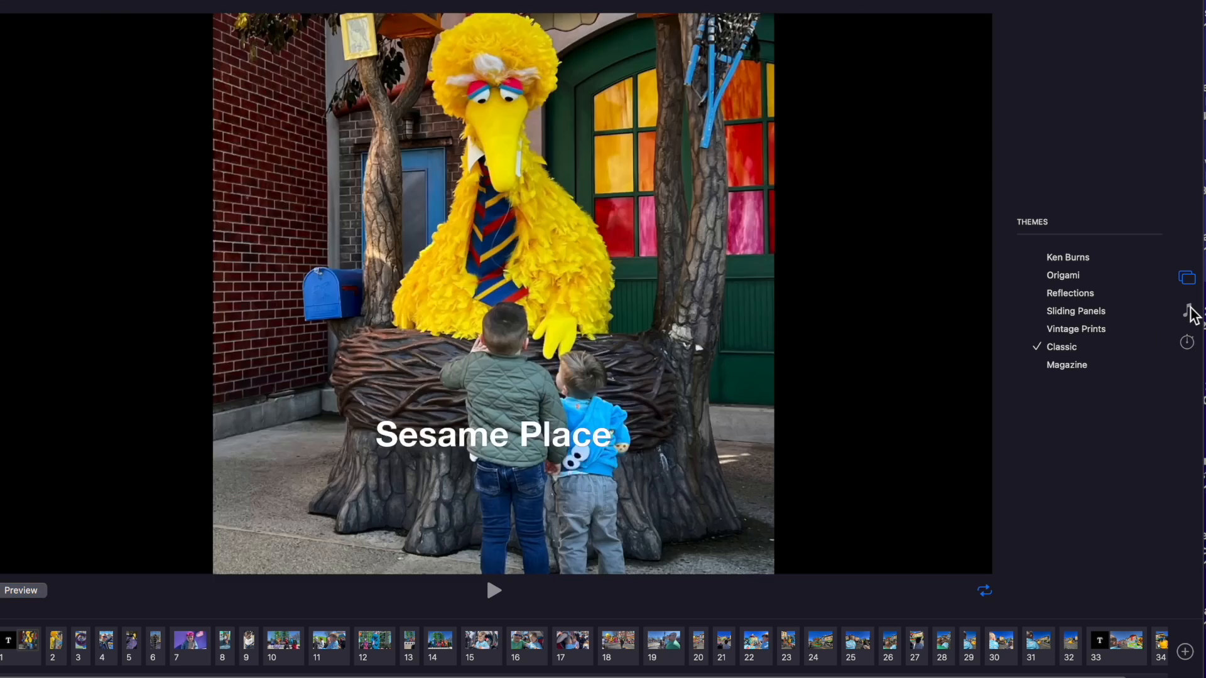
Step: Browse the Music Library list for a song without adding any track
{"action": "left_click", "coordinate": [1186, 311]}
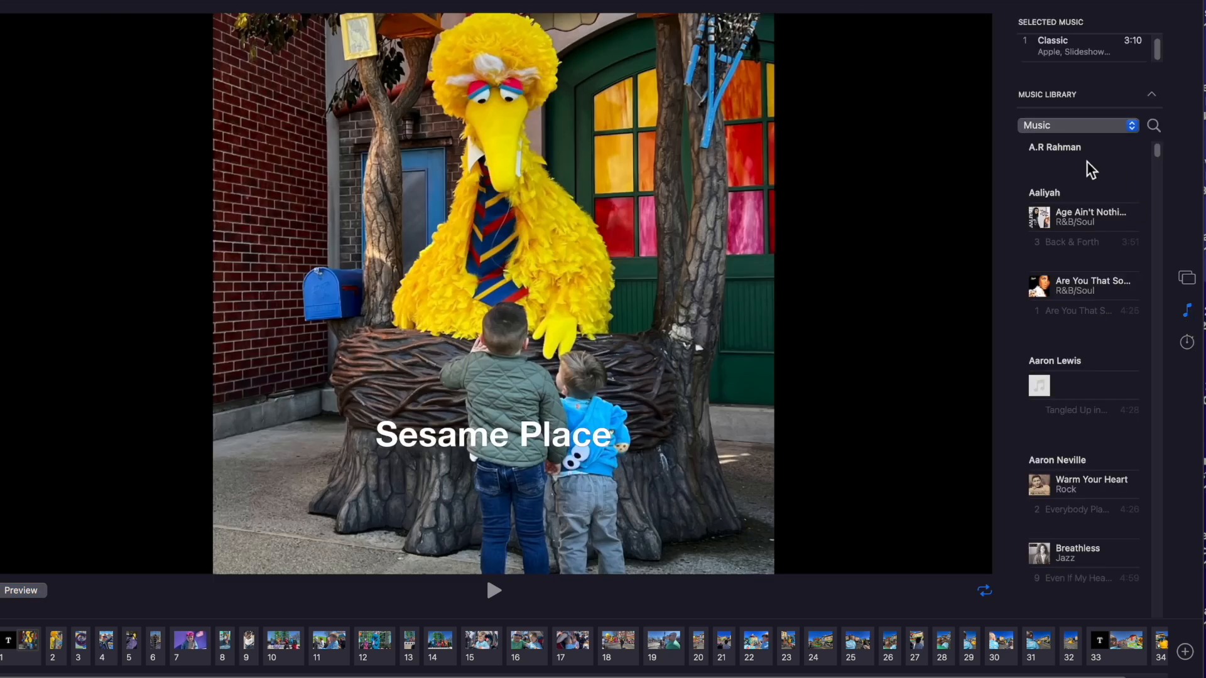
{"action": "left_click", "coordinate": [1151, 93]}
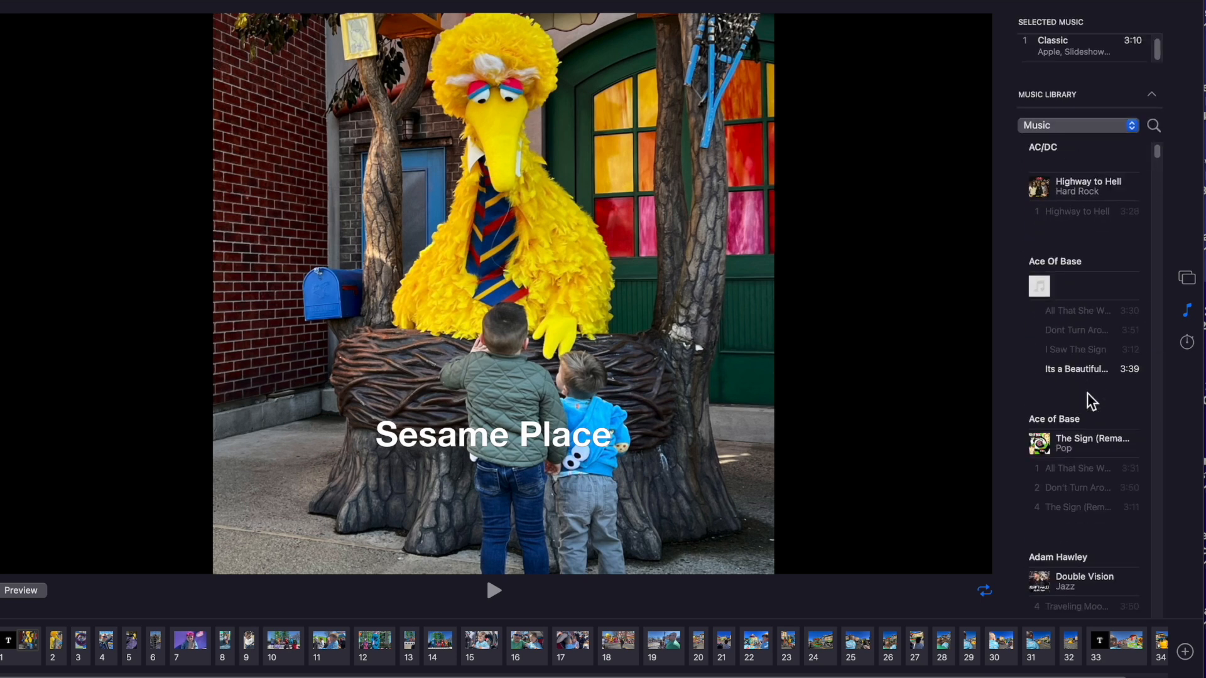
{"action": "scroll", "scroll_direction": "down", "scroll_amount": 3}
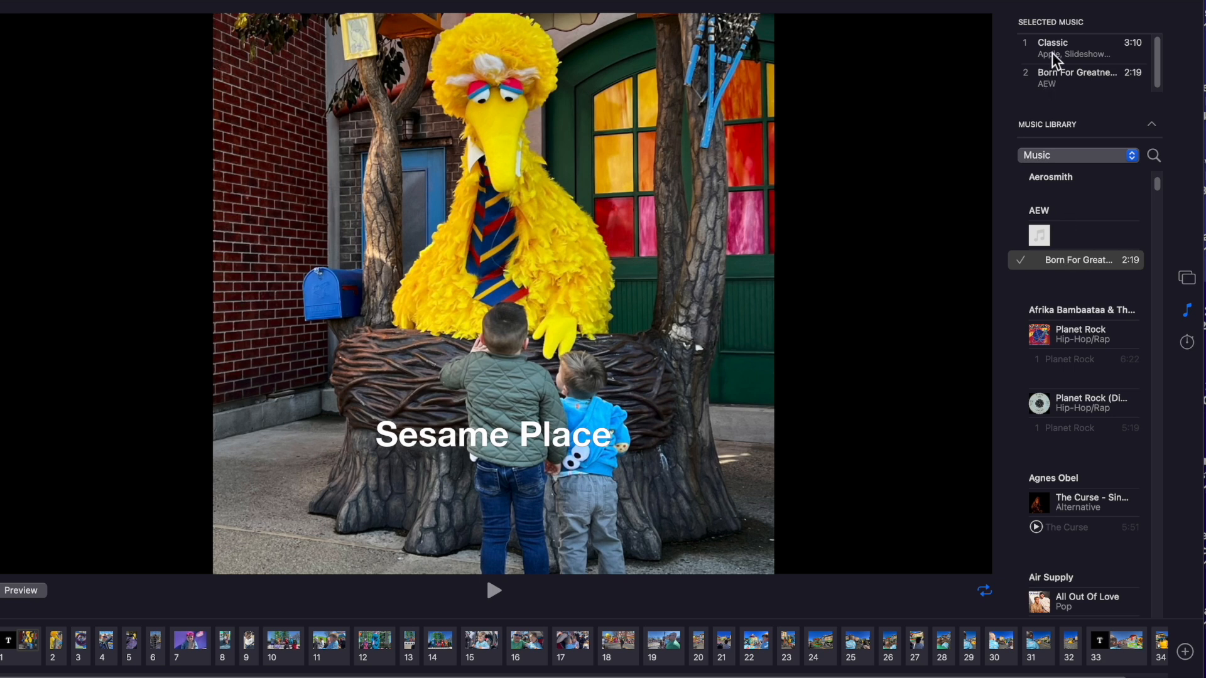
{"action": "left_click", "coordinate": [1076, 48]}
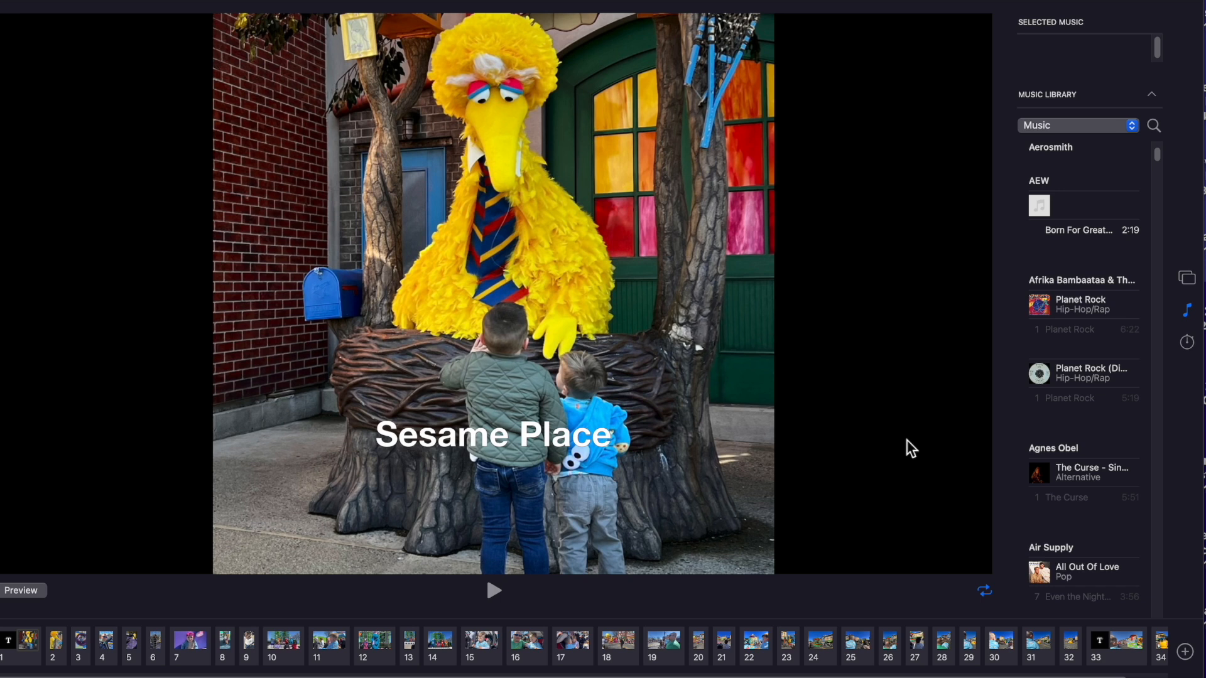
{"action": "mouse_move", "coordinate": [1075, 239]}
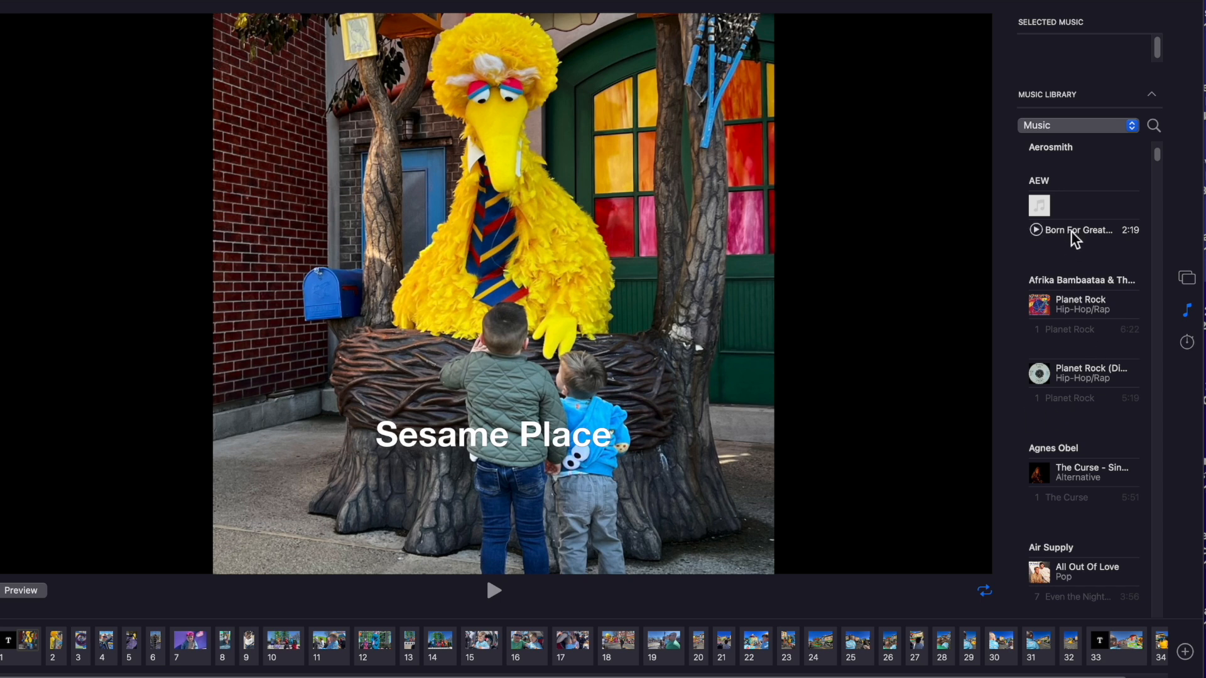
{"action": "scroll", "scroll_direction": "down", "scroll_amount": 3}
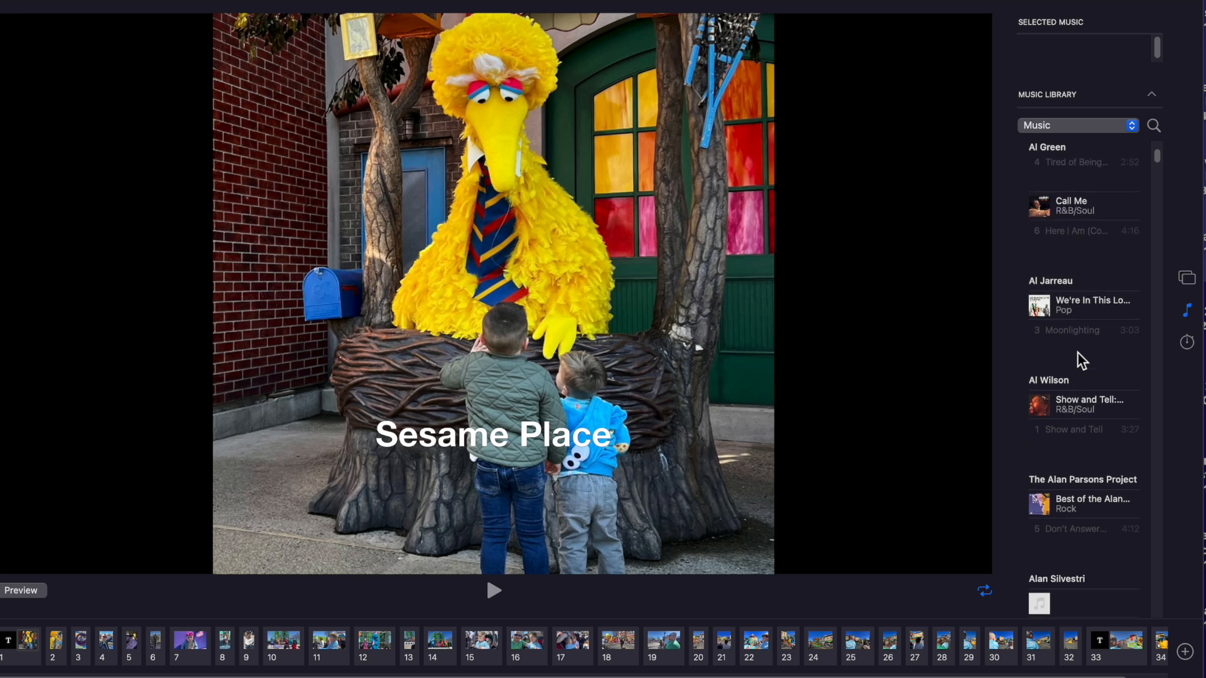
{"action": "scroll", "scroll_direction": "down", "scroll_amount": 3}
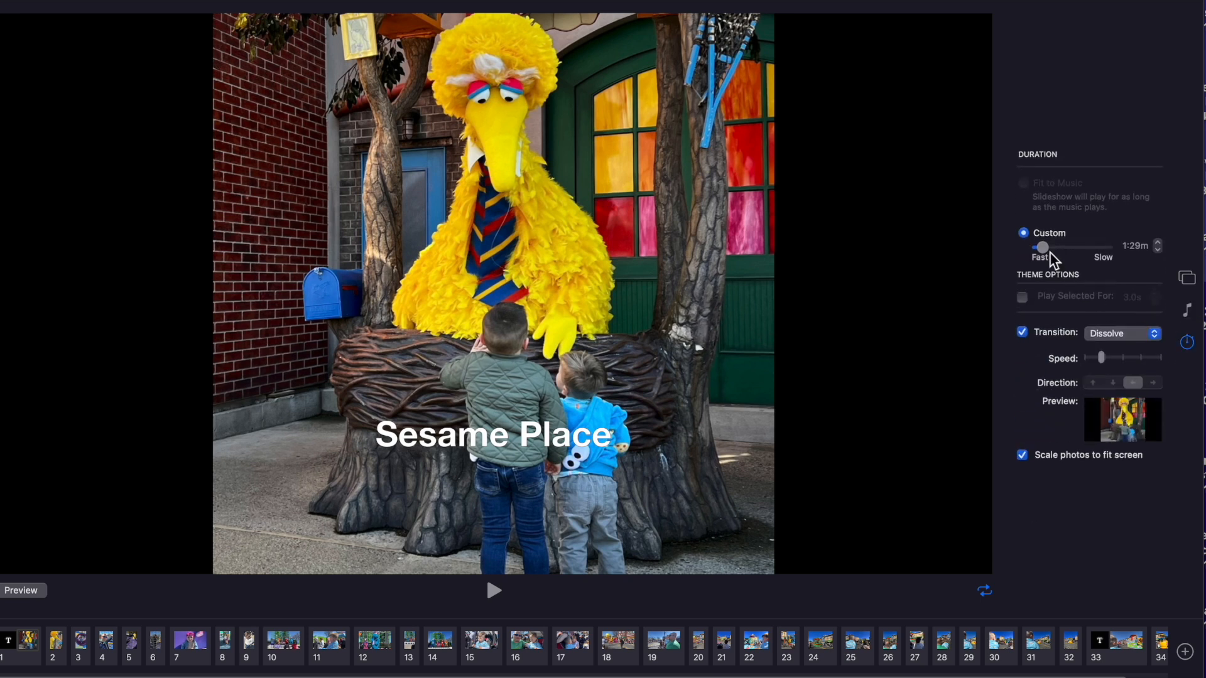
Step: Set the slideshow's custom duration to 5:57m
{"action": "left_click_drag", "start_coordinate": [1042, 247], "coordinate": [1048, 248]}
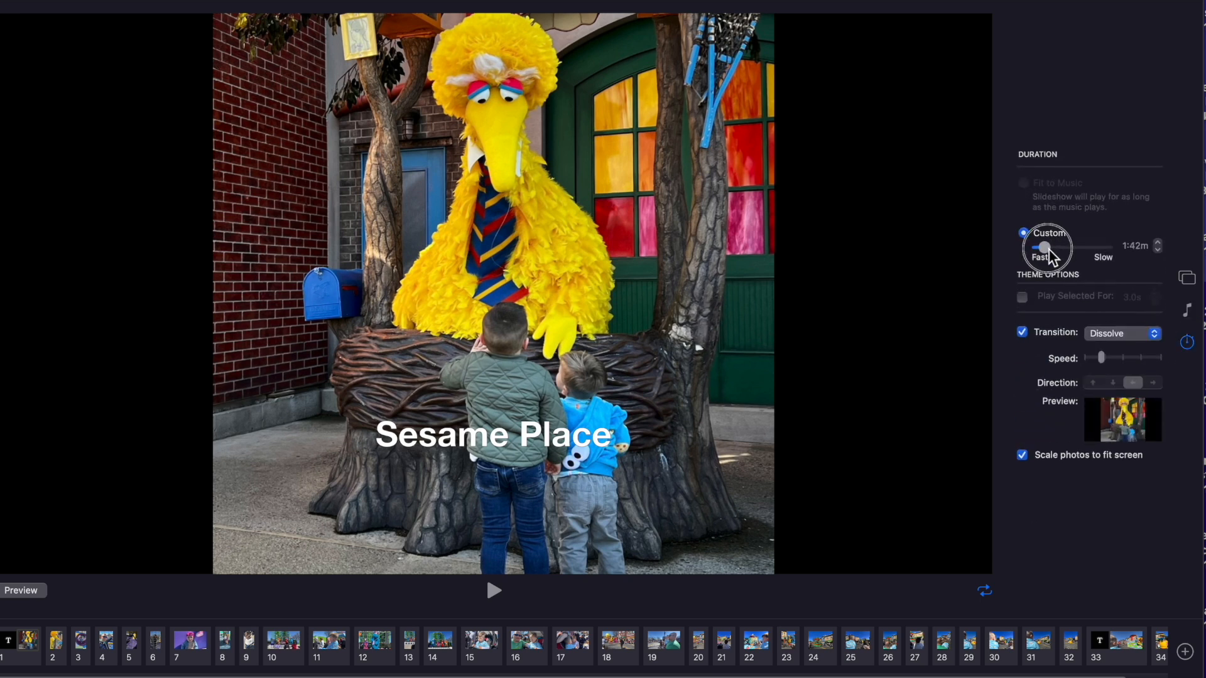
{"action": "left_click_drag", "start_coordinate": [1044, 247], "coordinate": [1036, 247]}
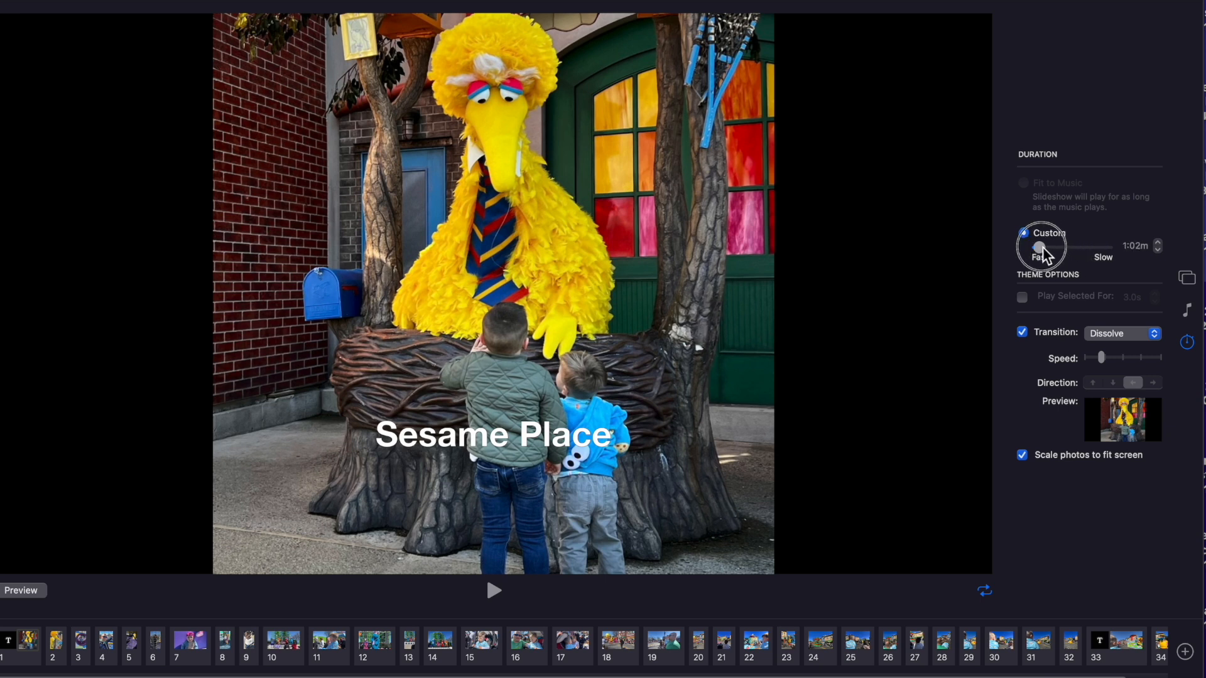
{"action": "left_click_drag", "start_coordinate": [1038, 246], "coordinate": [1080, 246]}
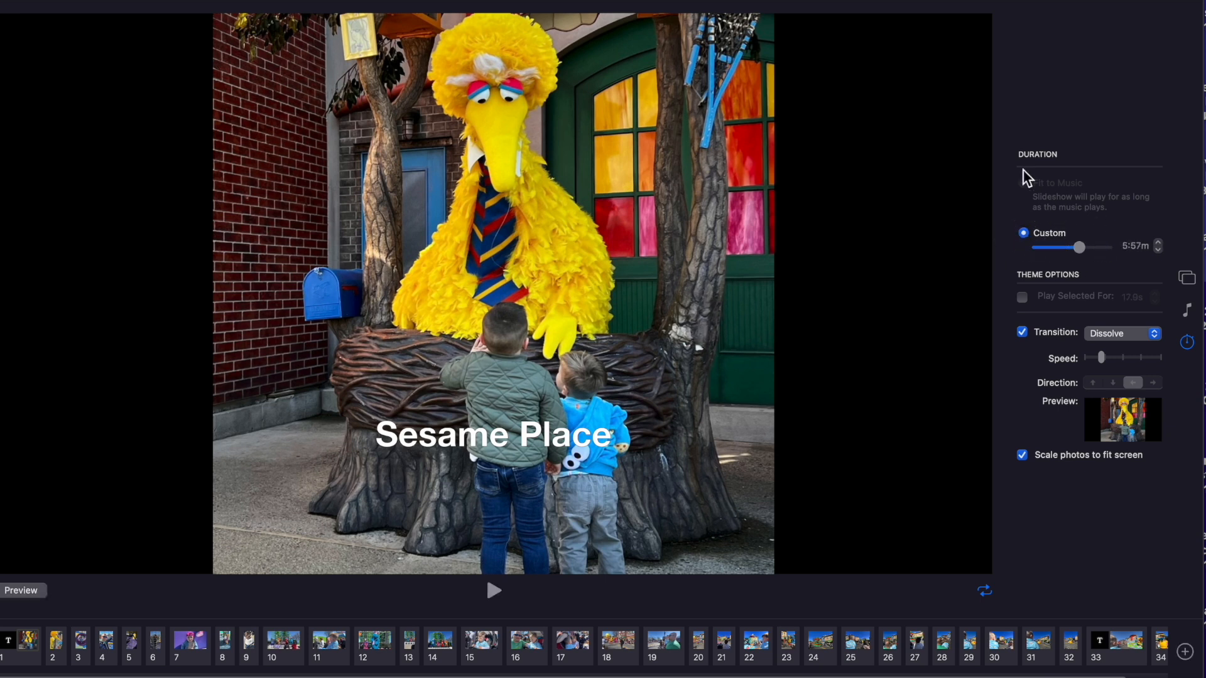
{"action": "mouse_move", "coordinate": [1074, 213]}
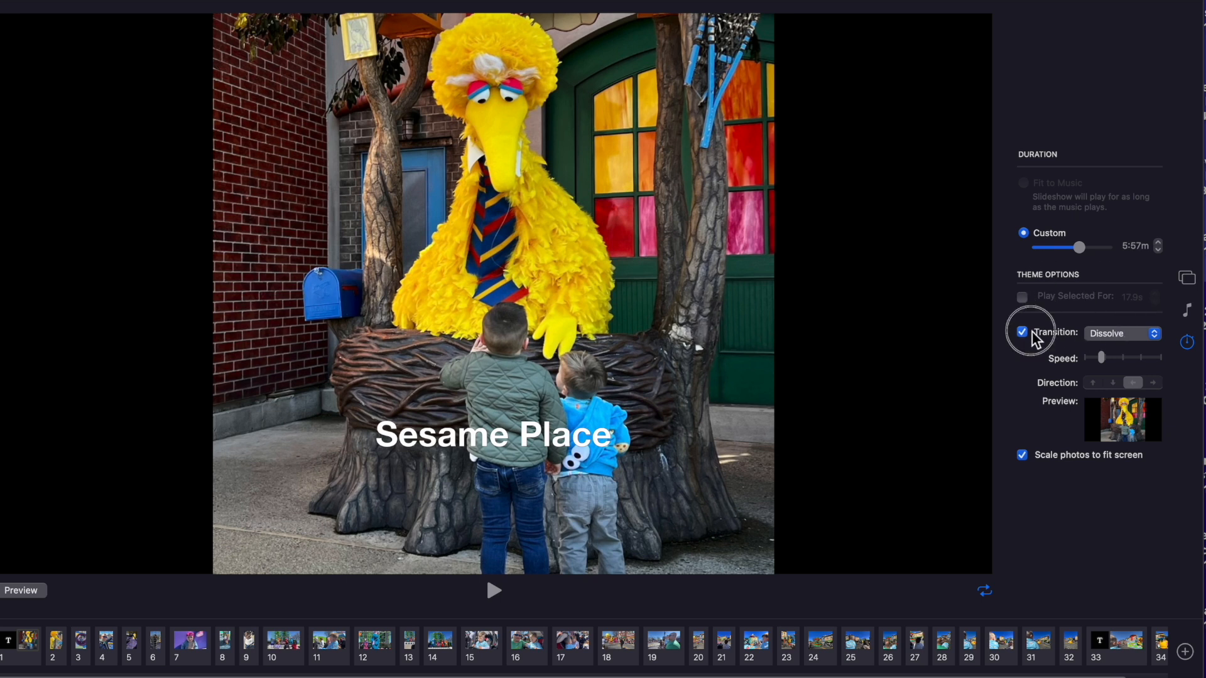
Step: Toggle Scale photos to fit screen off and on twice, leaving it enabled
{"action": "left_click", "coordinate": [1022, 455]}
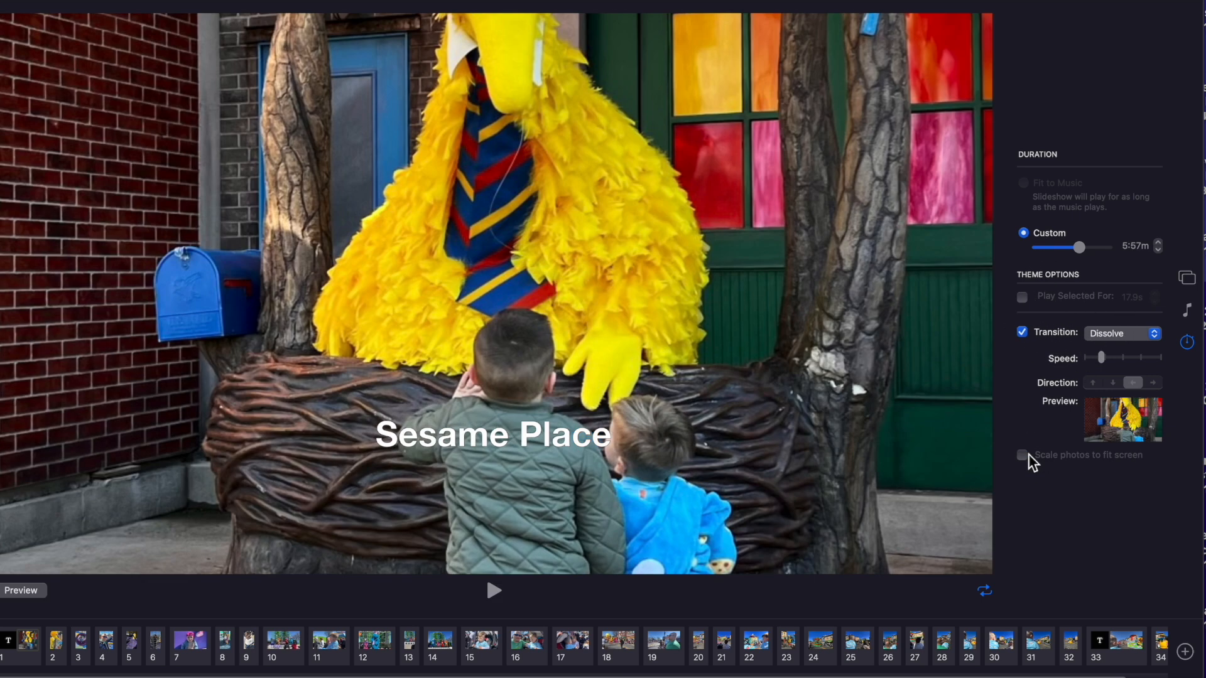
{"action": "left_click", "coordinate": [1022, 454]}
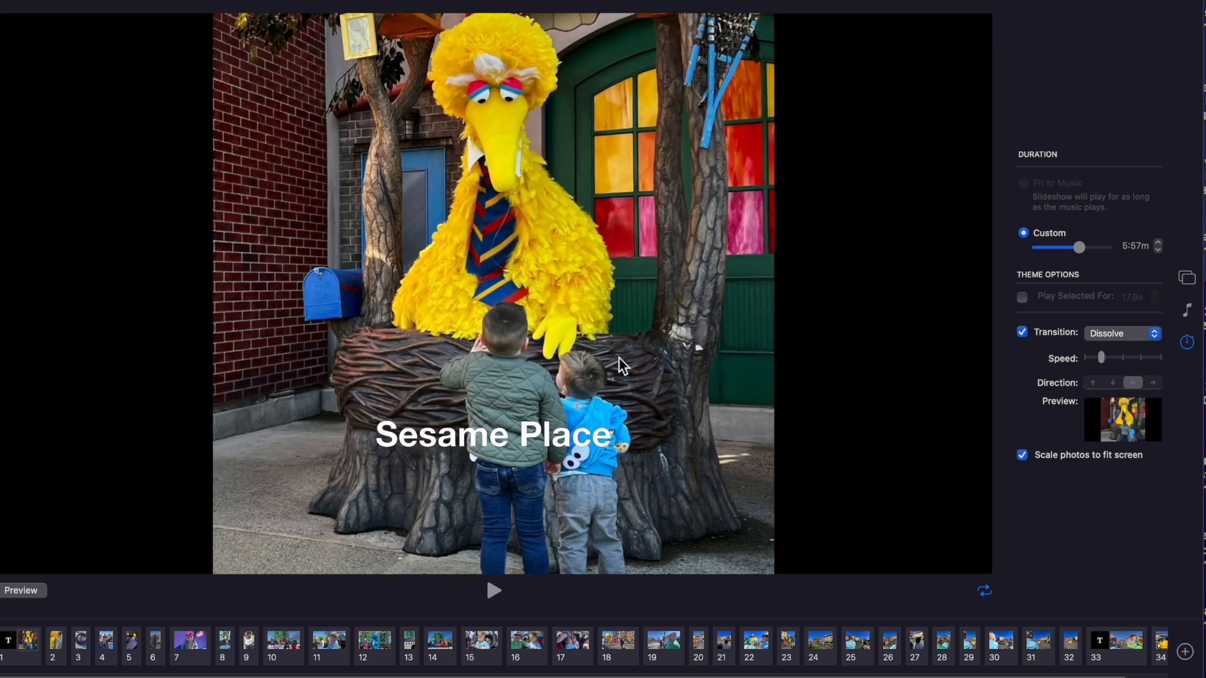
{"action": "left_click", "coordinate": [1022, 455]}
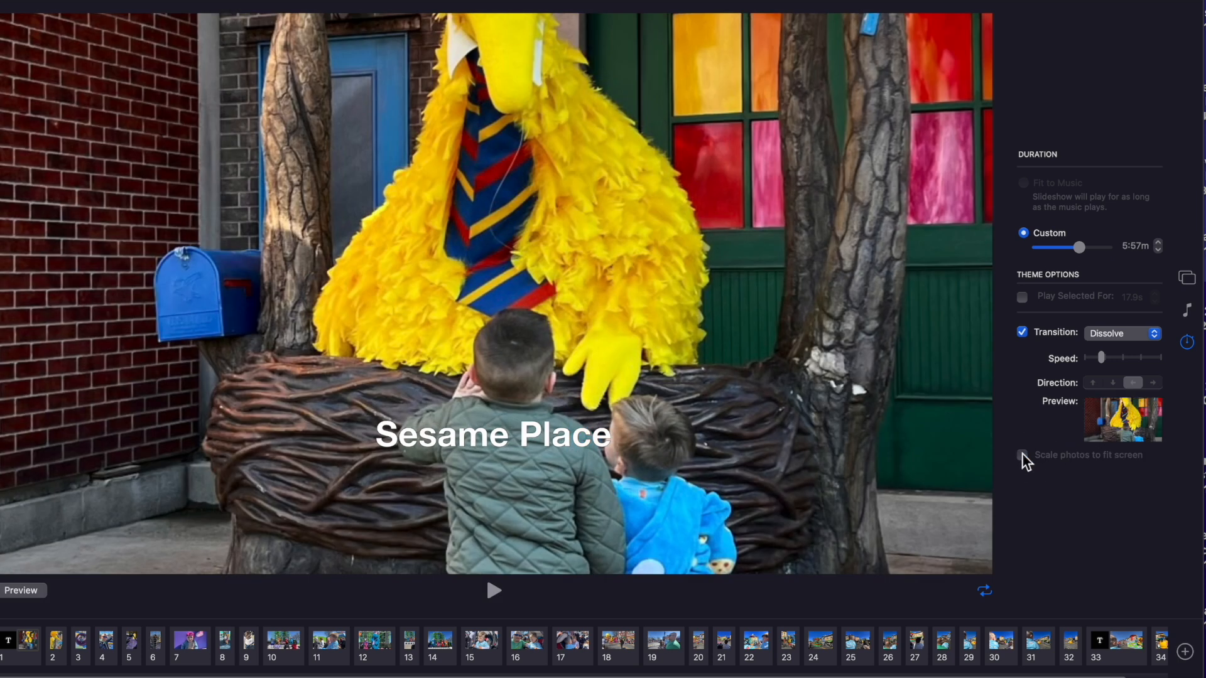
{"action": "left_click", "coordinate": [1023, 455]}
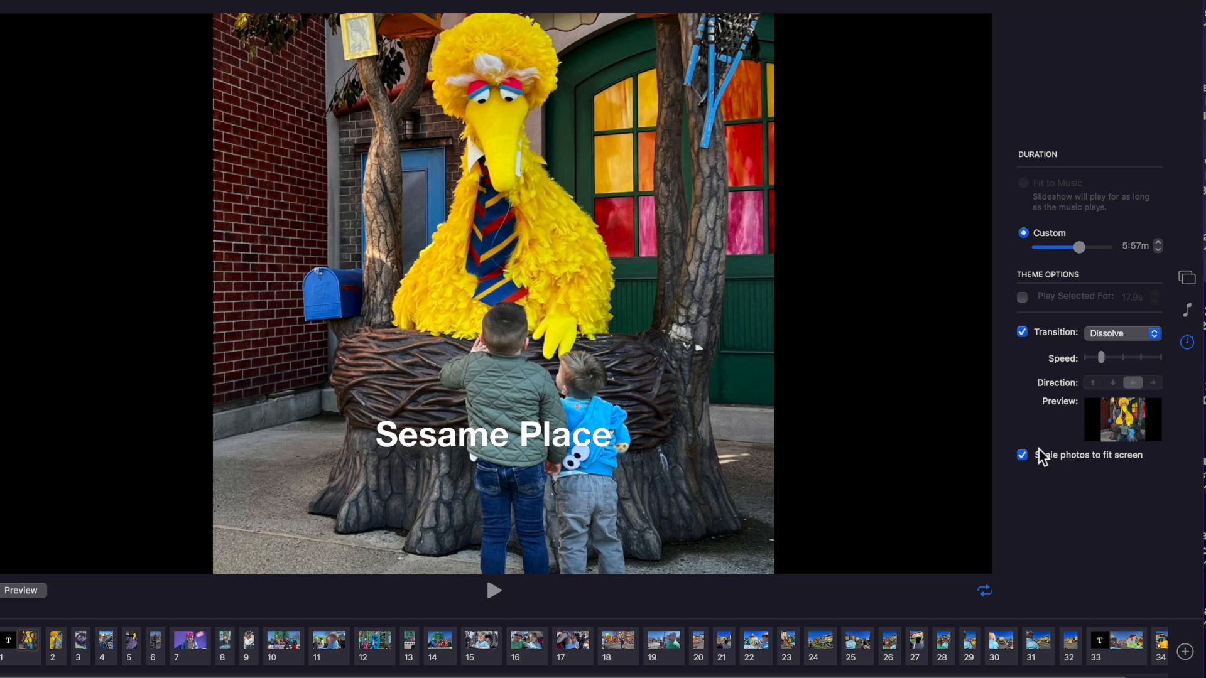
{"action": "mouse_move", "coordinate": [1075, 469]}
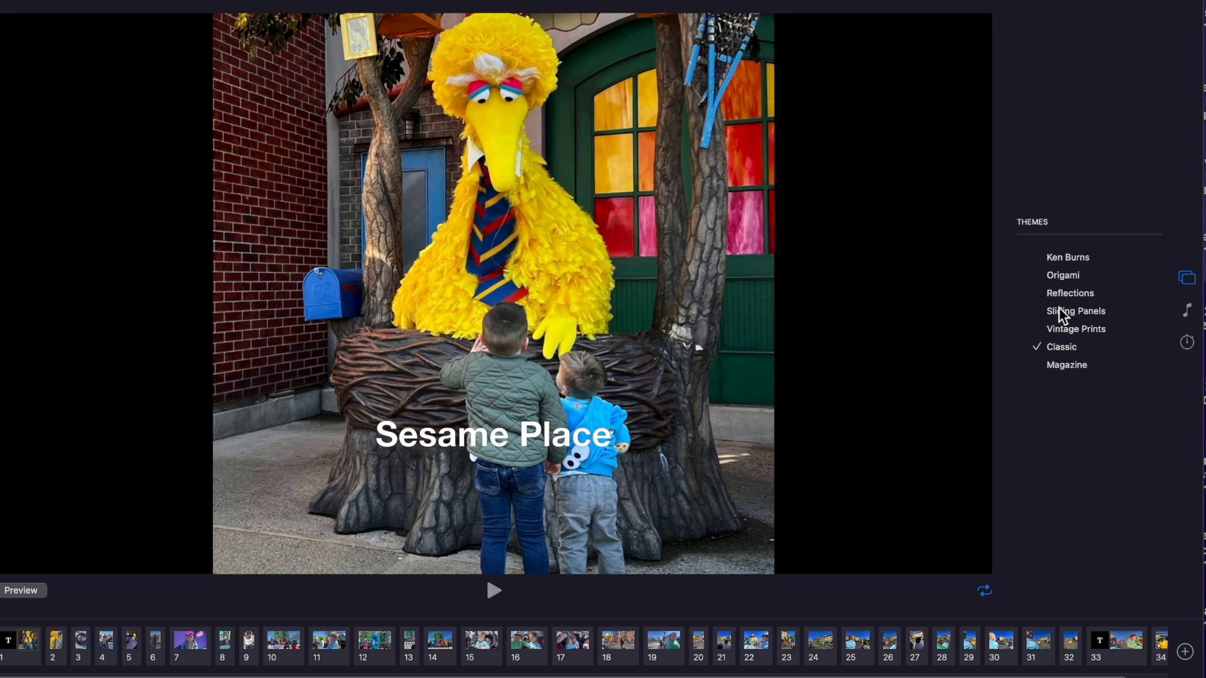
Step: Switch the theme to Vintage Prints and lengthen the custom duration from about 3:48m to 4:31m
{"action": "left_click", "coordinate": [1075, 328]}
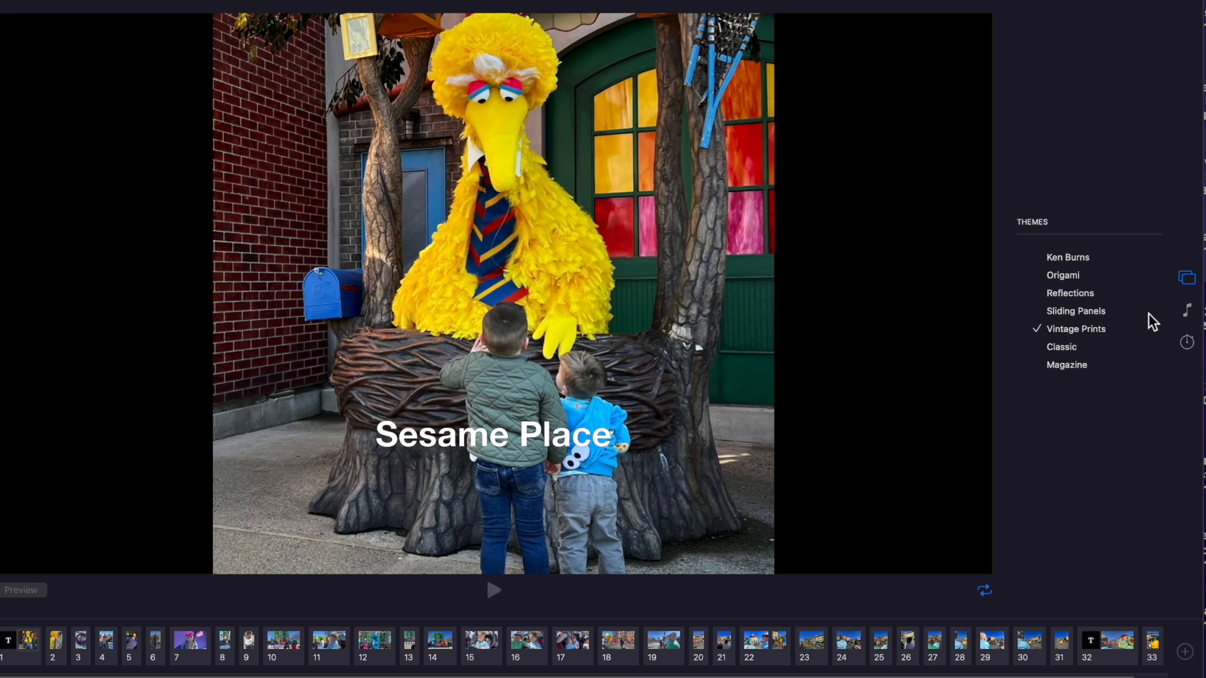
{"action": "left_click", "coordinate": [1187, 309]}
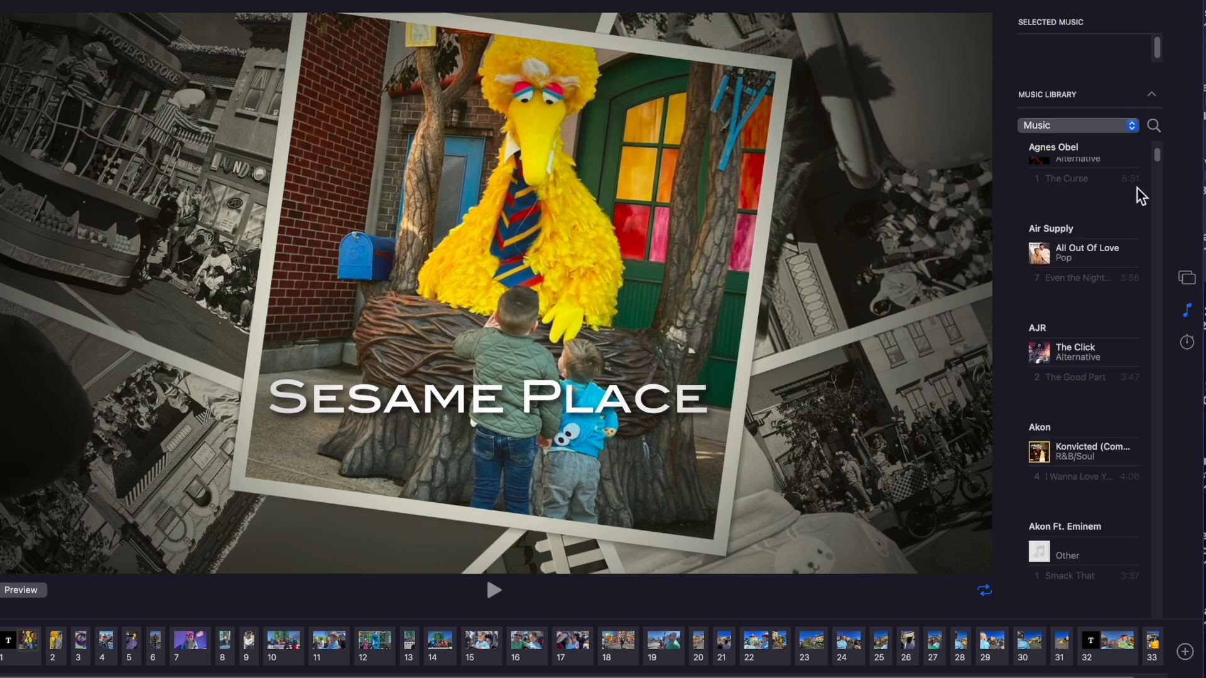
{"action": "left_click", "coordinate": [1186, 342]}
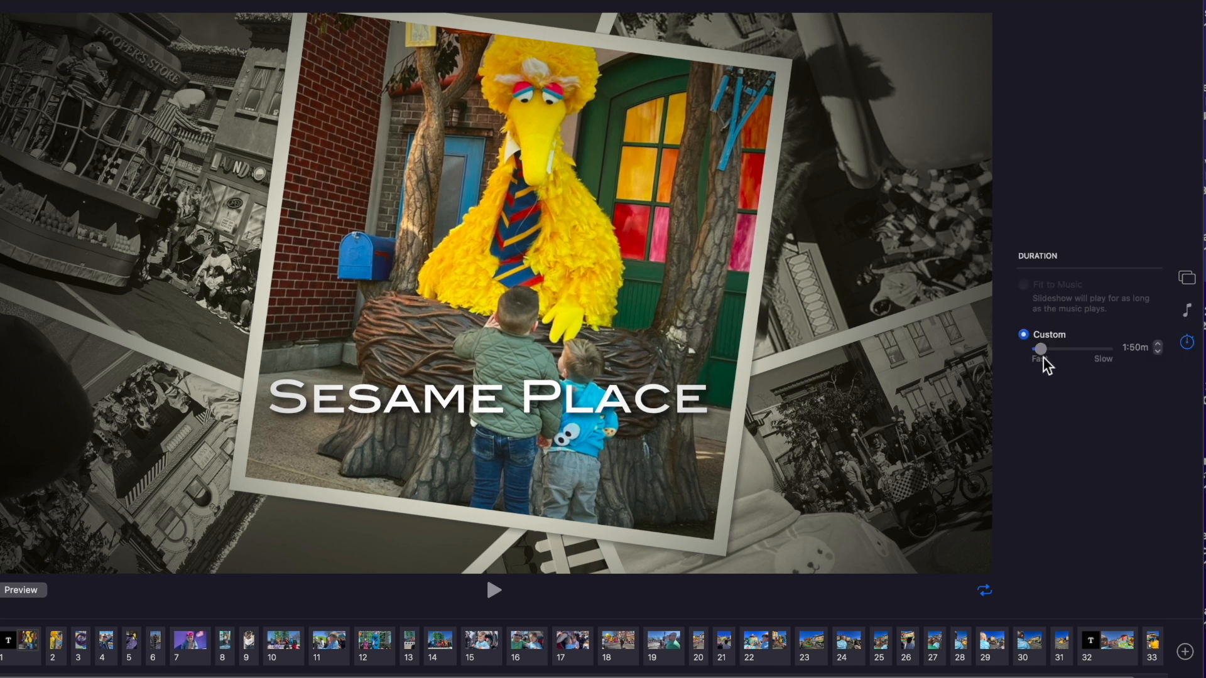
{"action": "left_click_drag", "start_coordinate": [1040, 349], "coordinate": [1049, 348]}
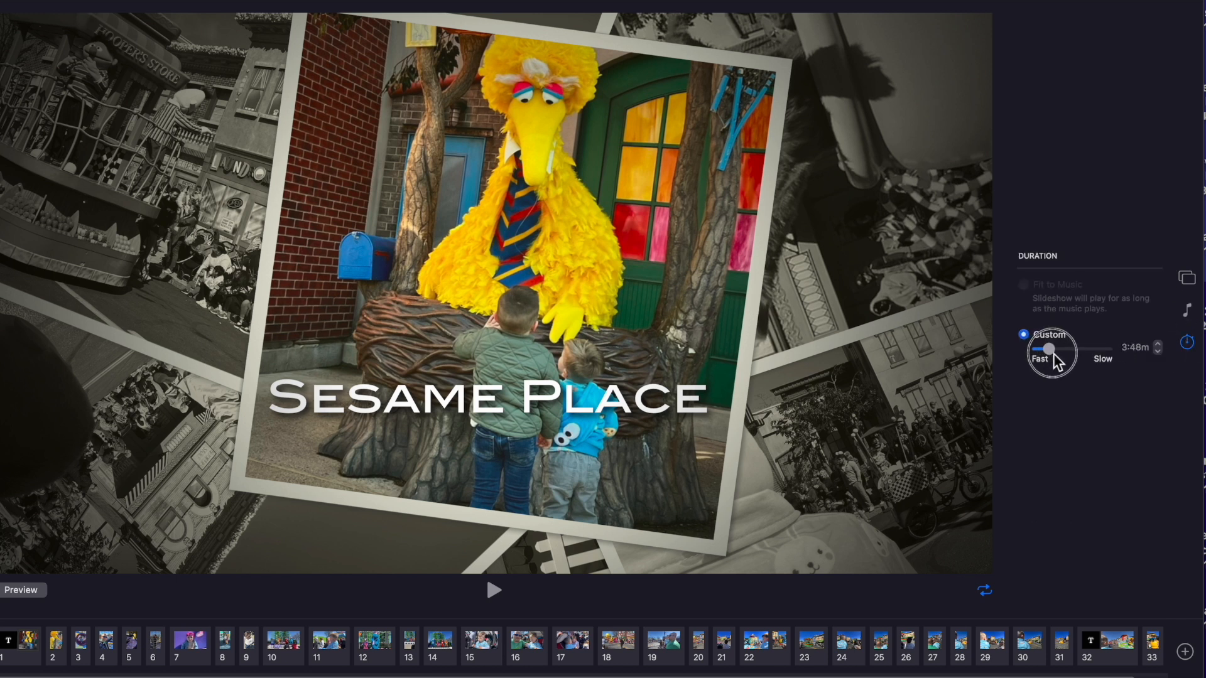
{"action": "left_click_drag", "start_coordinate": [1046, 348], "coordinate": [1052, 349]}
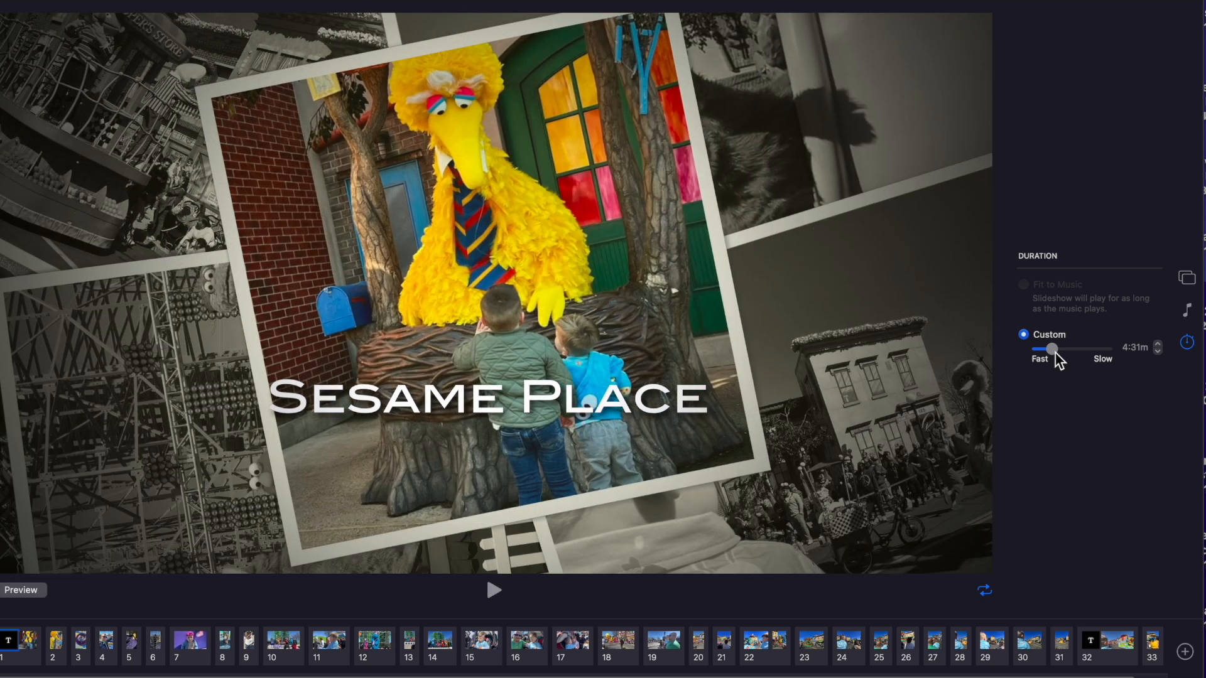
{"action": "mouse_move", "coordinate": [1103, 340]}
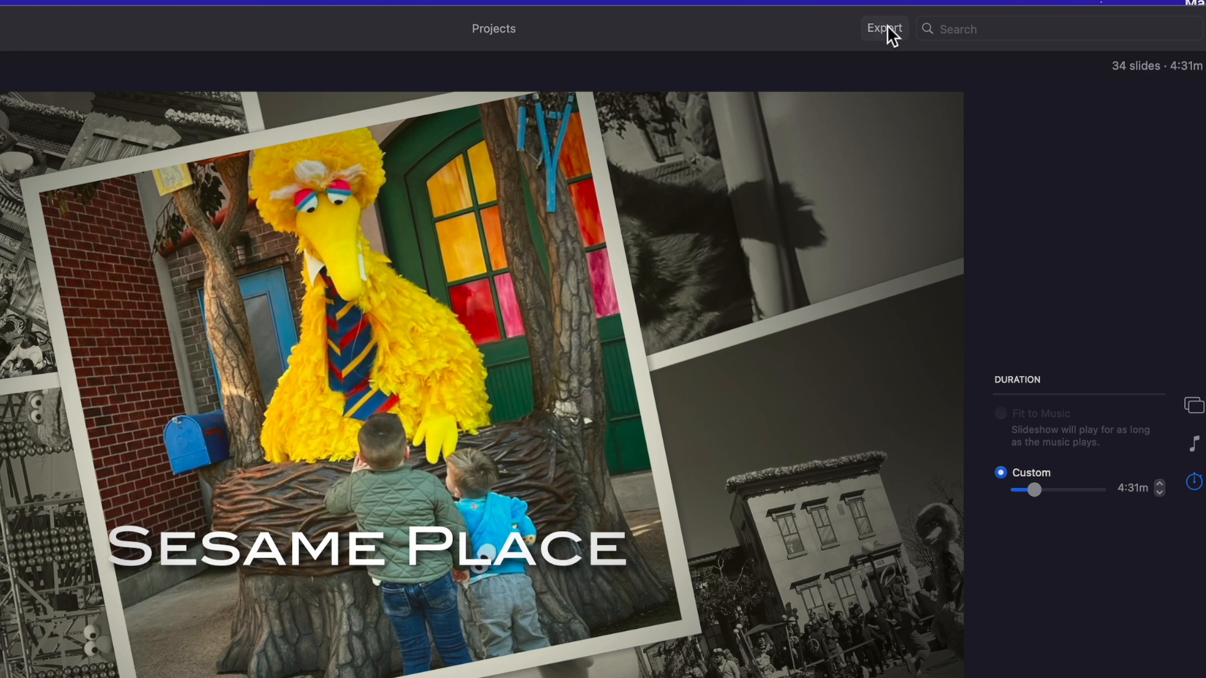
{"action": "left_click", "coordinate": [883, 28]}
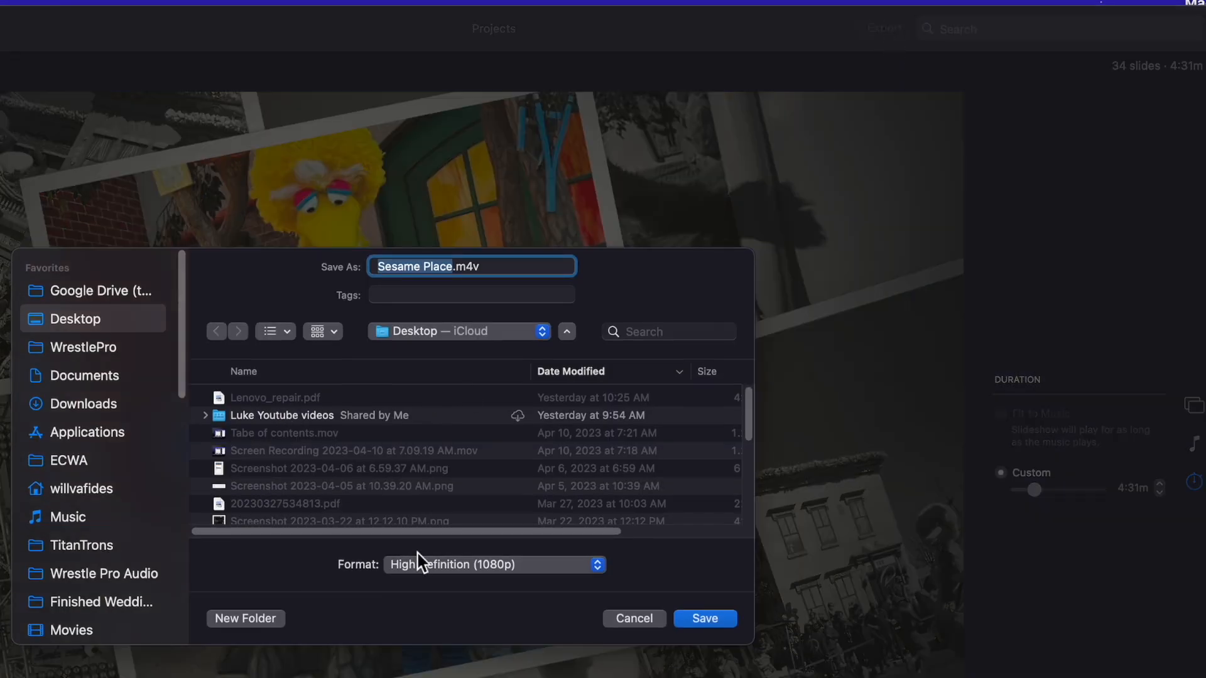
{"action": "left_click", "coordinate": [493, 564]}
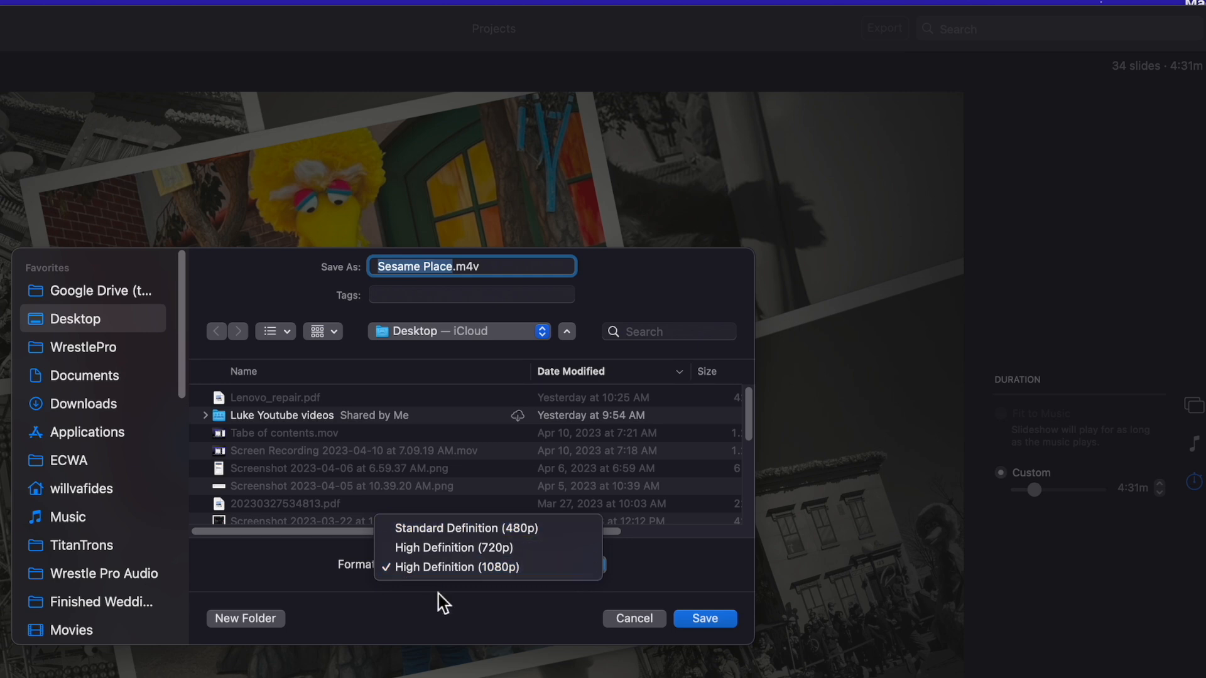
{"action": "mouse_move", "coordinate": [455, 566]}
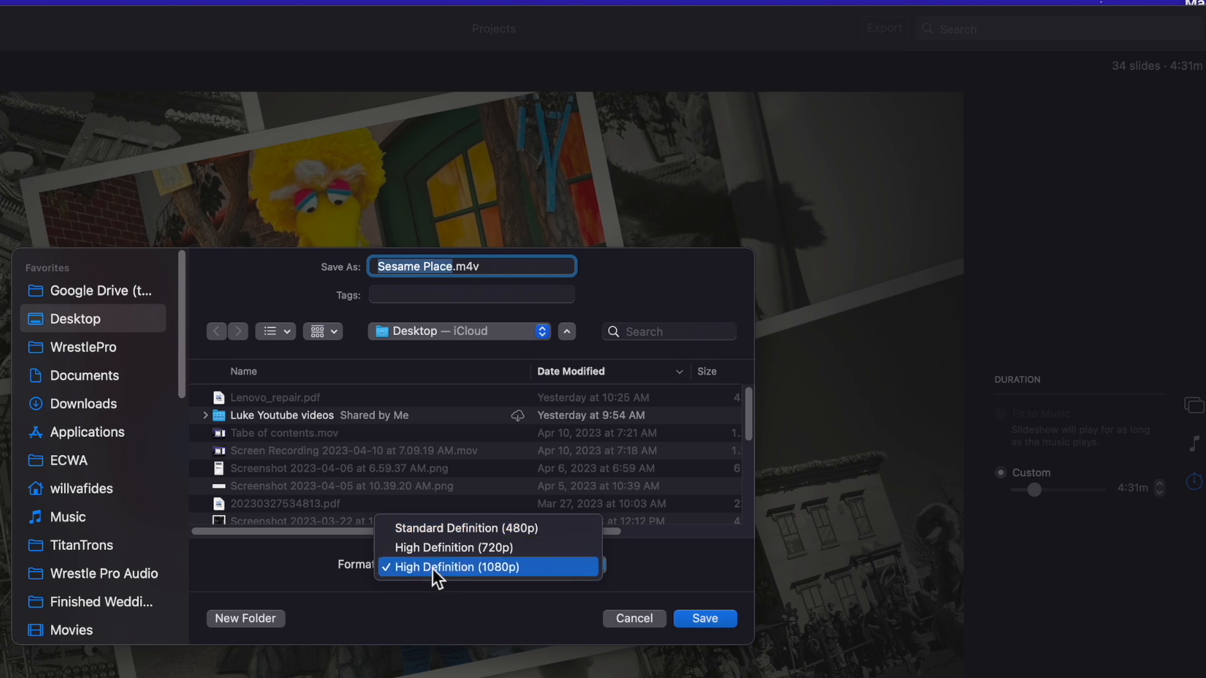
{"action": "left_click", "coordinate": [455, 566]}
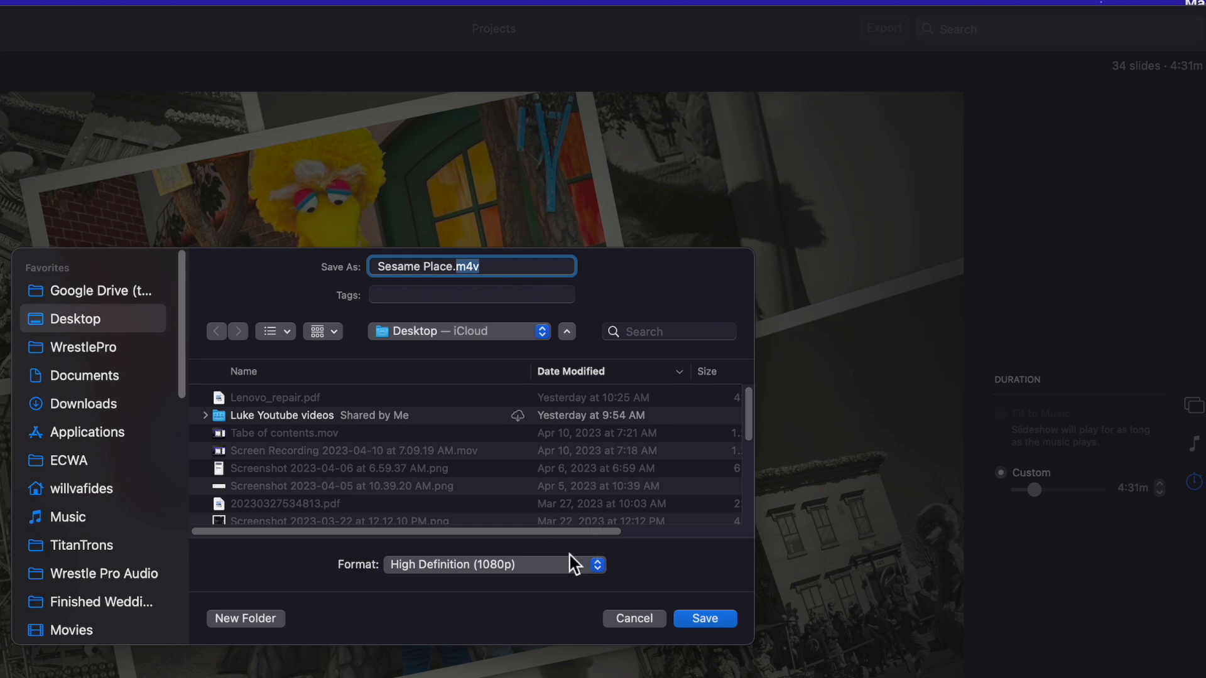
{"action": "left_click", "coordinate": [703, 618]}
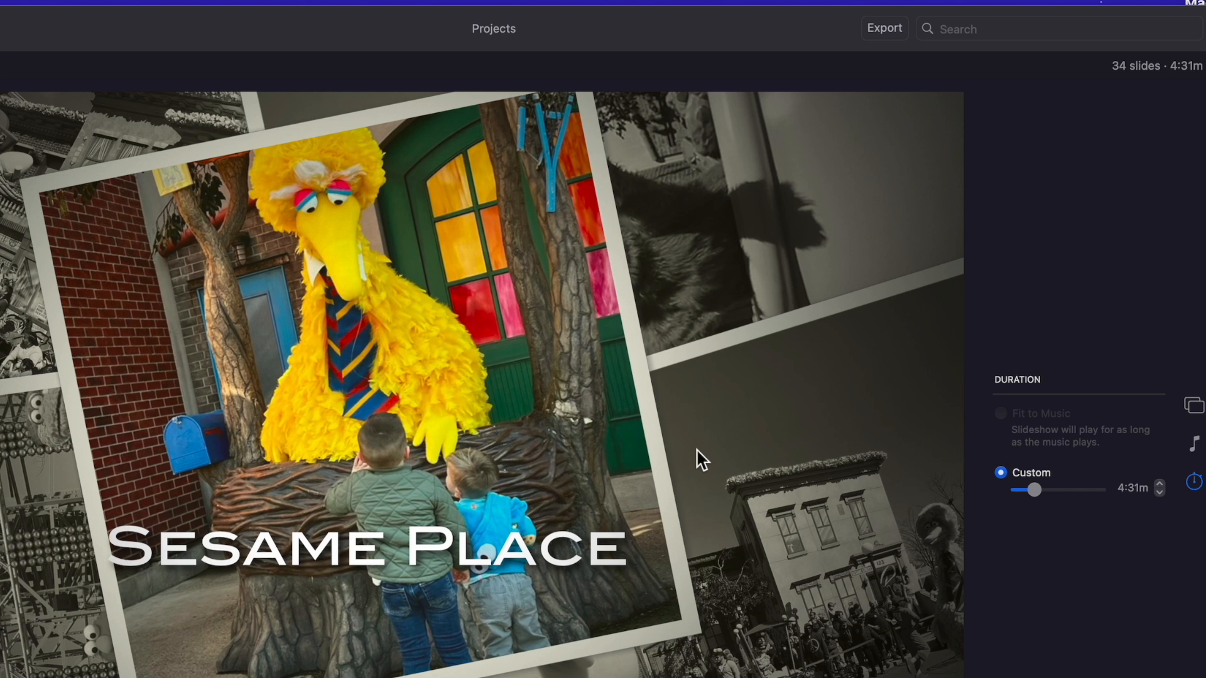
{"action": "mouse_move", "coordinate": [919, 192]}
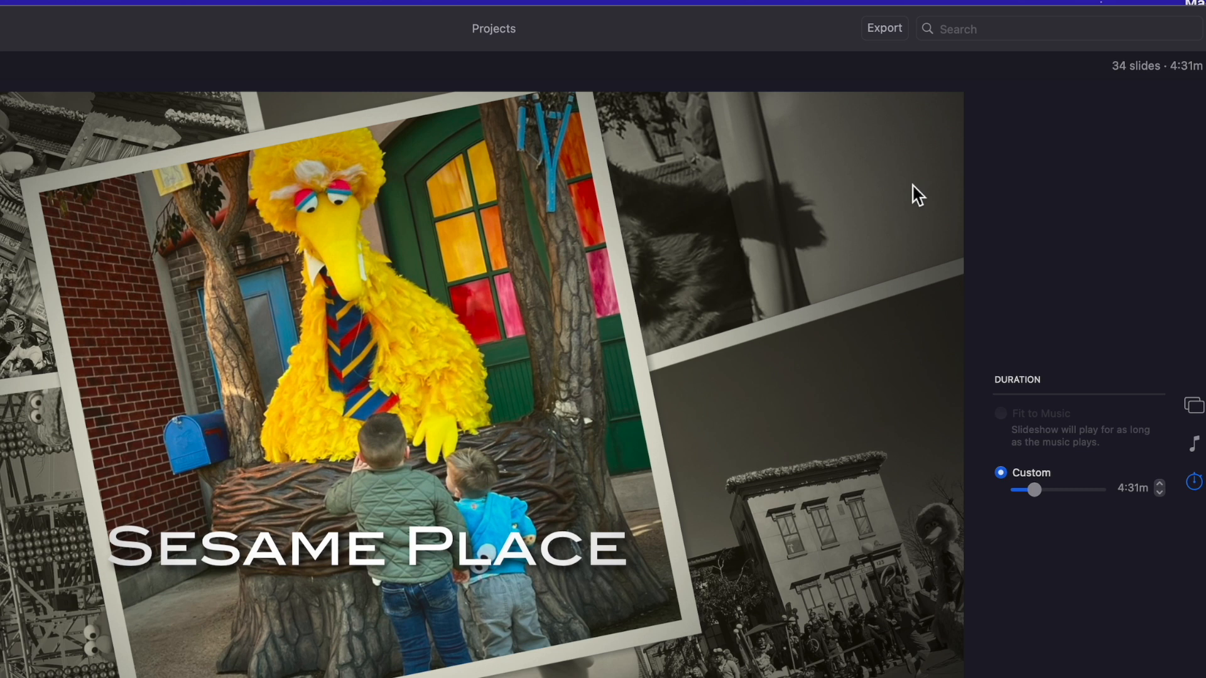
{"action": "mouse_move", "coordinate": [842, 490]}
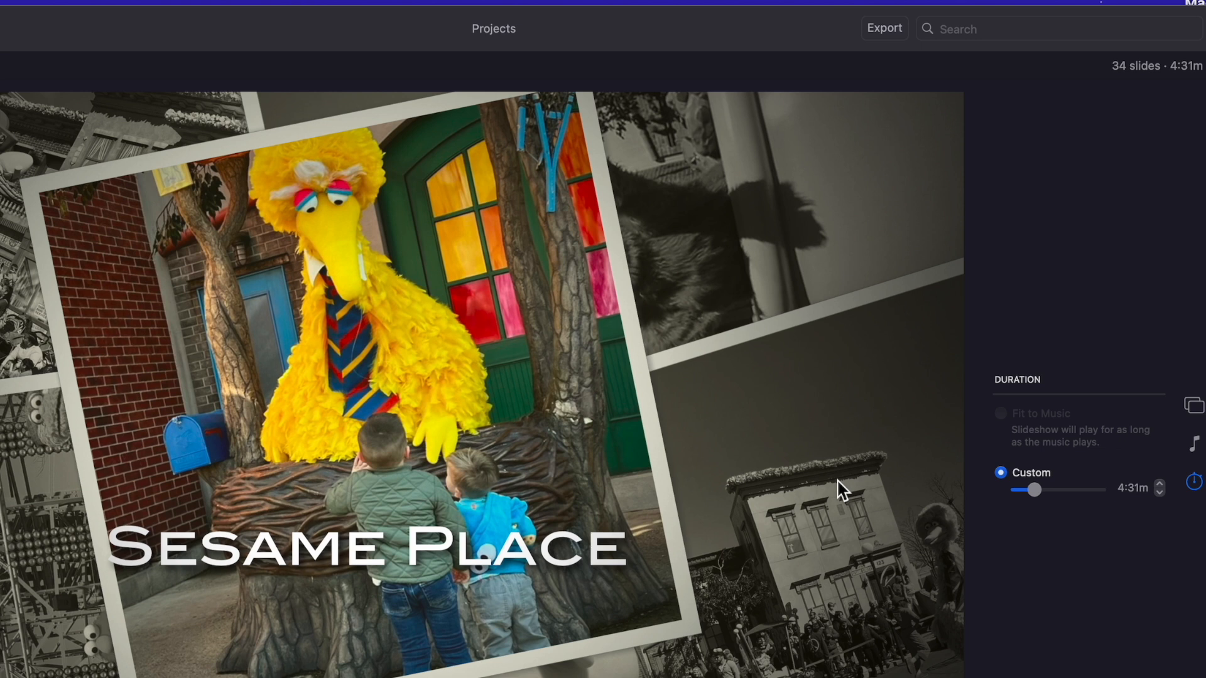
Step: Preview the Reflections and Vintage Prints themes, then settle on Classic
{"action": "left_click", "coordinate": [1193, 405]}
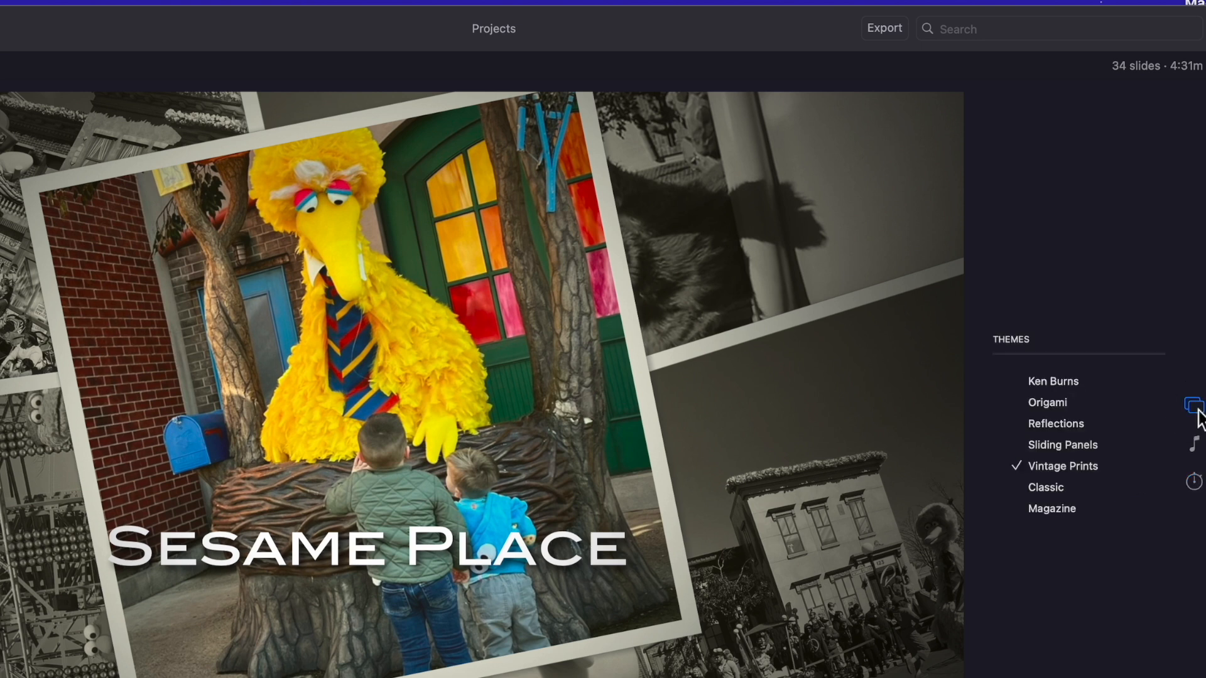
{"action": "left_click", "coordinate": [1055, 424]}
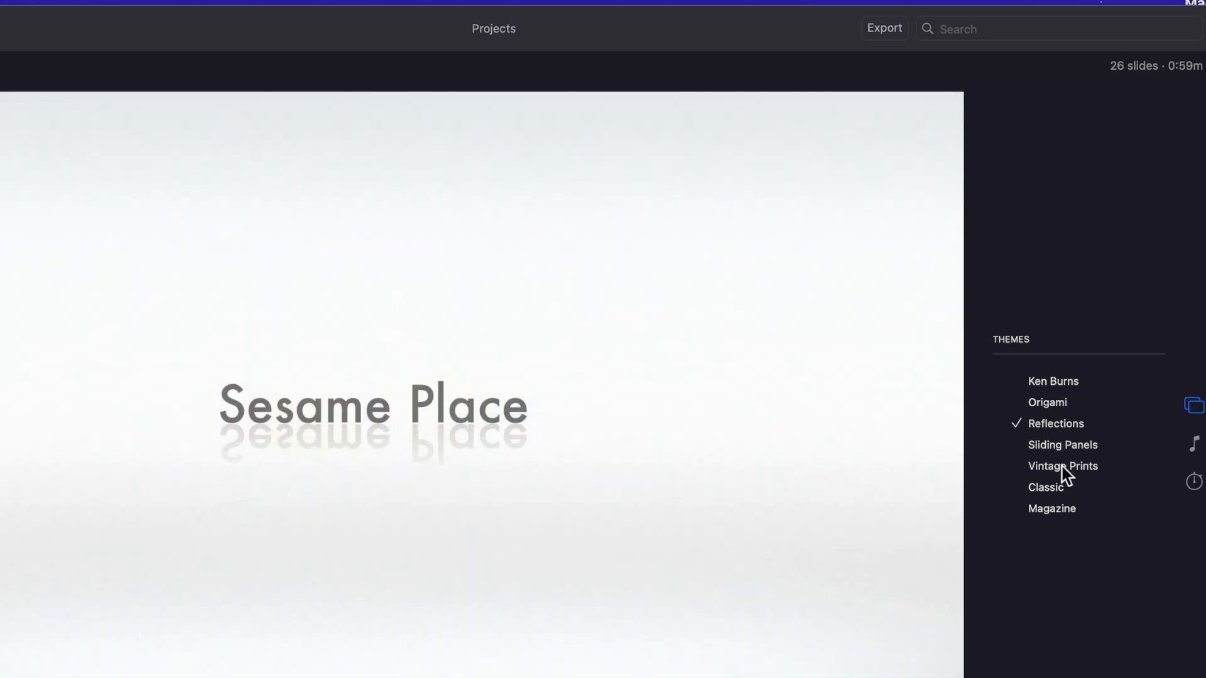
{"action": "left_click", "coordinate": [1062, 466]}
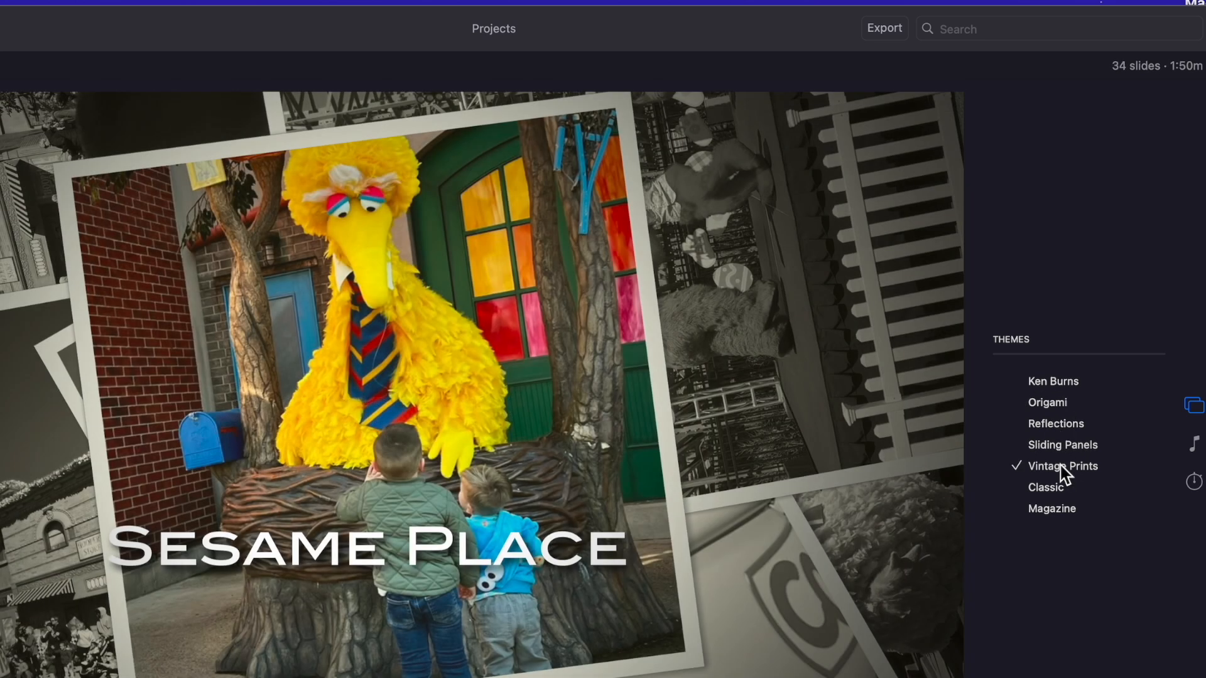
{"action": "left_click", "coordinate": [1045, 487]}
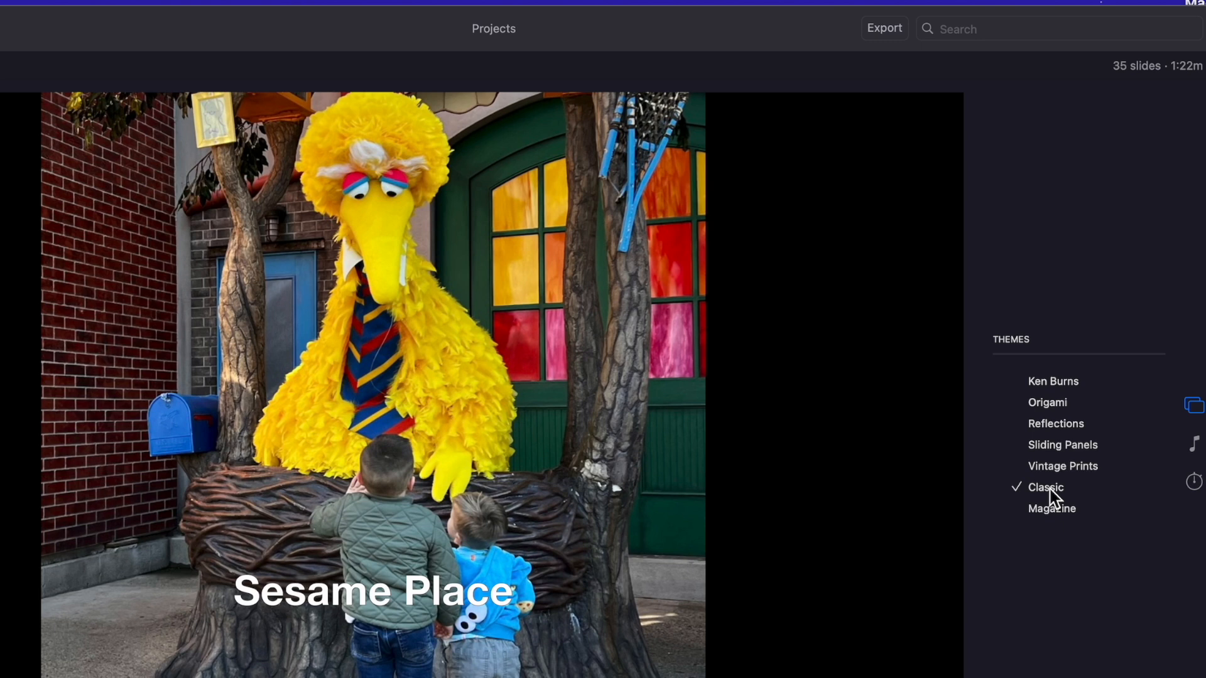
Step: Export the slideshow as a 1080p Sesame Place.m4v file
{"action": "left_click", "coordinate": [883, 27]}
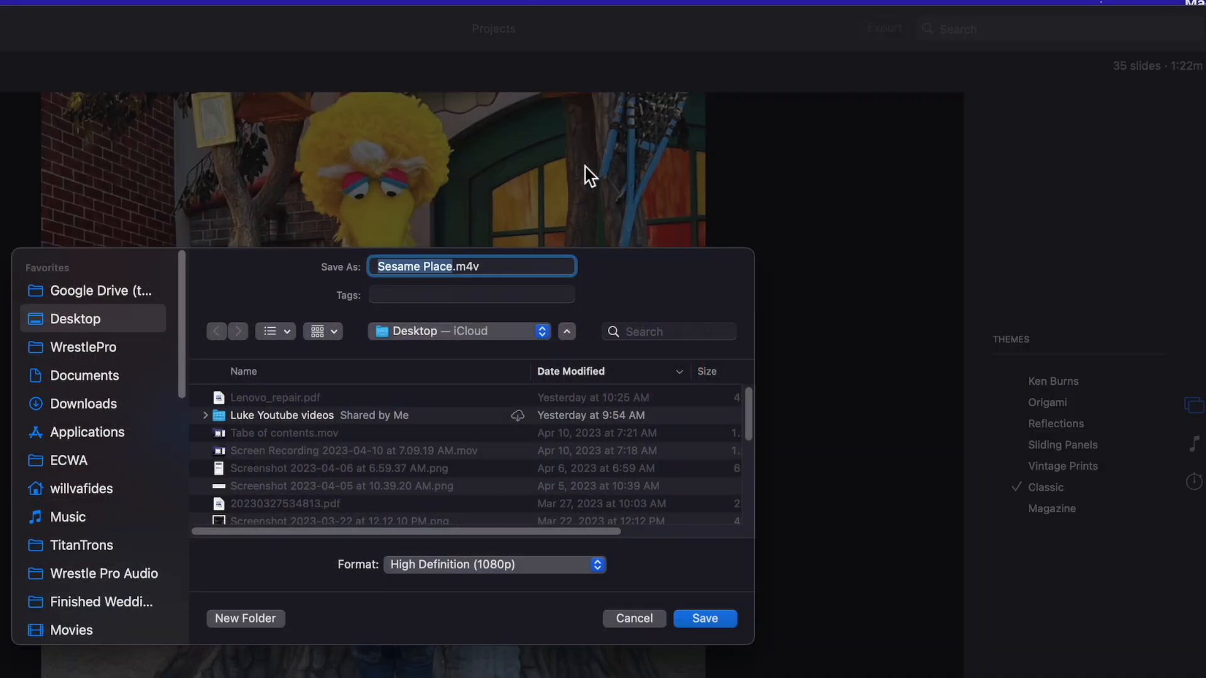
{"action": "left_click", "coordinate": [704, 618]}
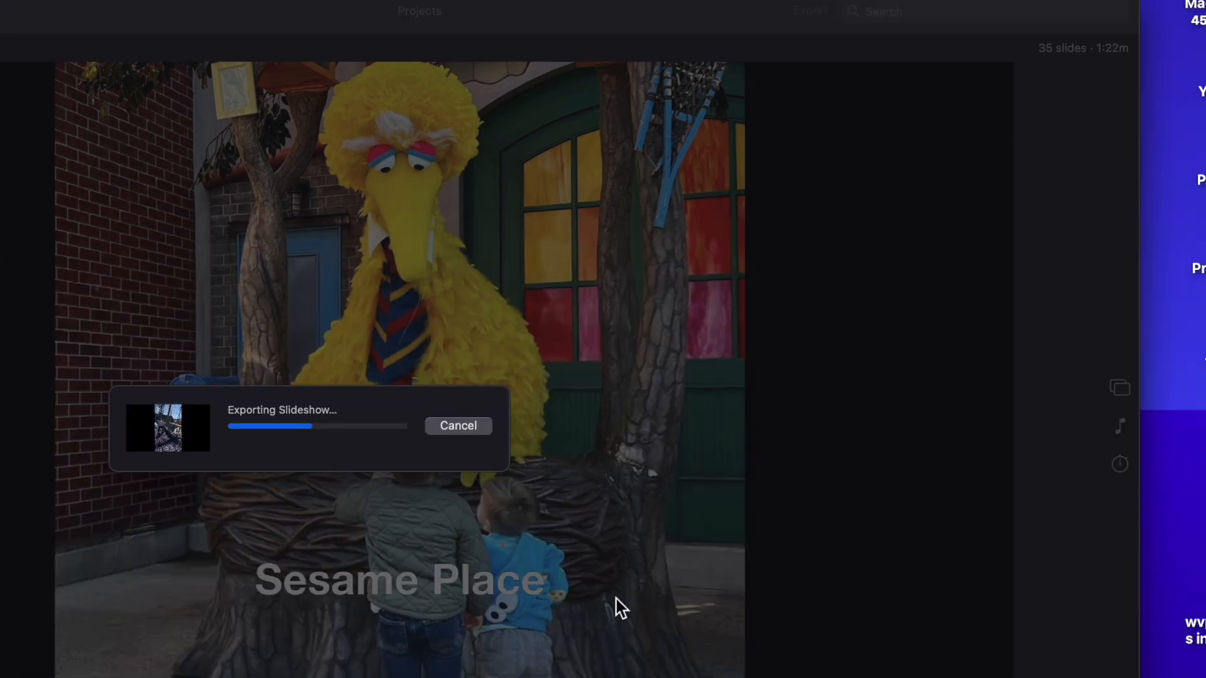